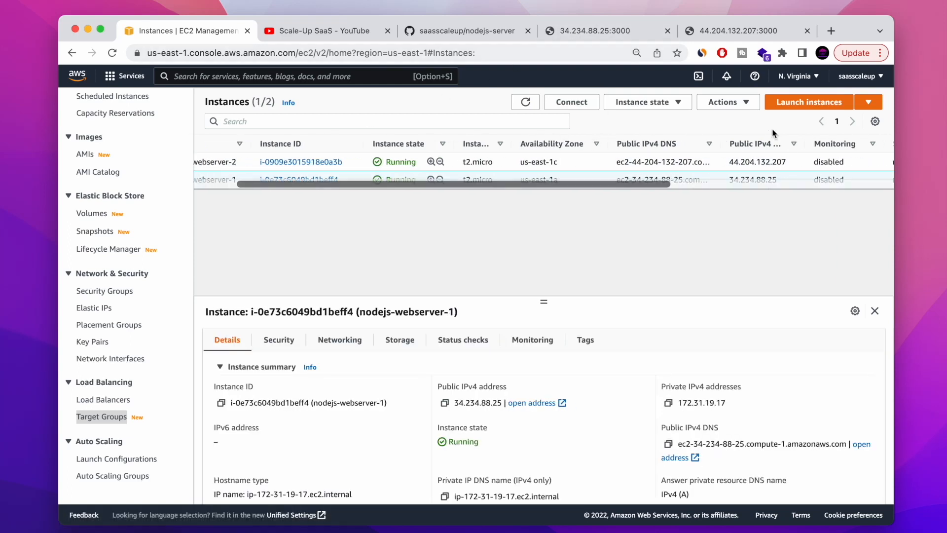
# - View the Server #1 (34.234.88.25:3000) and Server #2 (44.204.132.207:3000) home pages, ending on YouTube
pyautogui.click(595, 30)
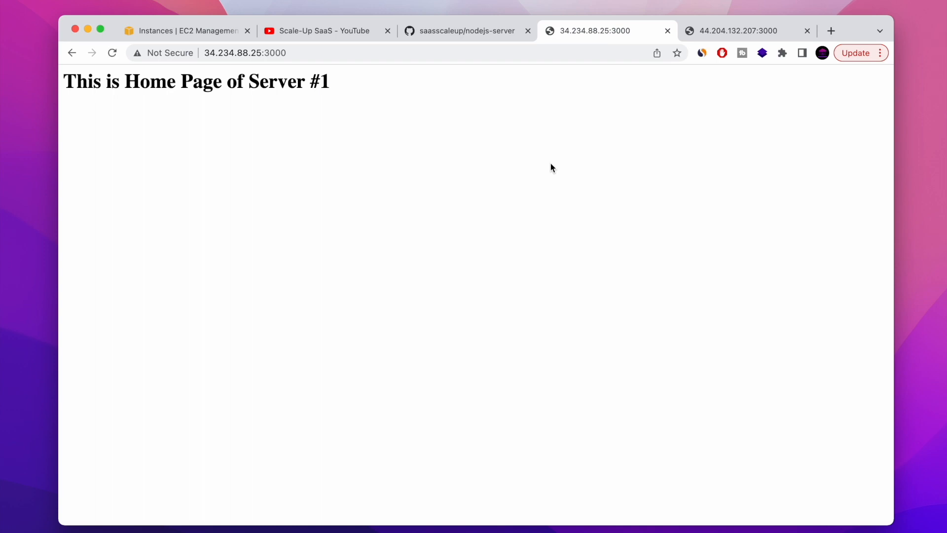
pyautogui.click(738, 30)
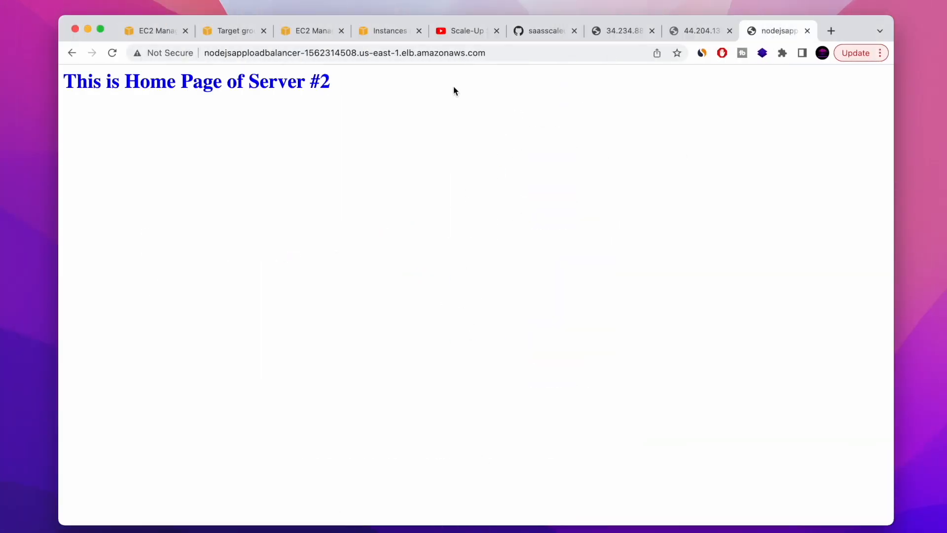
pyautogui.click(112, 52)
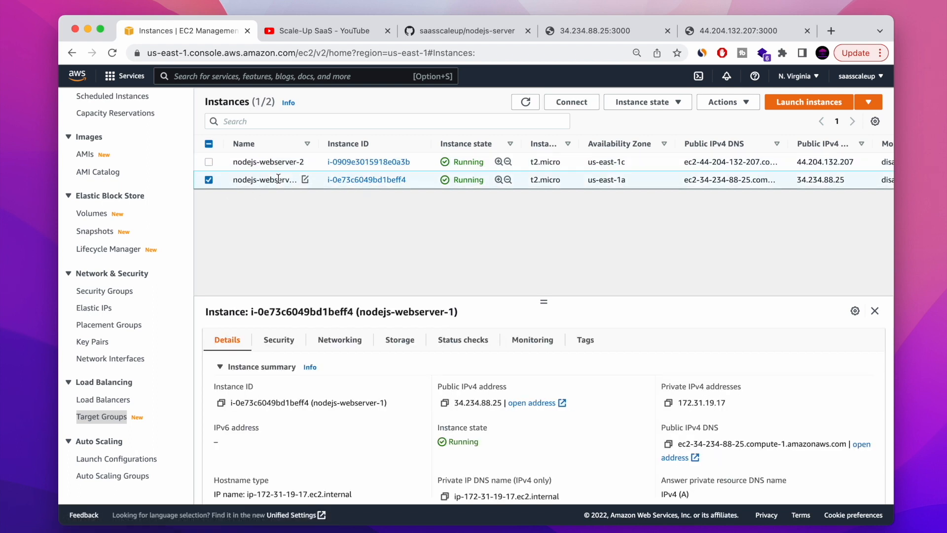
pyautogui.hscroll(3)
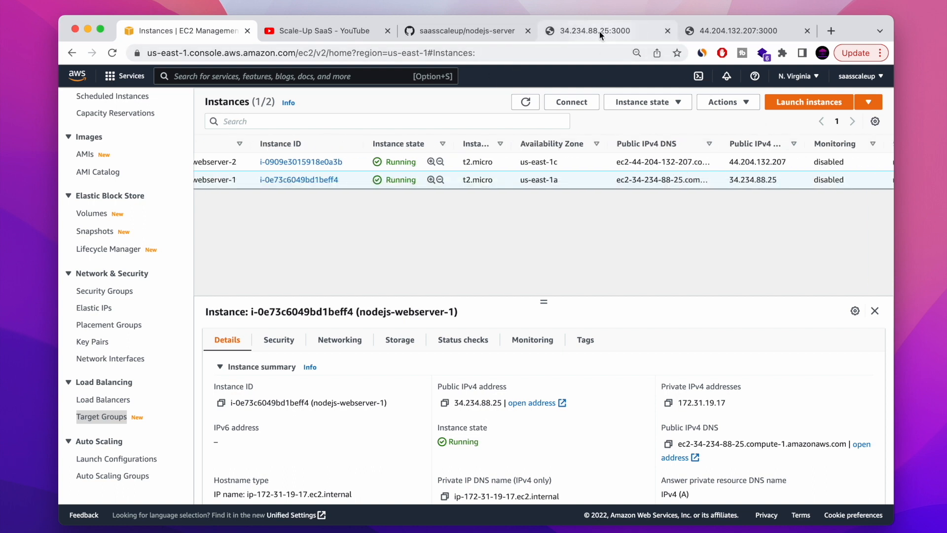
pyautogui.click(604, 31)
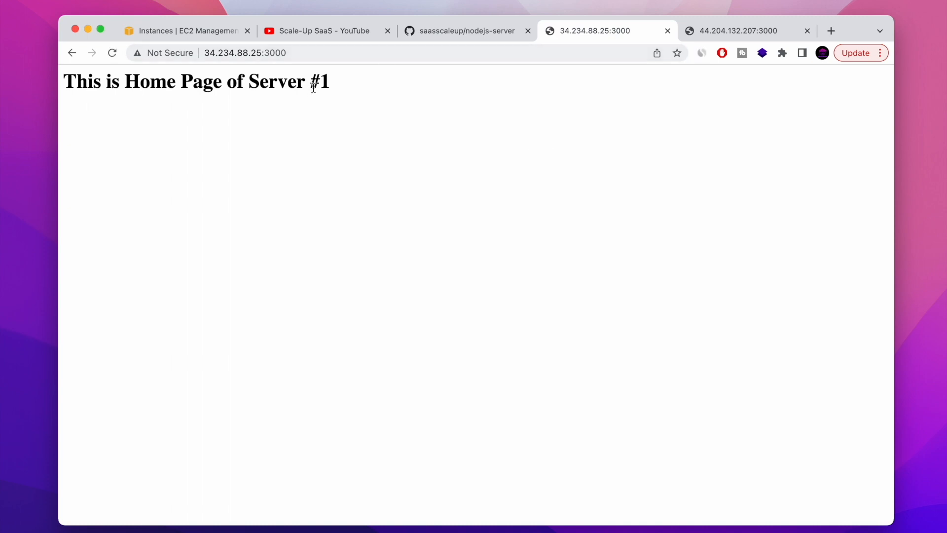
pyautogui.click(738, 30)
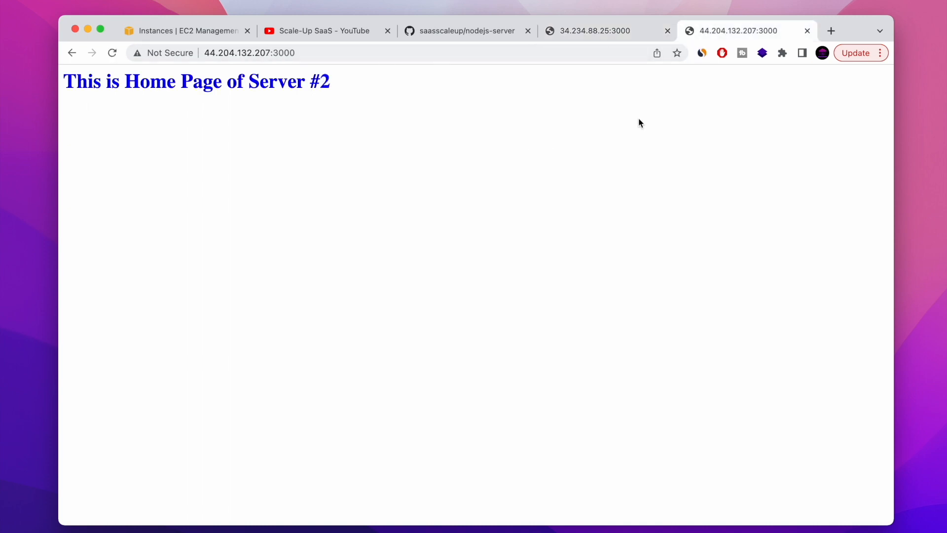
pyautogui.click(595, 30)
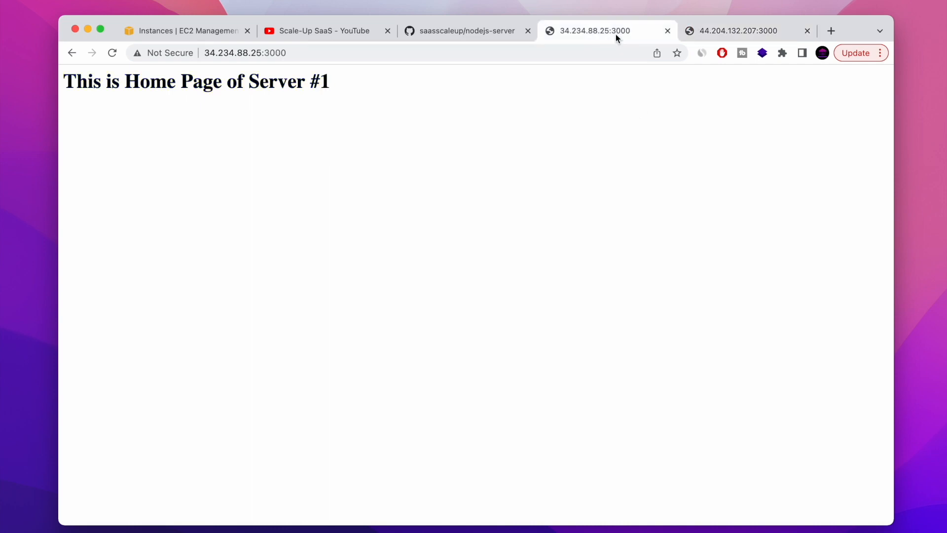
pyautogui.click(738, 31)
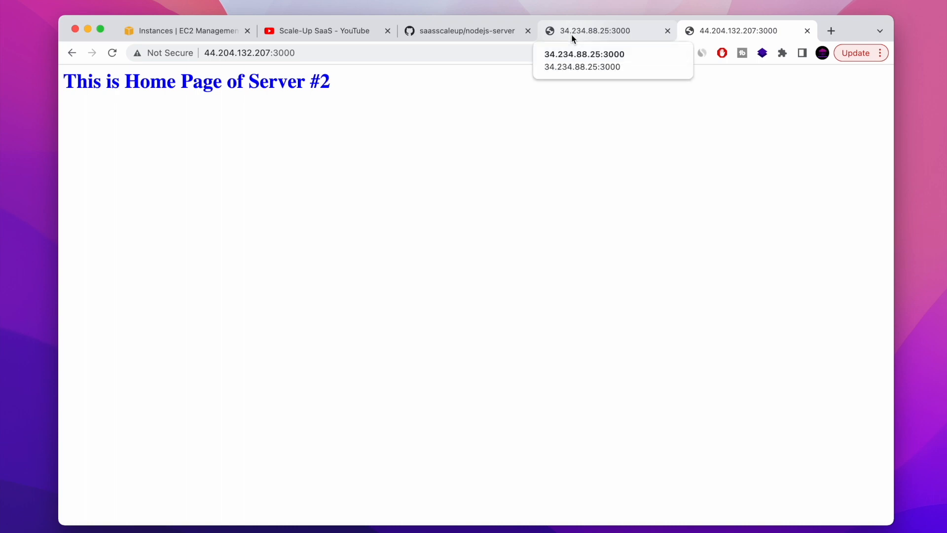
pyautogui.click(321, 30)
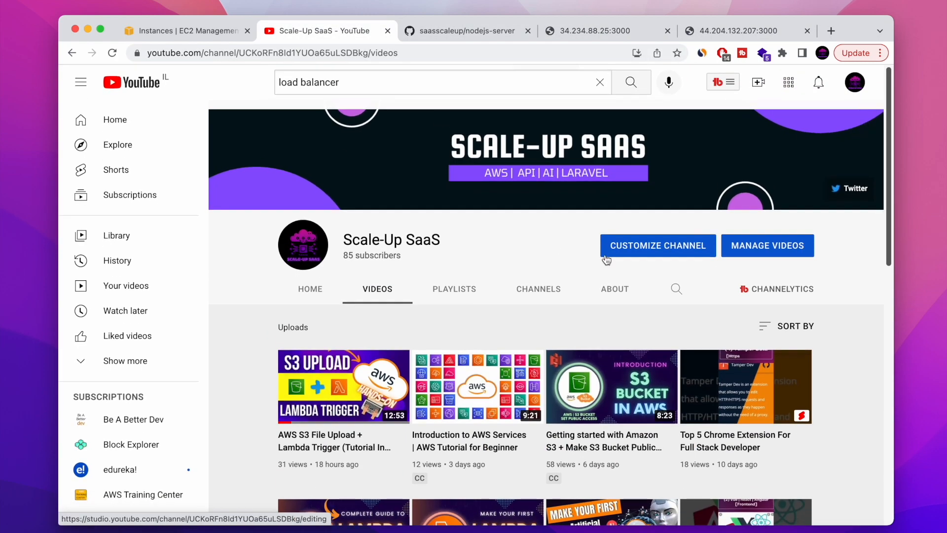
# - Scroll the Scale-Up SaaS video list, then return to nodejs-webserver-1's EC2 instance details
pyautogui.scroll(-3)
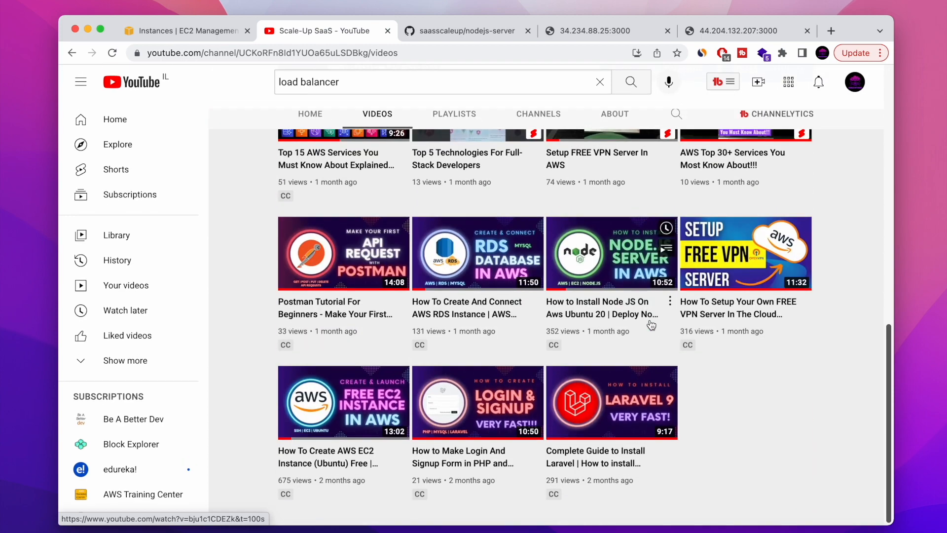
pyautogui.scroll(-3)
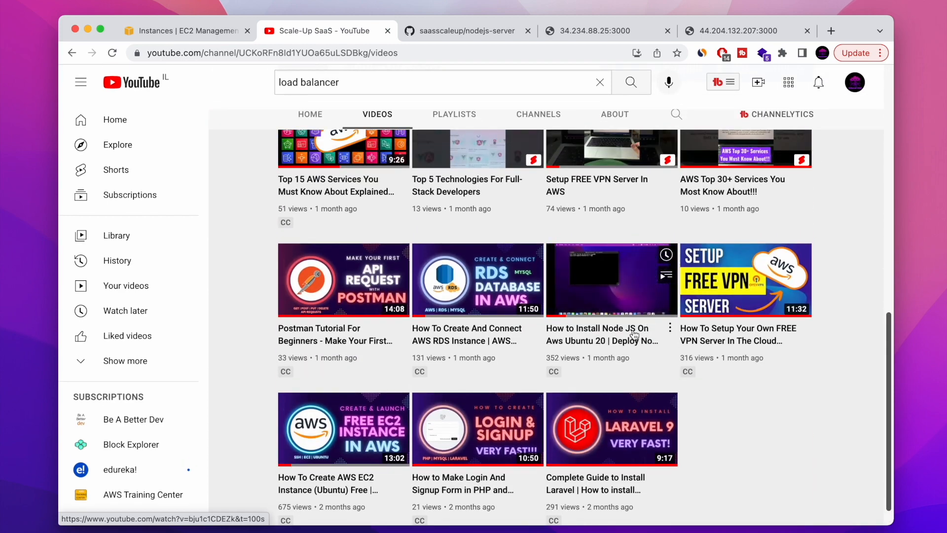
pyautogui.moveTo(598, 287)
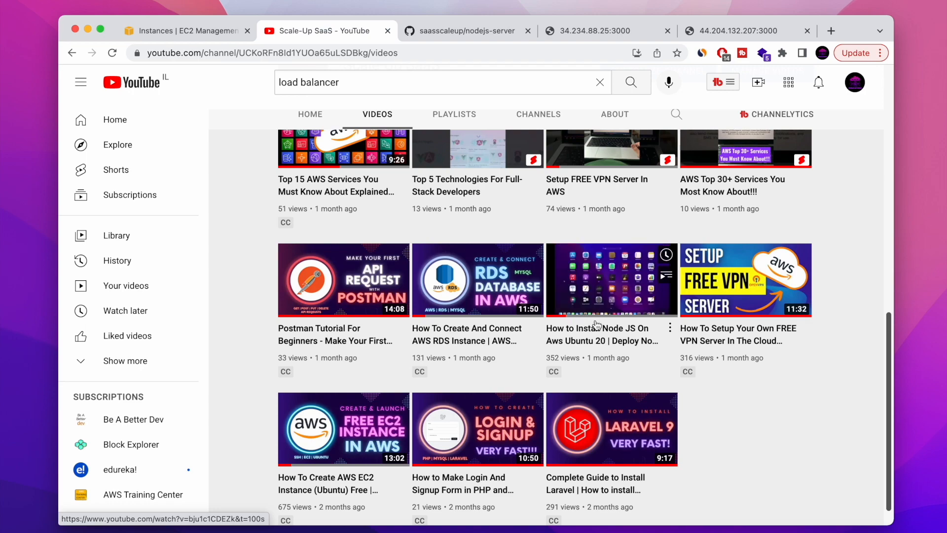
pyautogui.click(185, 31)
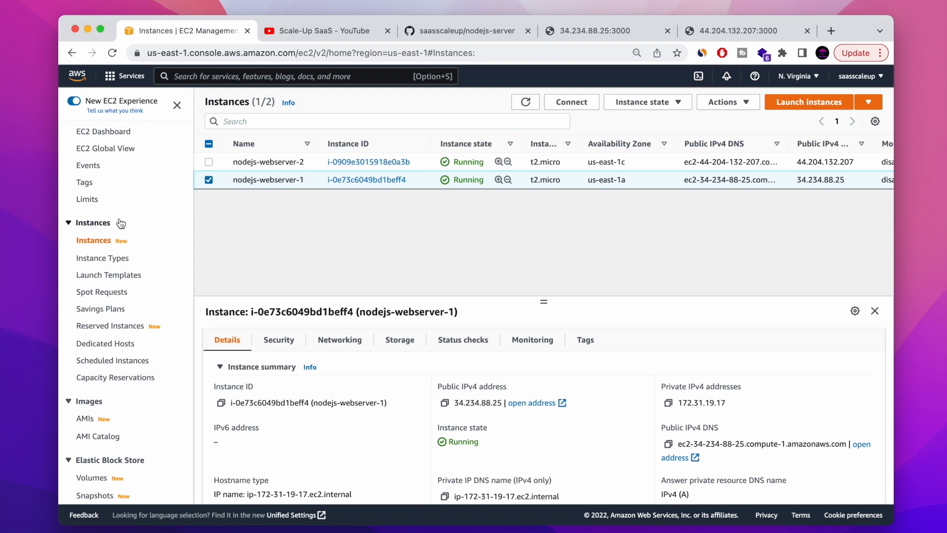
# - Go to Load Balancing > Load Balancers, which shows none in N. Virginia
pyautogui.scroll(-3)
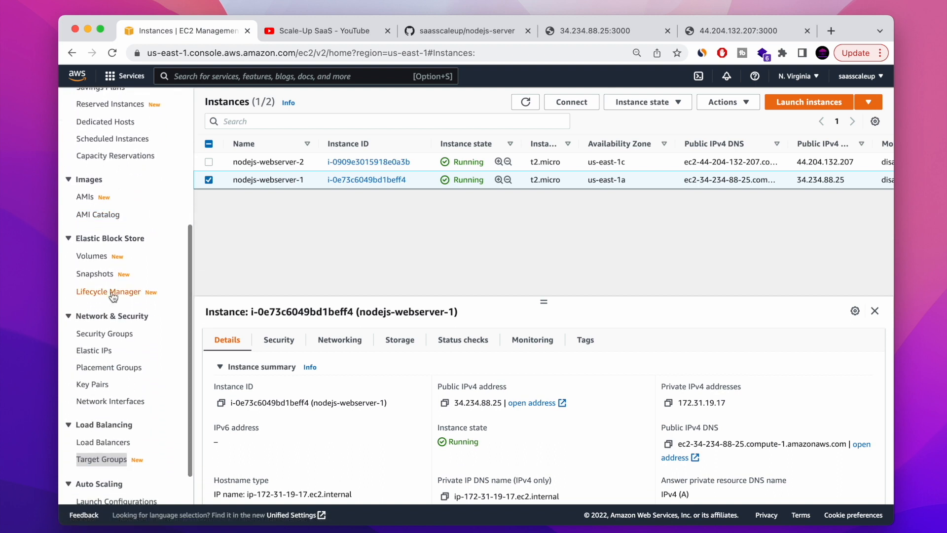
pyautogui.scroll(-3)
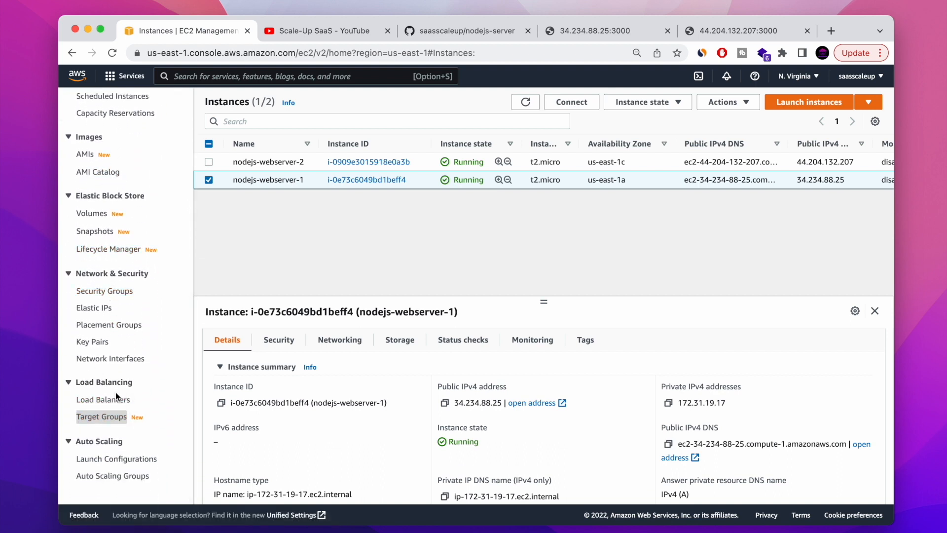
pyautogui.moveTo(103, 399)
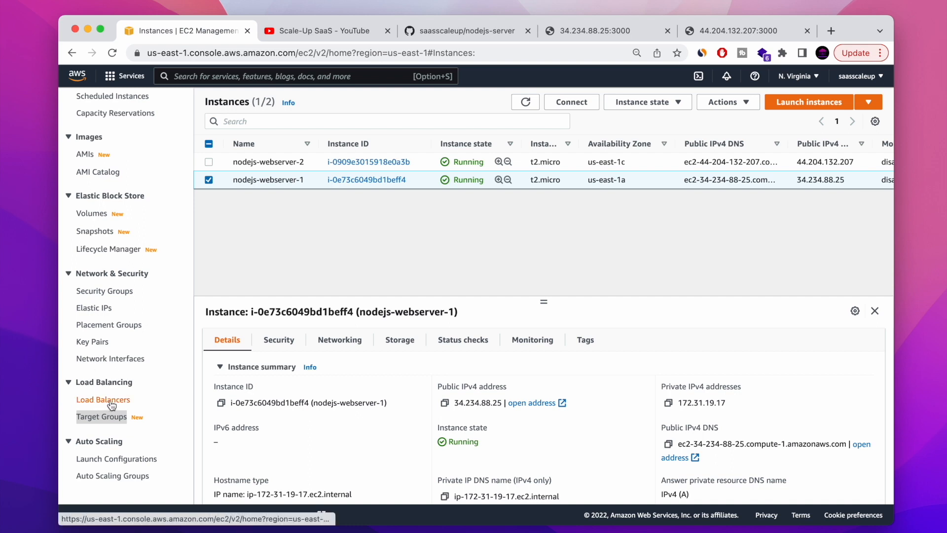
pyautogui.click(103, 399)
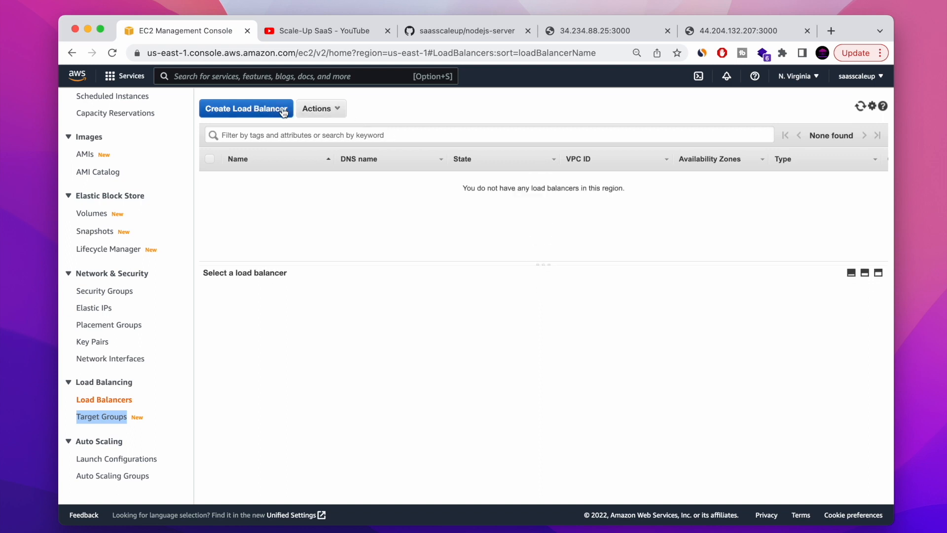
pyautogui.moveTo(234, 114)
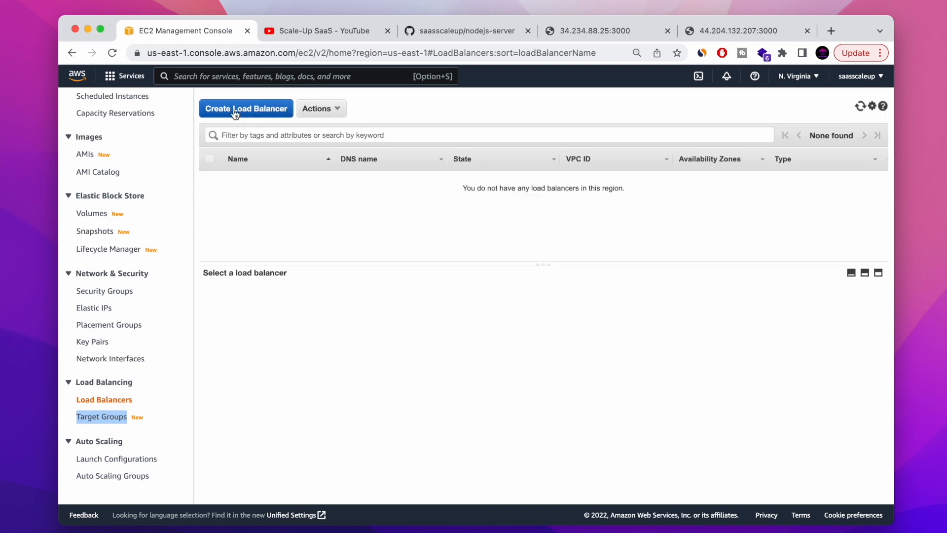
# - Start a new load balancer and review the Application, Network and Gateway type options
pyautogui.click(245, 108)
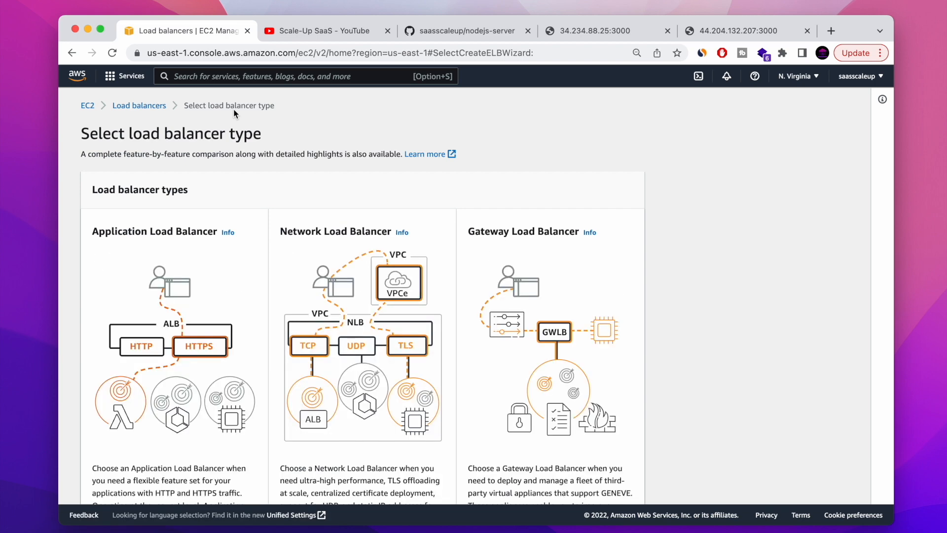
pyautogui.scroll(-3)
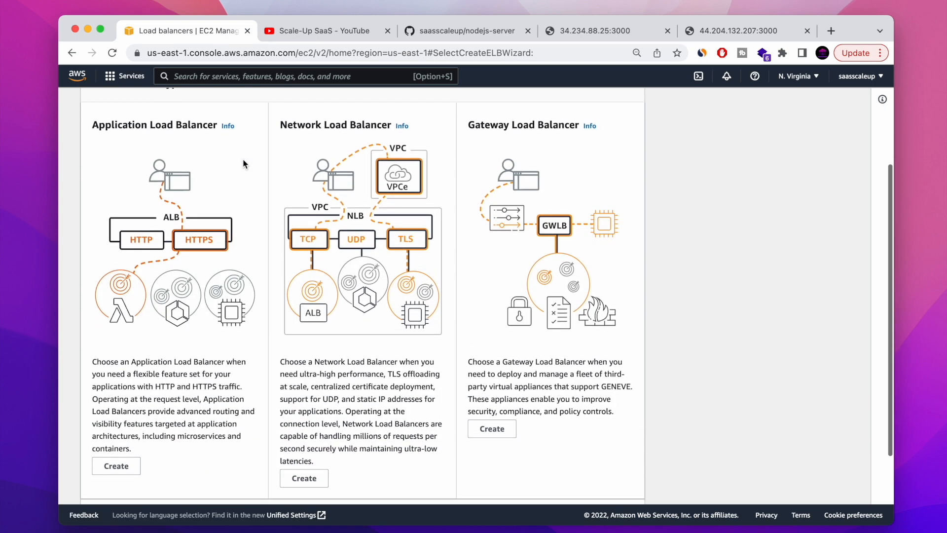
pyautogui.moveTo(247, 184)
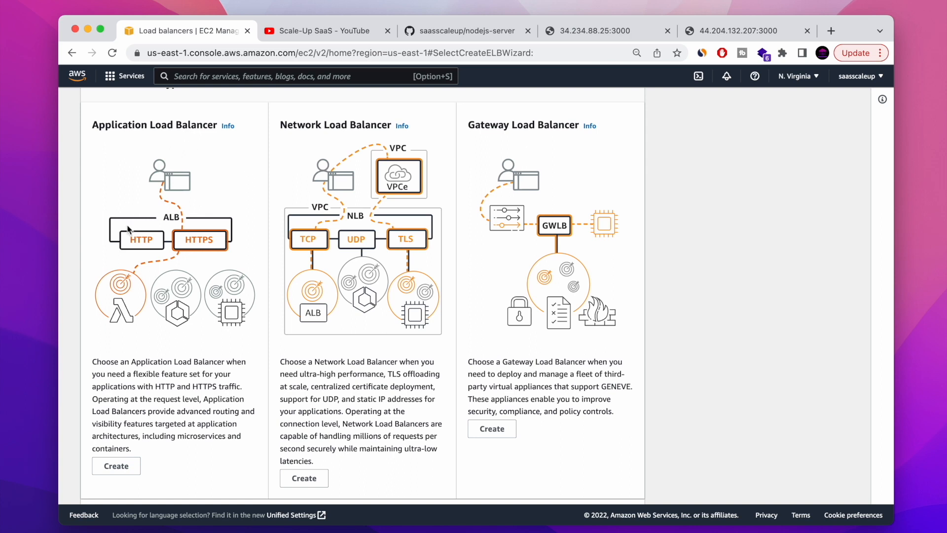
pyautogui.scroll(-3)
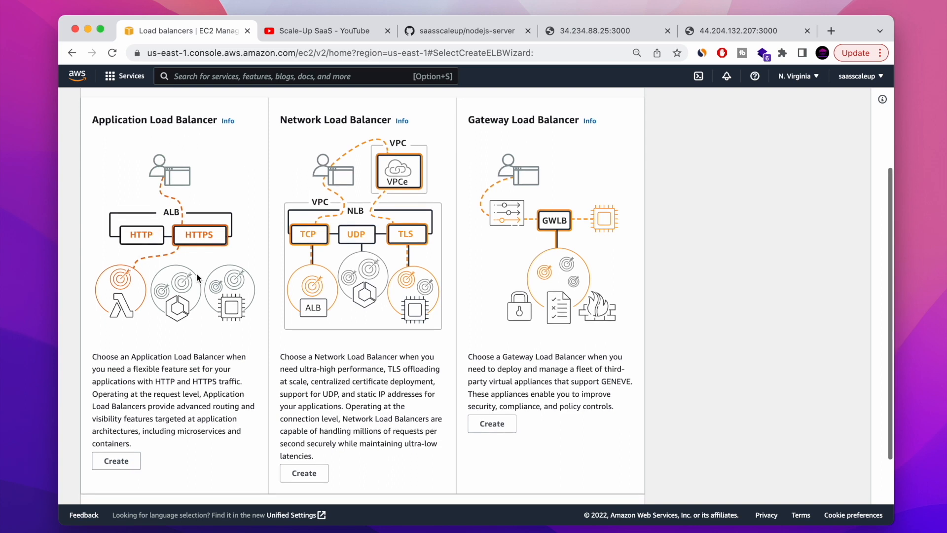
pyautogui.scroll(-3)
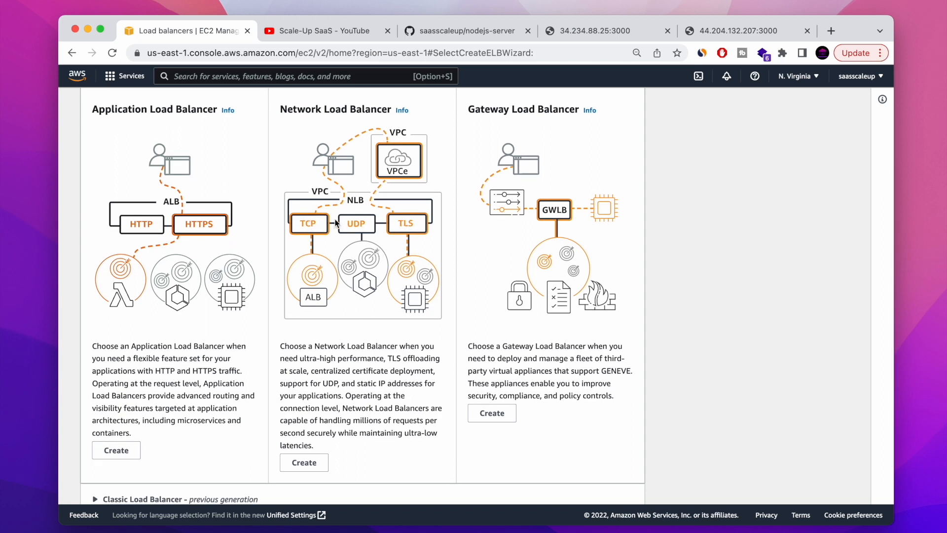
pyautogui.moveTo(532, 127)
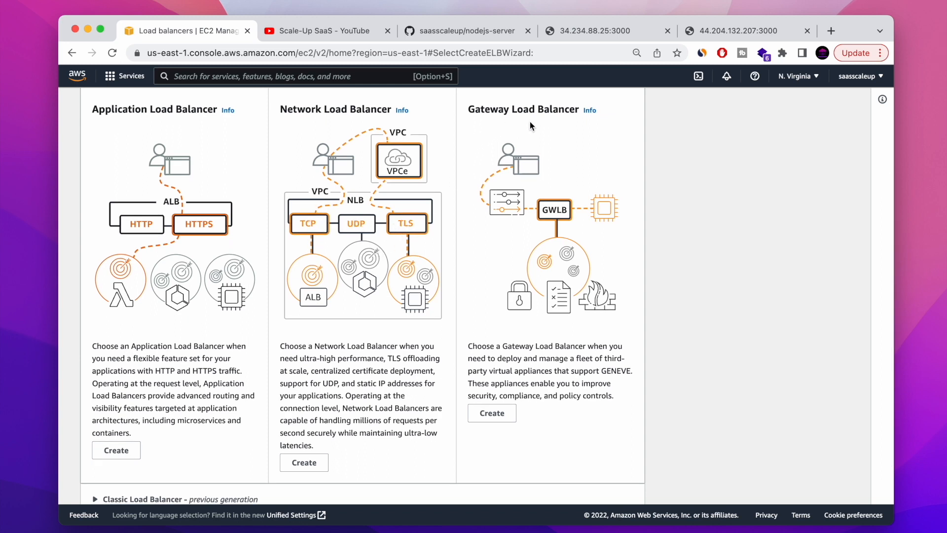
pyautogui.scroll(-3)
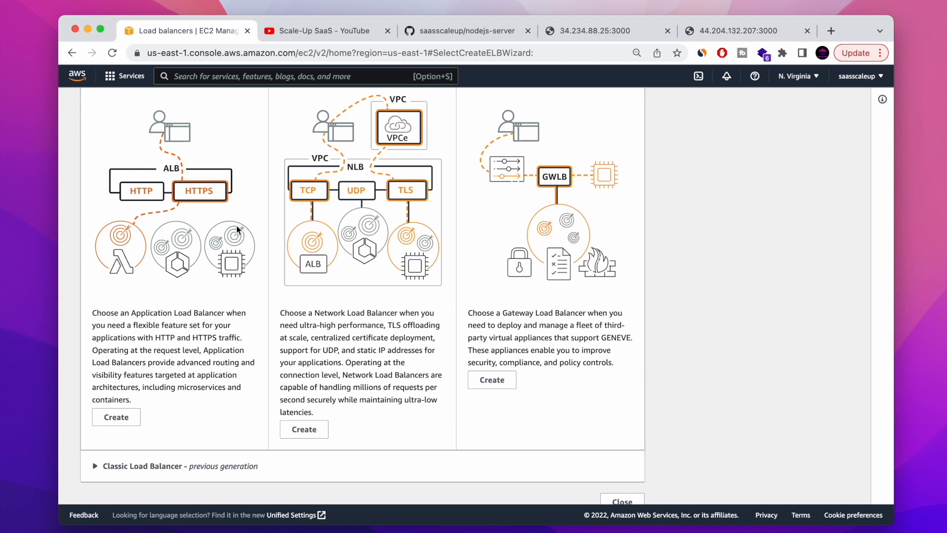
pyautogui.scroll(-3)
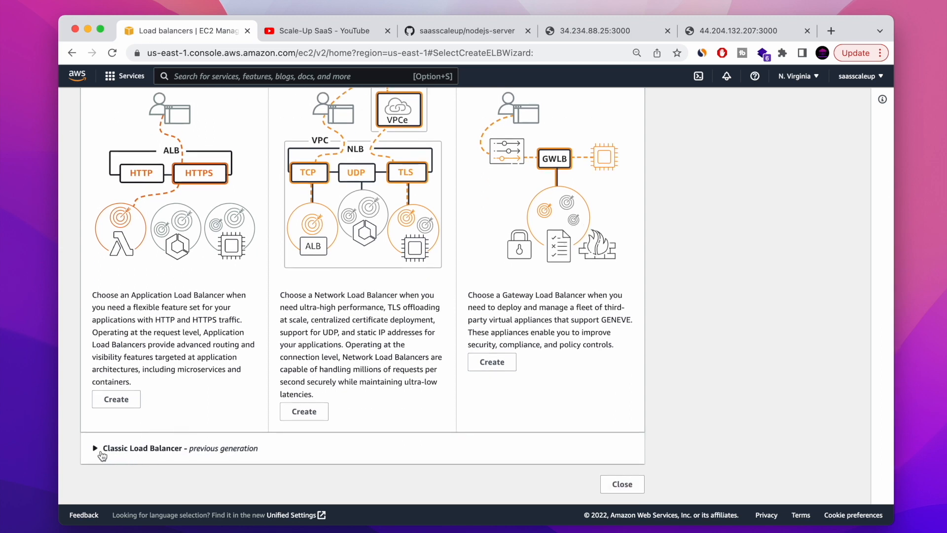
pyautogui.click(95, 447)
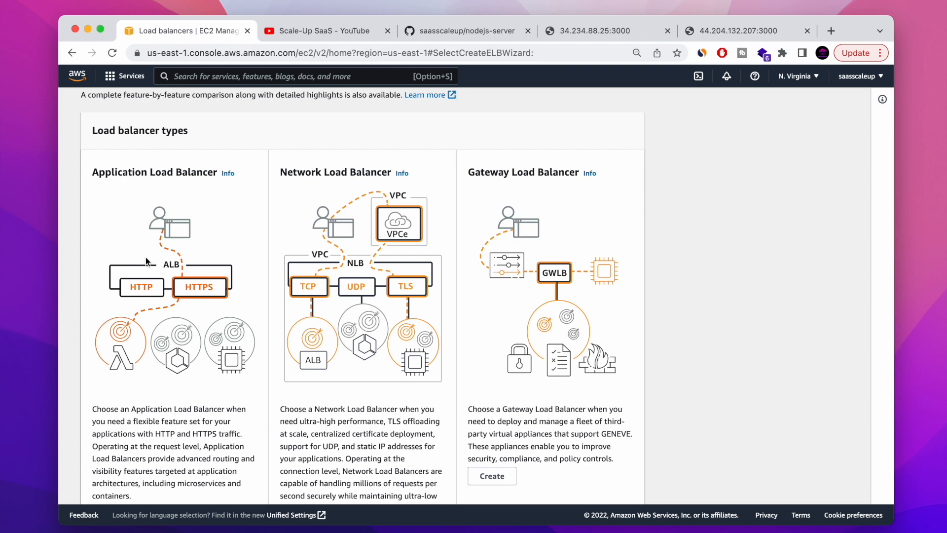
pyautogui.scroll(-3)
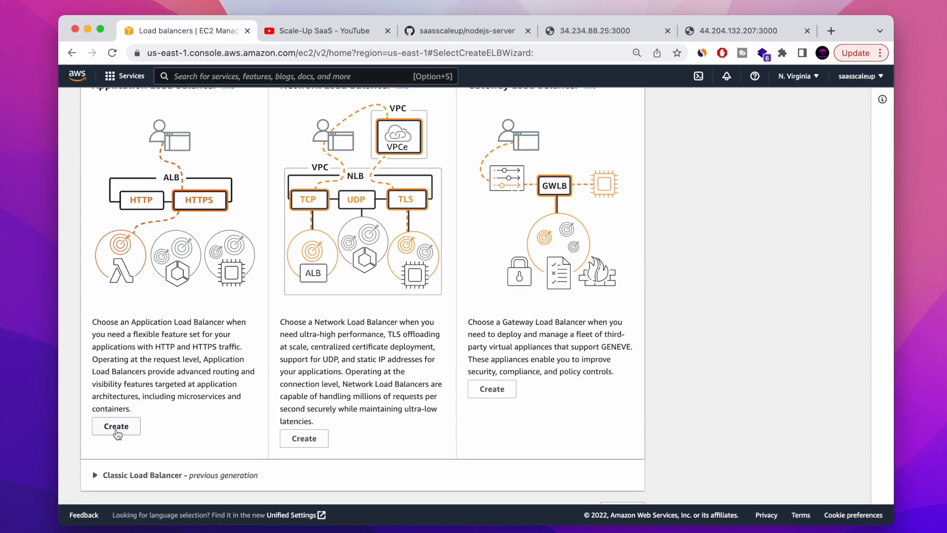
# - Choose Application Load Balancer to open its empty creation form
pyautogui.click(115, 426)
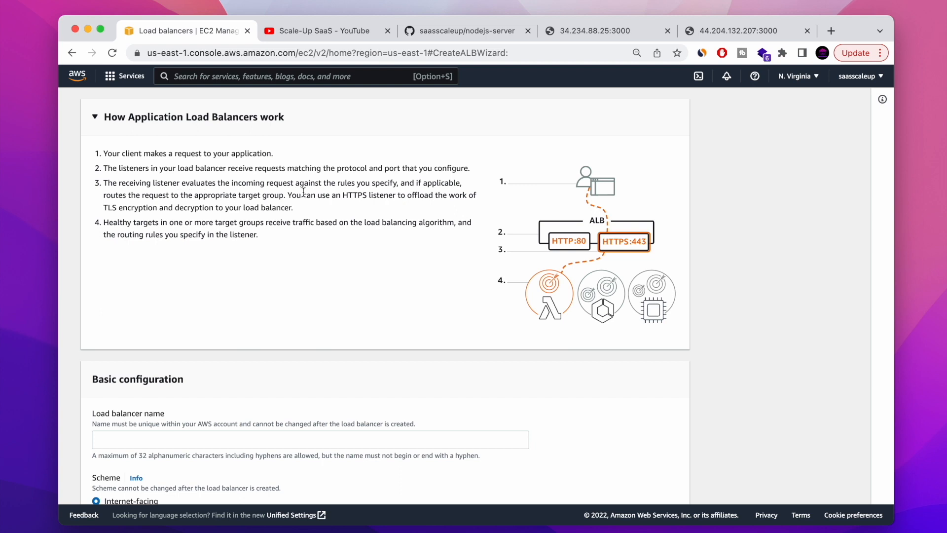
pyautogui.moveTo(463, 199)
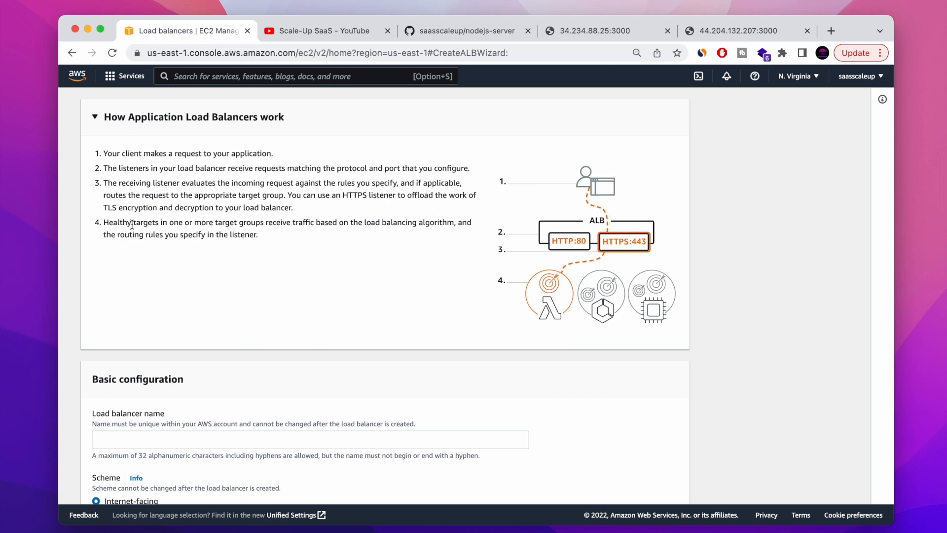
pyautogui.moveTo(318, 220)
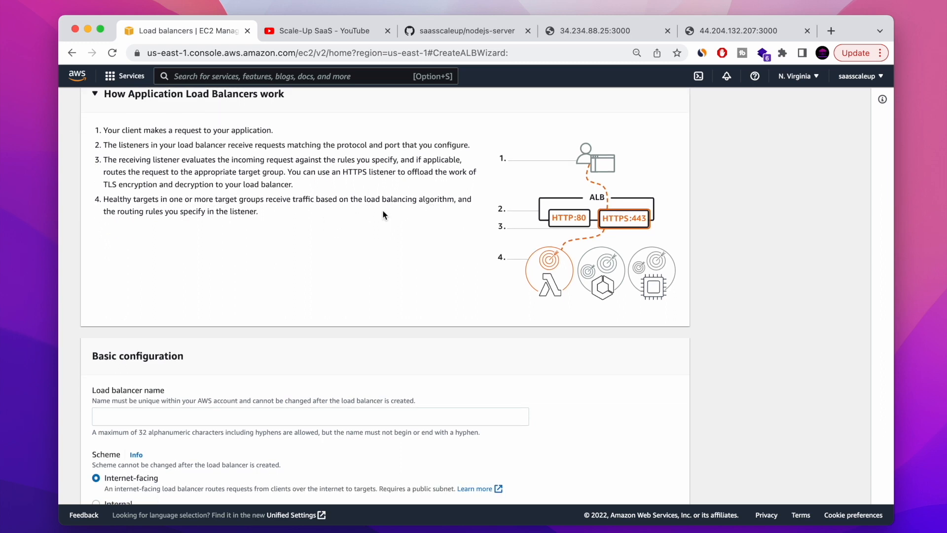
pyautogui.moveTo(509, 236)
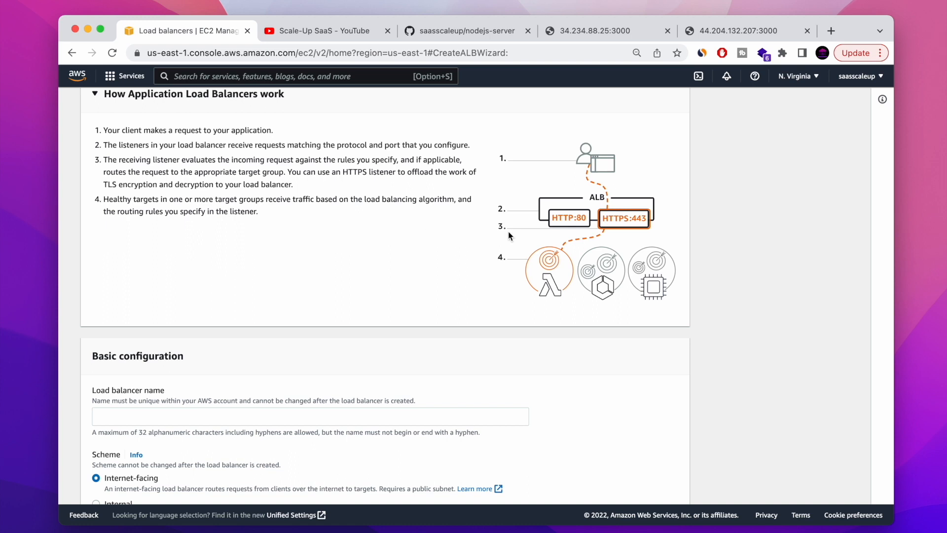
pyautogui.moveTo(587, 154)
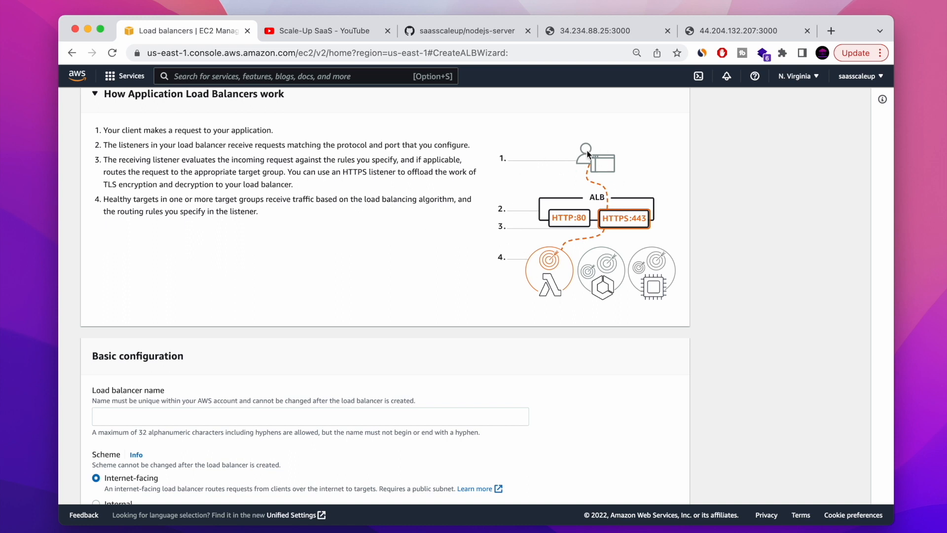
# - Name the load balancer nodejsAppLoadBalancer
pyautogui.scroll(-3)
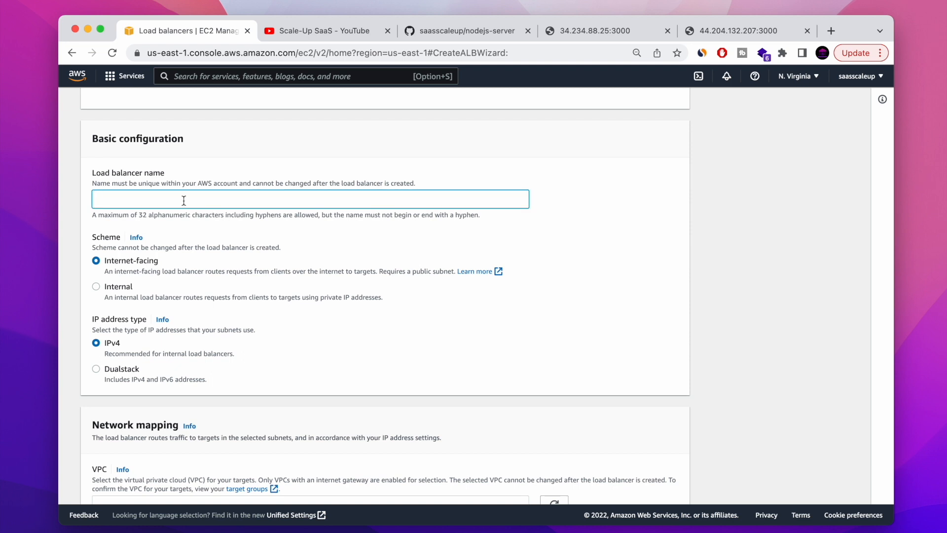
pyautogui.write('nodejs')
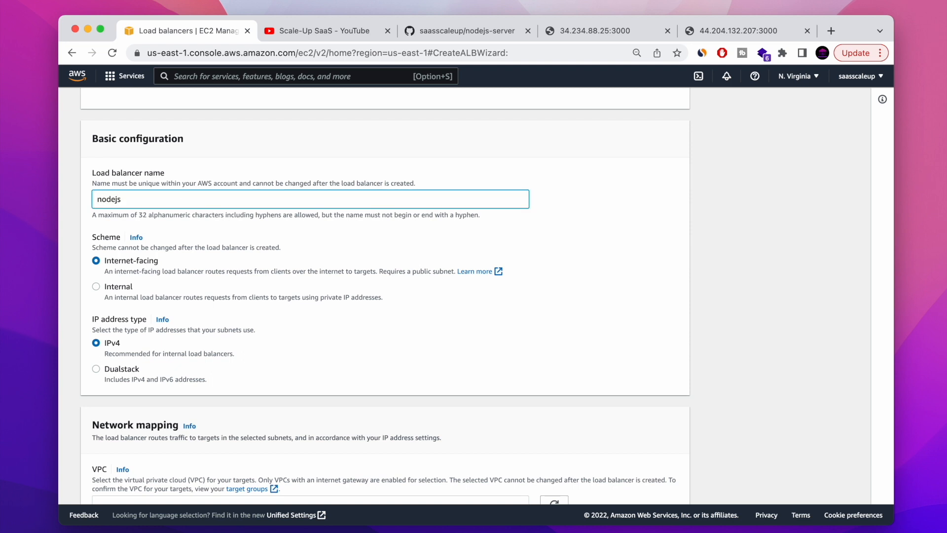
pyautogui.write('AppLoadBa')
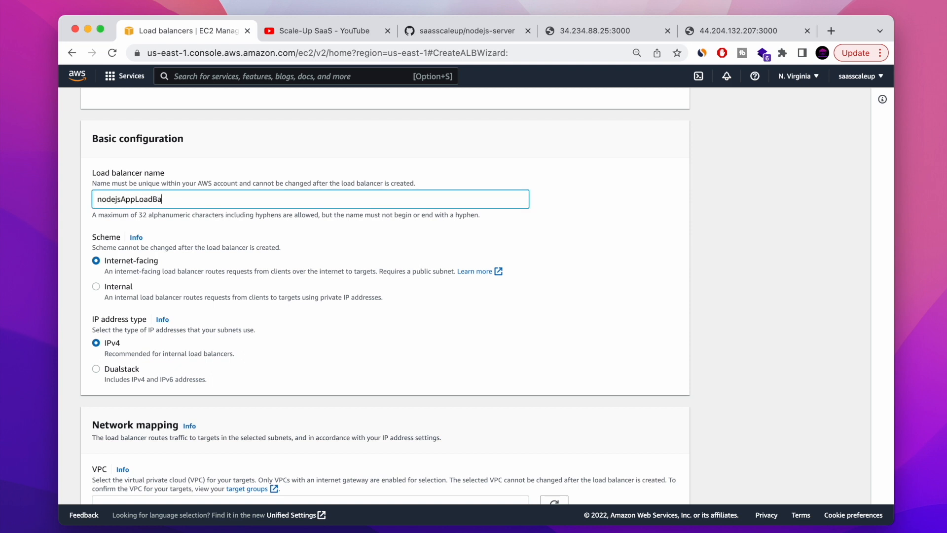
pyautogui.write('lancer')
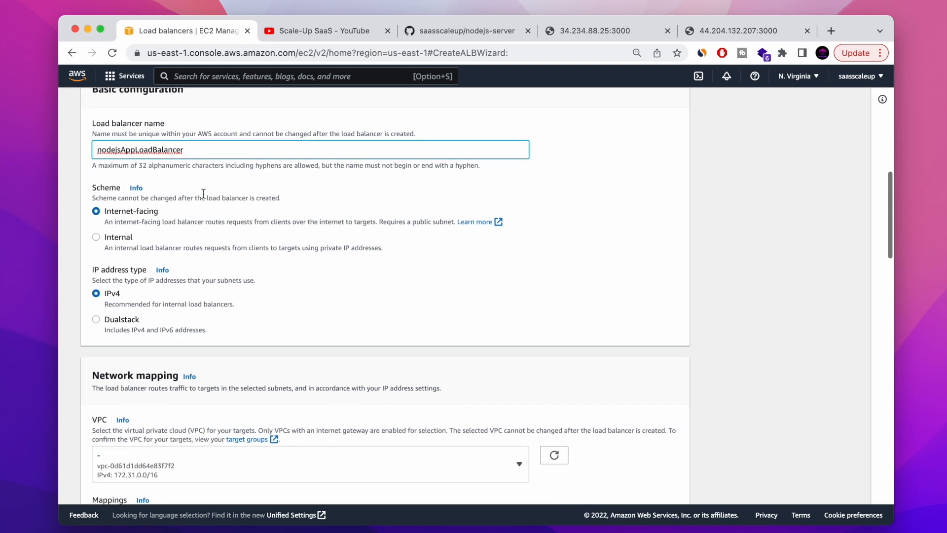
# - Keep the internet-facing IPv4 defaults and scroll to Network mapping's six availability zones
pyautogui.scroll(-3)
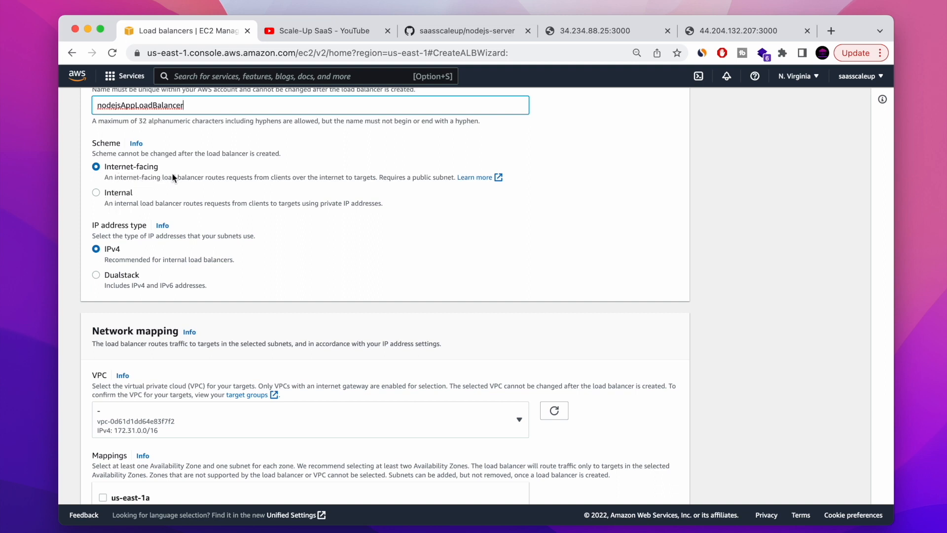
pyautogui.moveTo(340, 182)
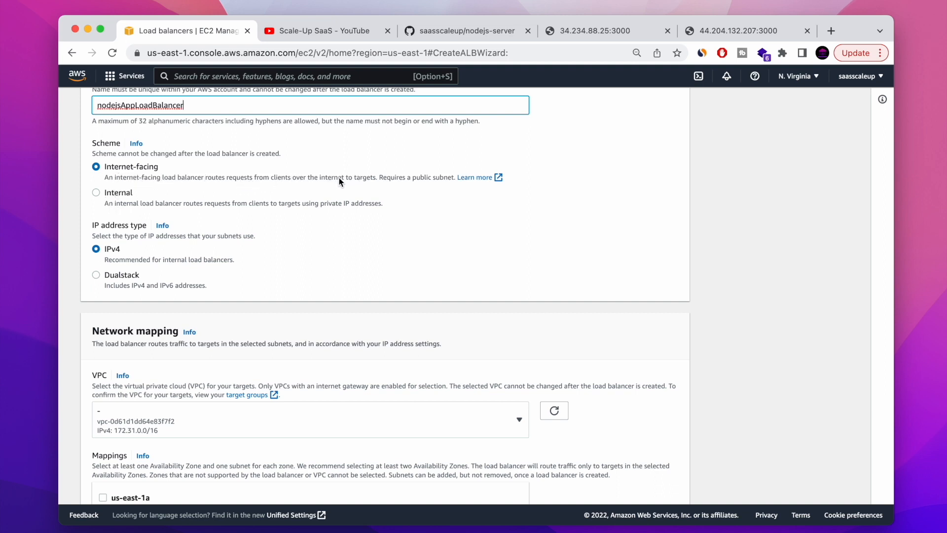
pyautogui.scroll(-3)
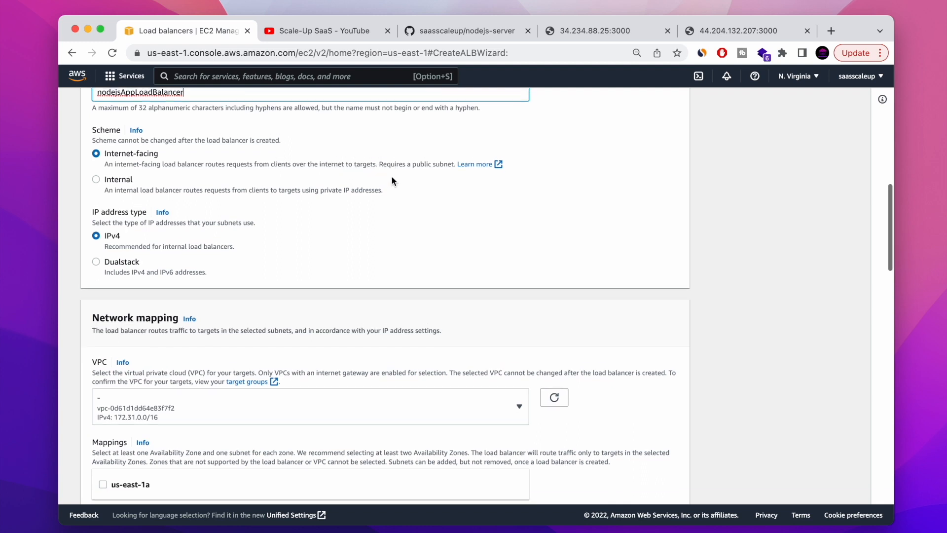
pyautogui.scroll(-3)
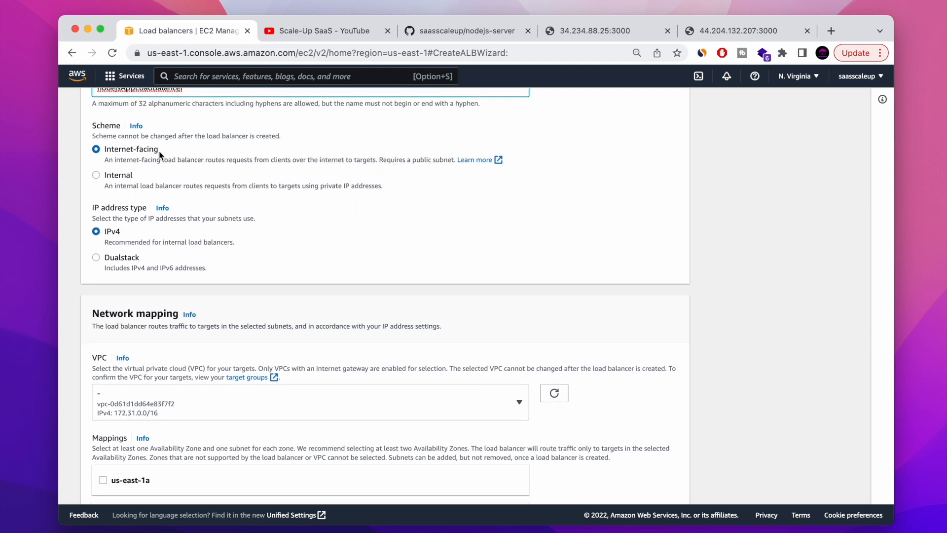
pyautogui.scroll(-3)
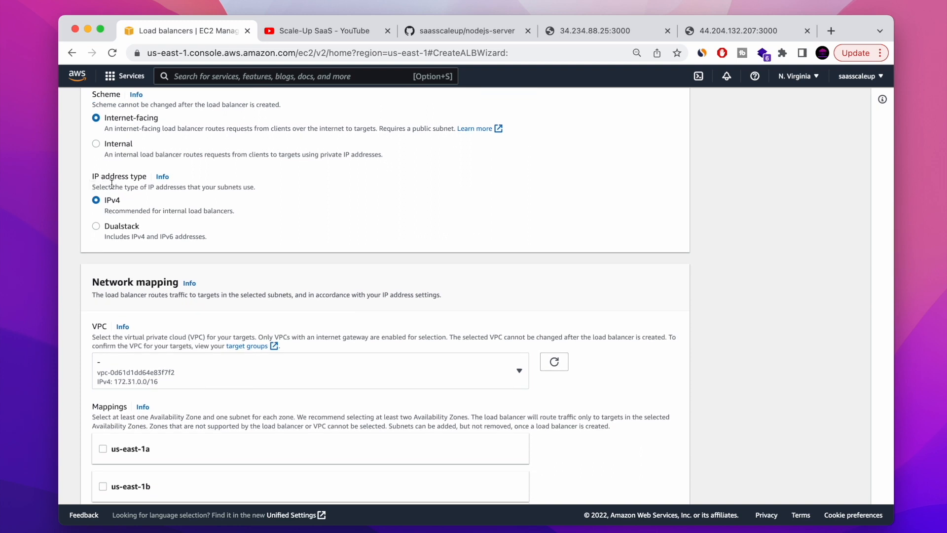
pyautogui.scroll(-3)
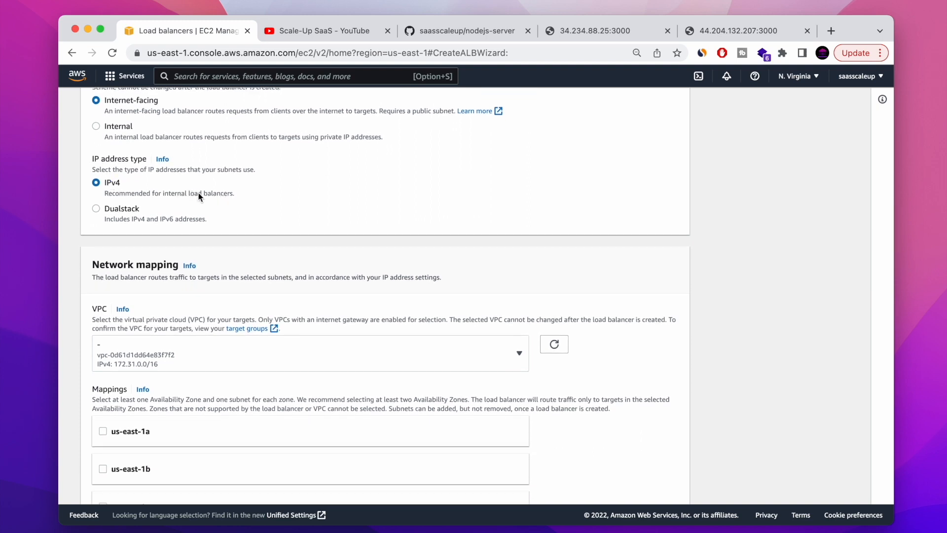
pyautogui.moveTo(110, 185)
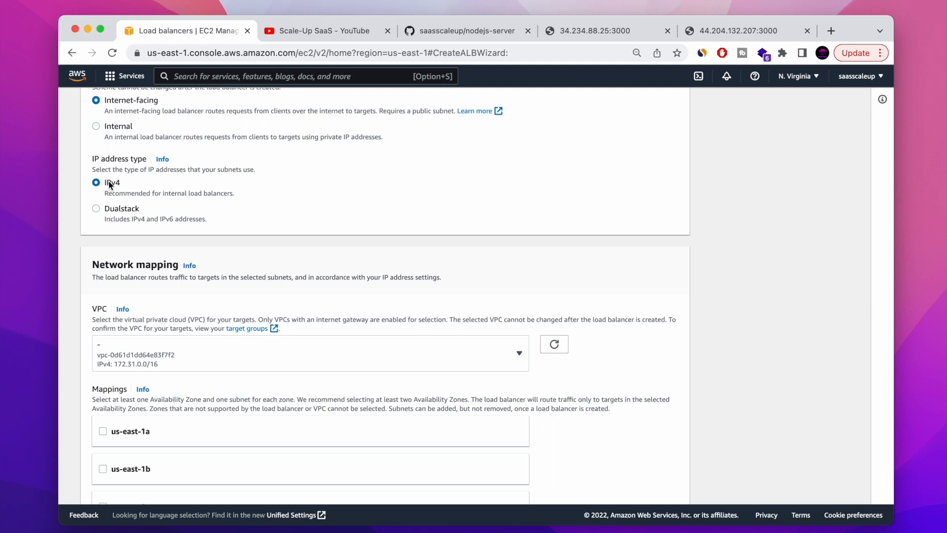
pyautogui.moveTo(145, 182)
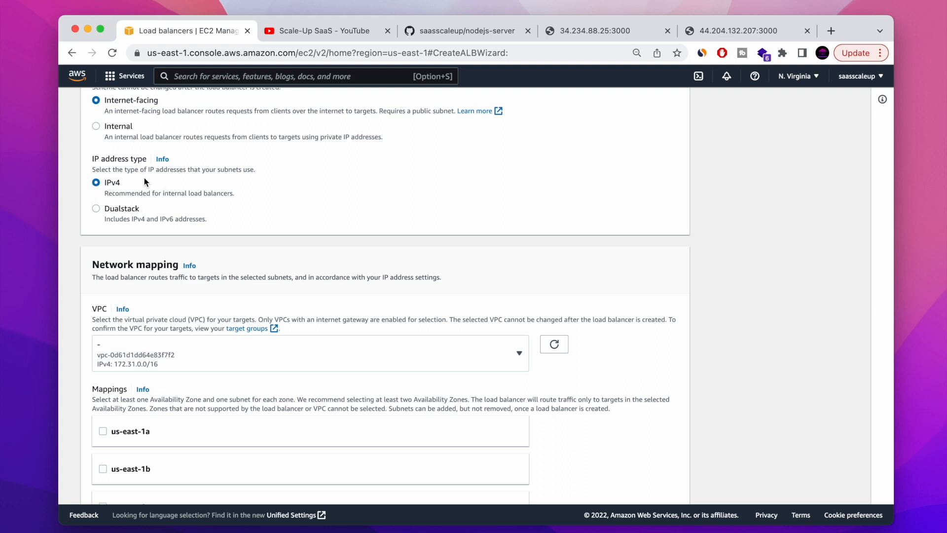
pyautogui.scroll(-3)
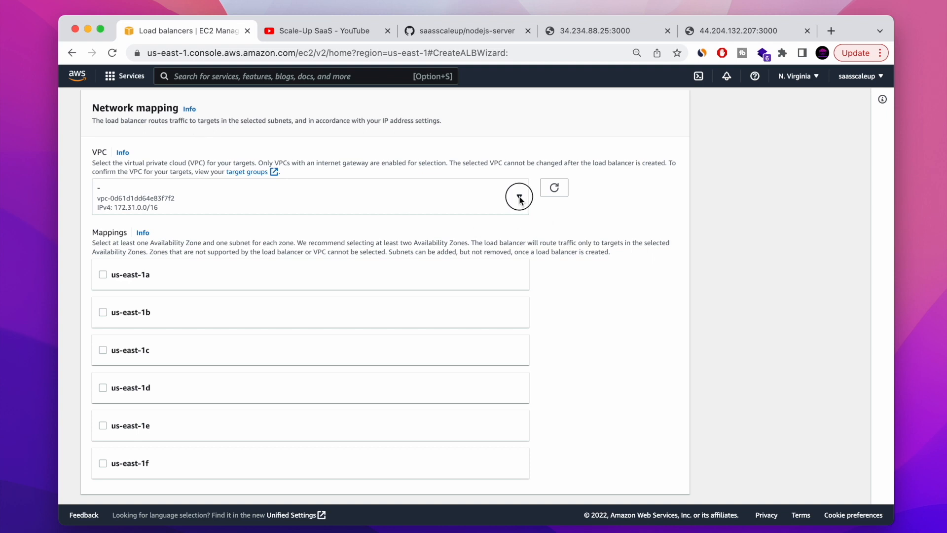
pyautogui.scroll(-3)
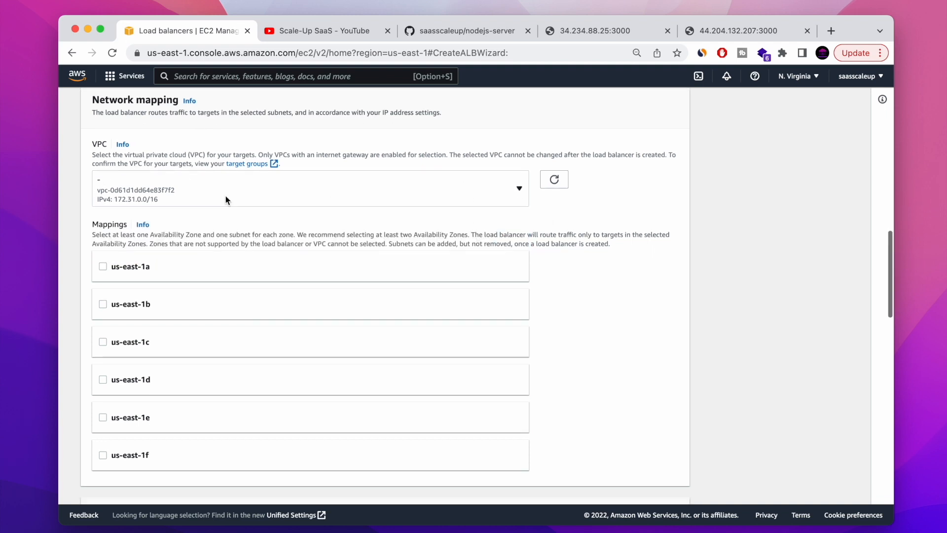
pyautogui.scroll(-3)
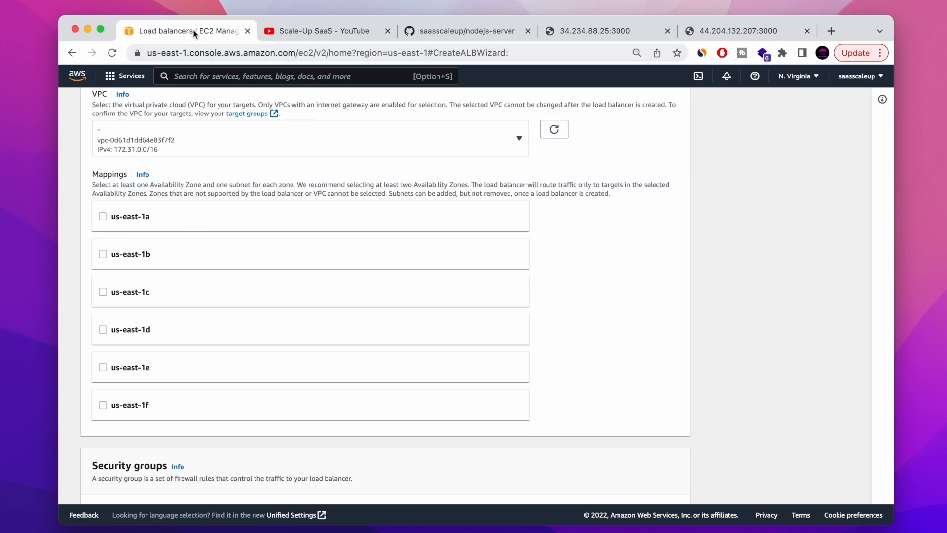
# - Duplicate the wizard tab and open the EC2 Instances list in it
pyautogui.rightClick(188, 30)
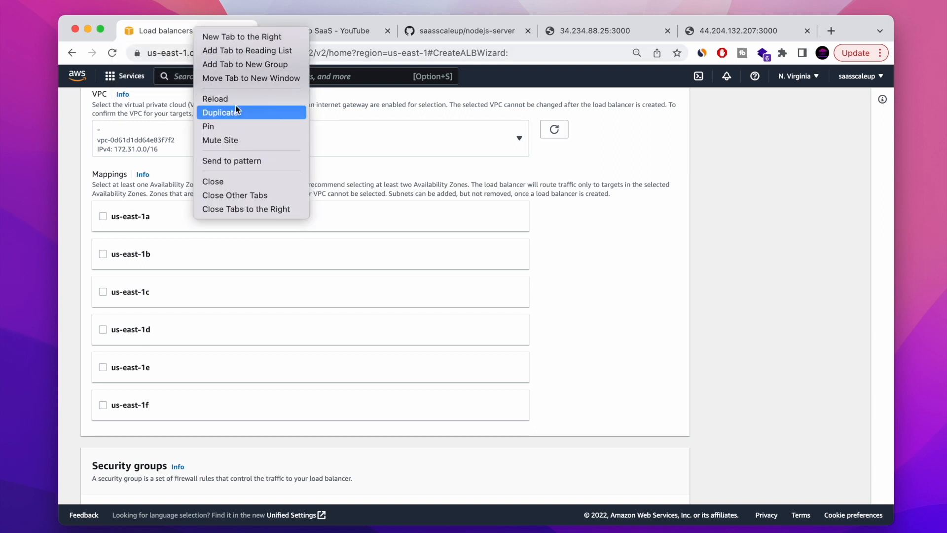
pyautogui.click(220, 113)
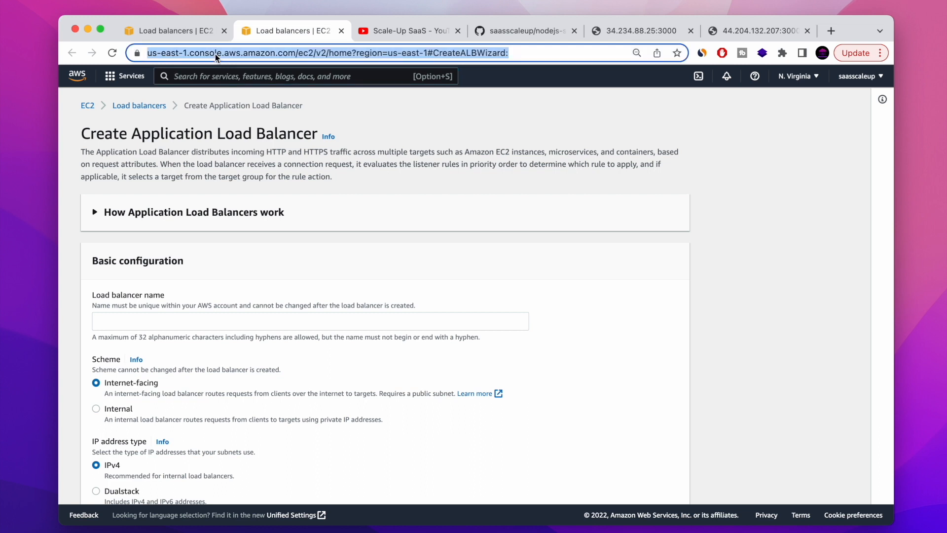
pyautogui.write('ec2')
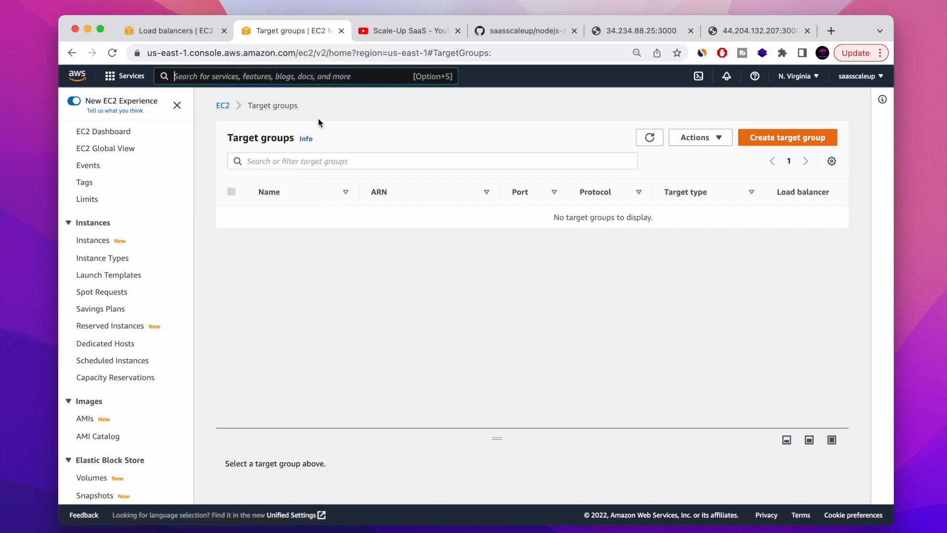
pyautogui.click(93, 241)
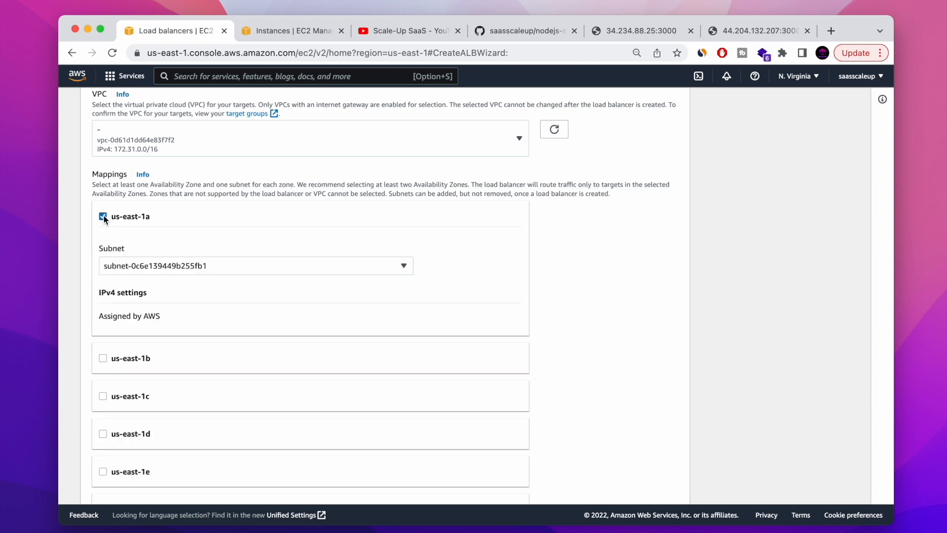
# - Map us-east-1a and us-east-1c after confirming the servers' zones, and start a new security group
pyautogui.click(403, 266)
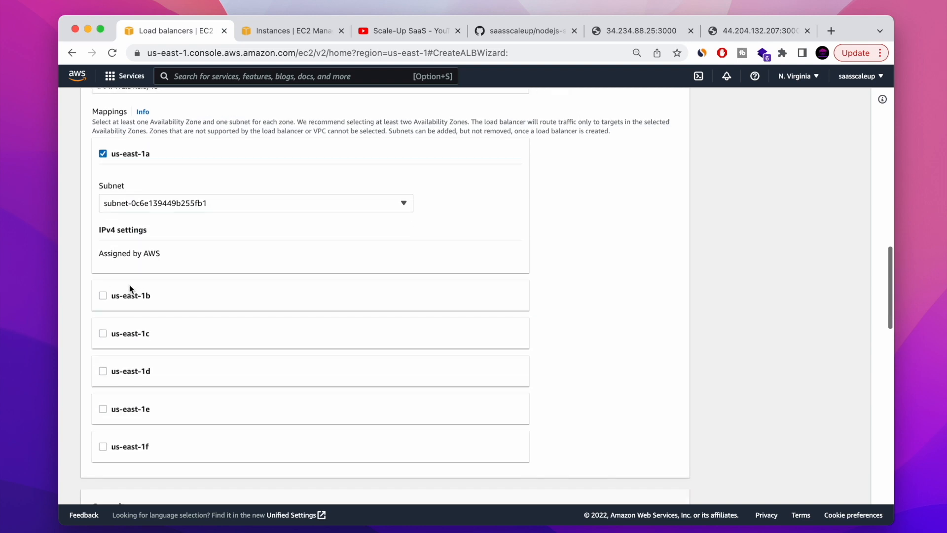
pyautogui.click(103, 333)
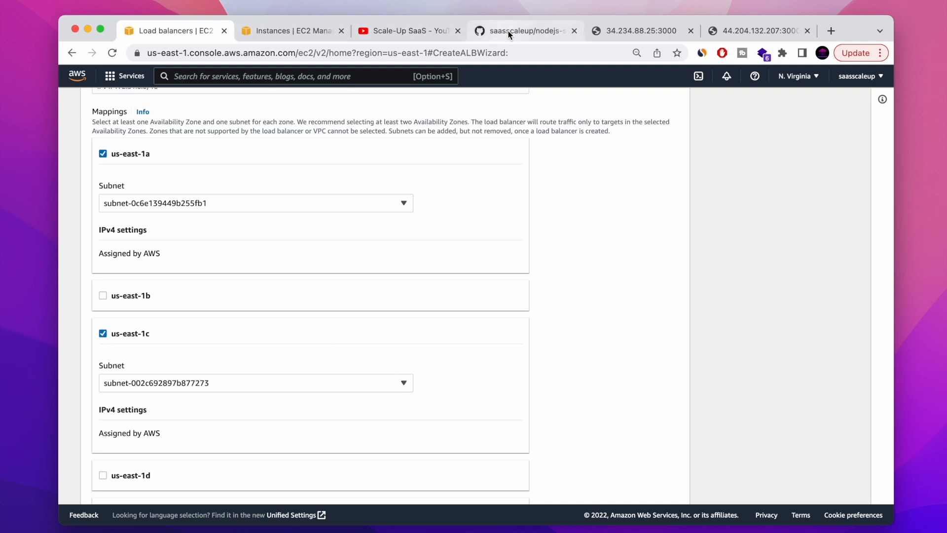
pyautogui.click(291, 31)
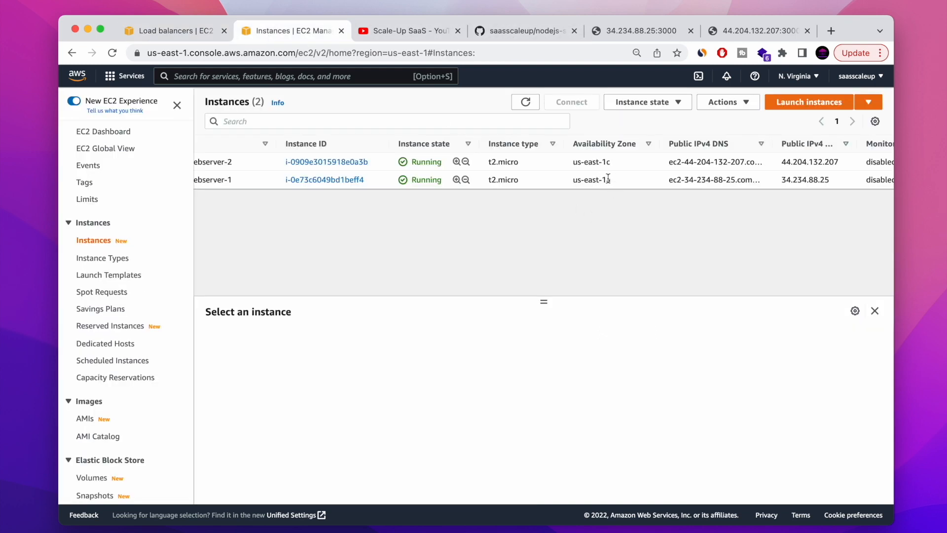
pyautogui.click(173, 31)
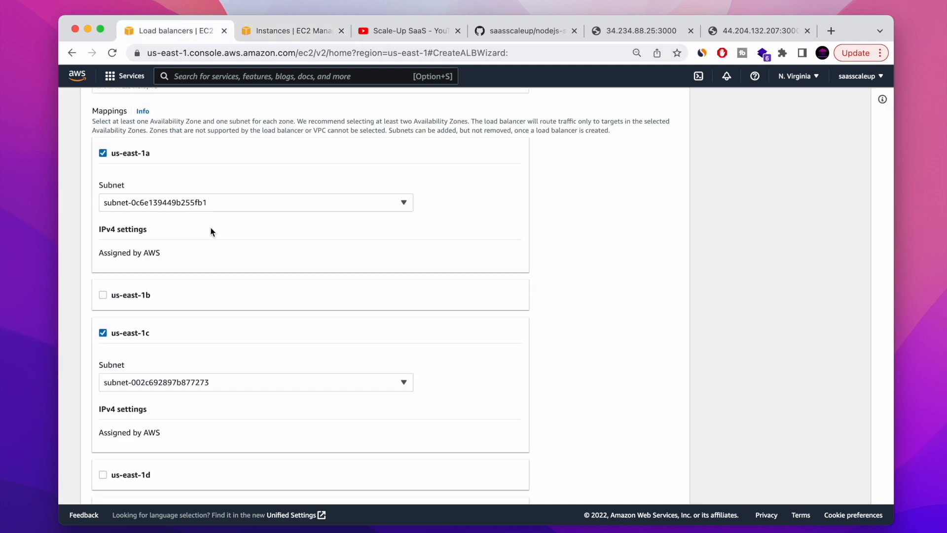
pyautogui.scroll(-3)
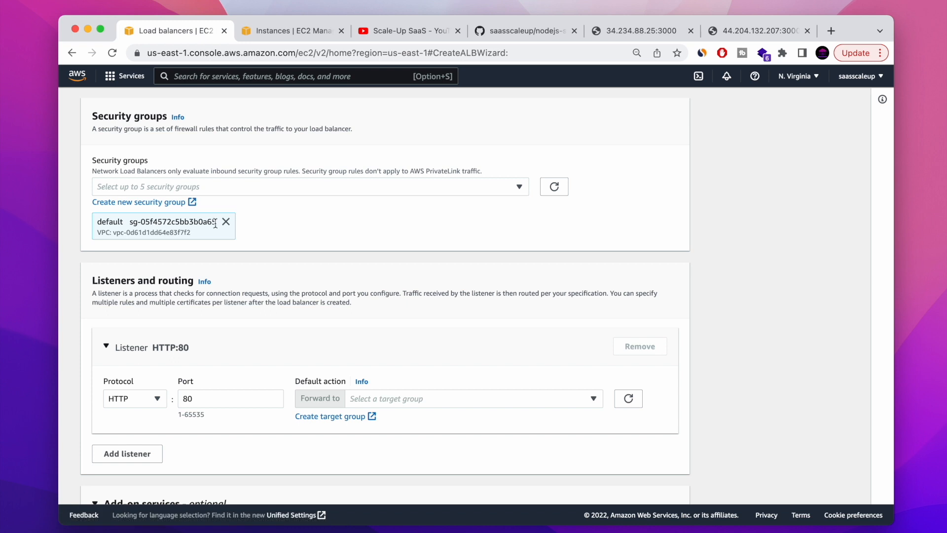
pyautogui.moveTo(140, 202)
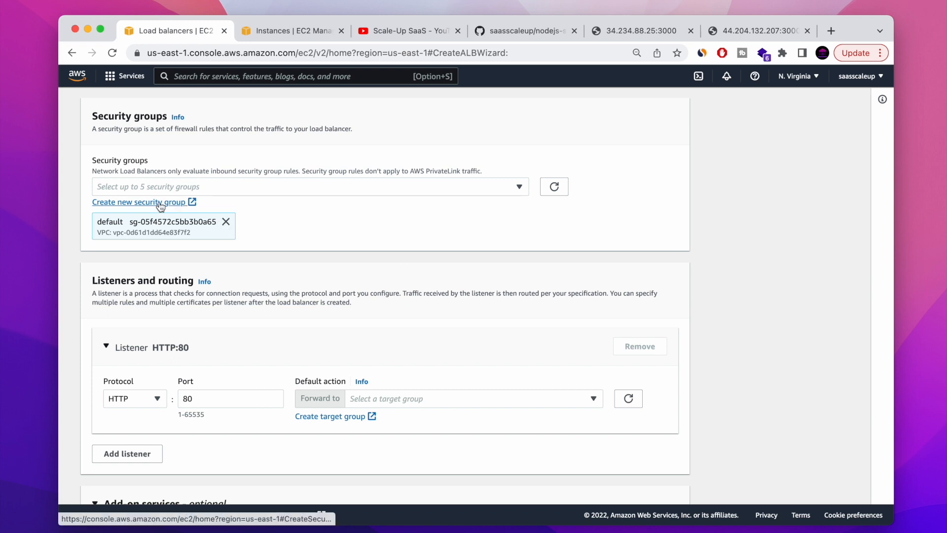
pyautogui.click(139, 202)
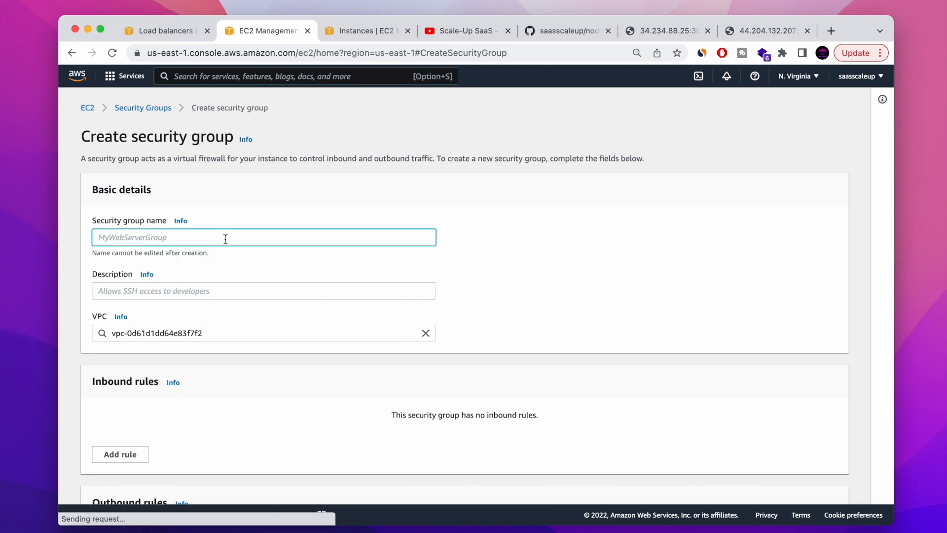
# - Enter nodejsLoadBalancerSG as both the security group name and its description
pyautogui.write('nodejsLoad')
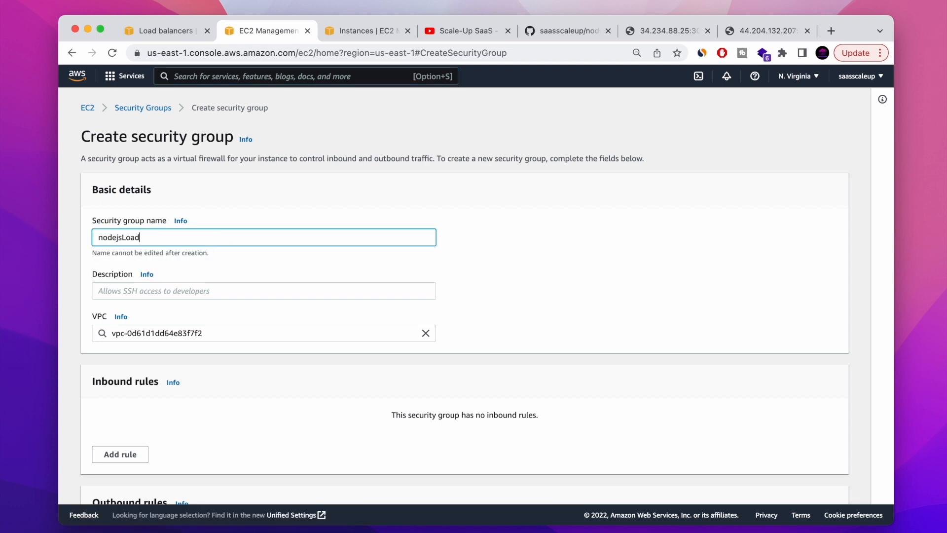
pyautogui.write('Bal')
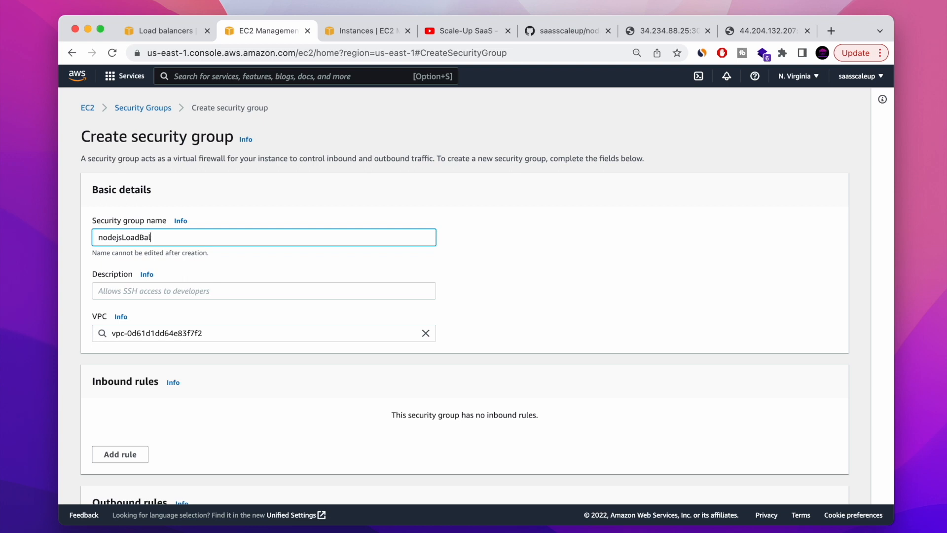
pyautogui.write('ancerSG')
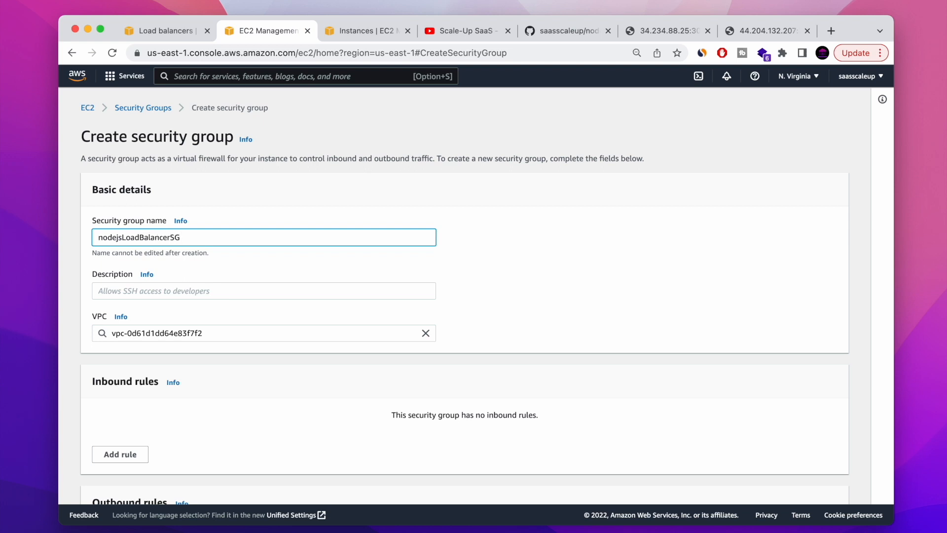
pyautogui.click(264, 291)
pyautogui.write('nodejsLoadBalancerSG')
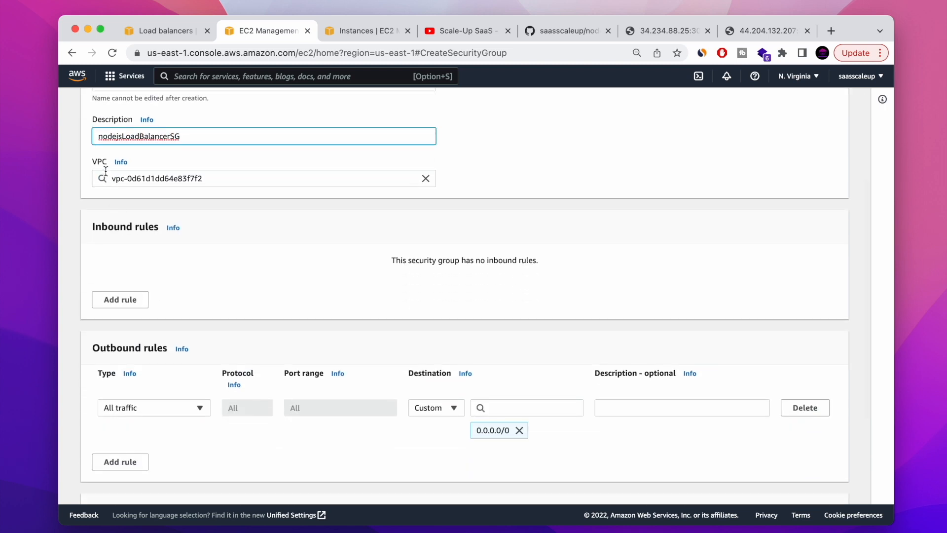
pyautogui.scroll(-3)
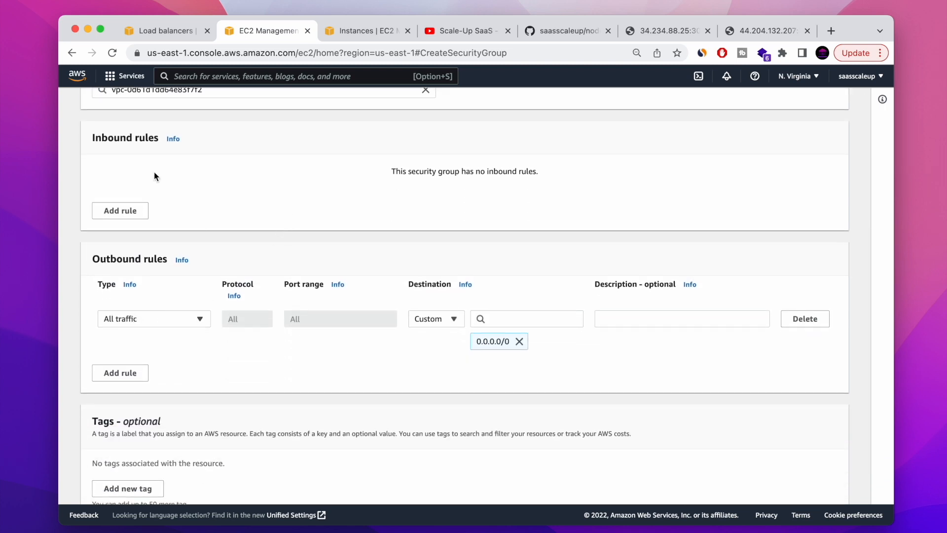
# - Add an inbound HTTP rule allowing any IPv4 source (0.0.0.0/0)
pyautogui.click(119, 210)
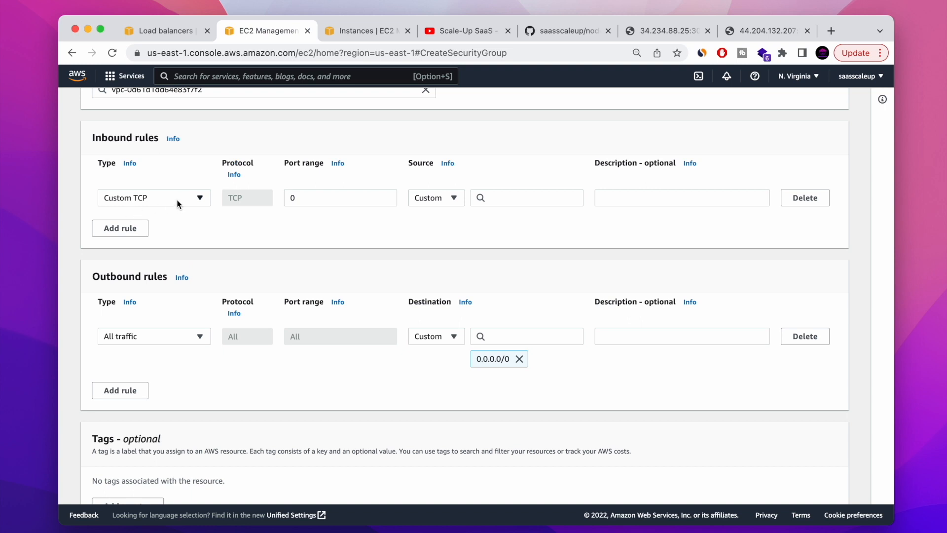
pyautogui.click(154, 197)
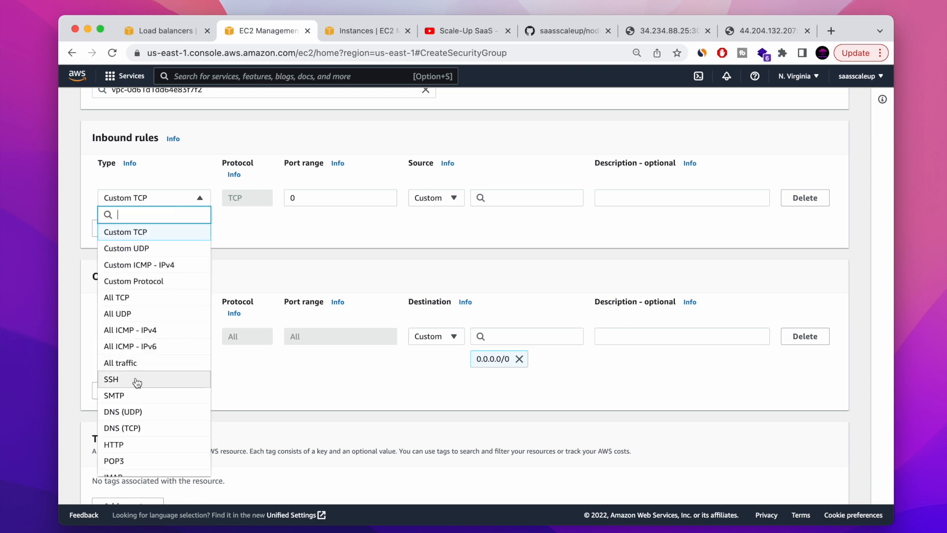
pyautogui.click(112, 444)
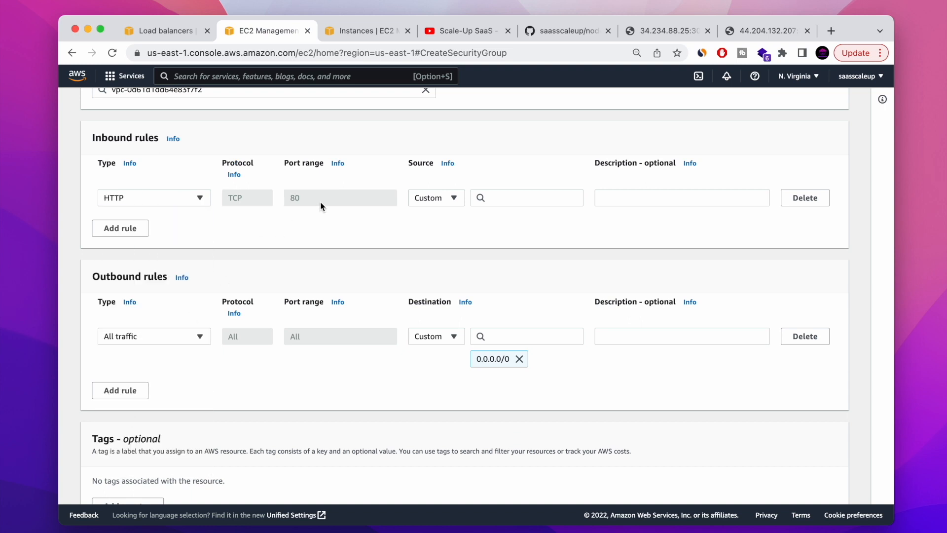
pyautogui.click(435, 198)
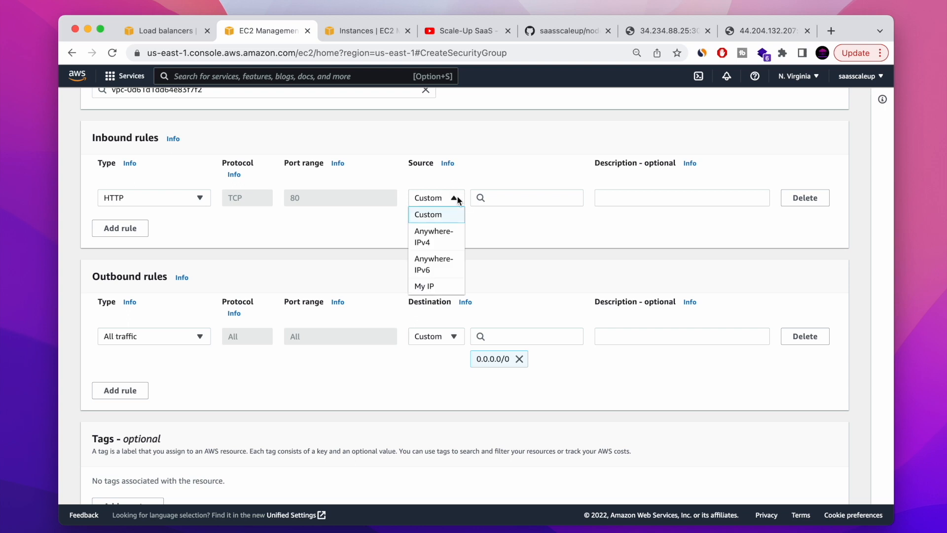
pyautogui.moveTo(428, 235)
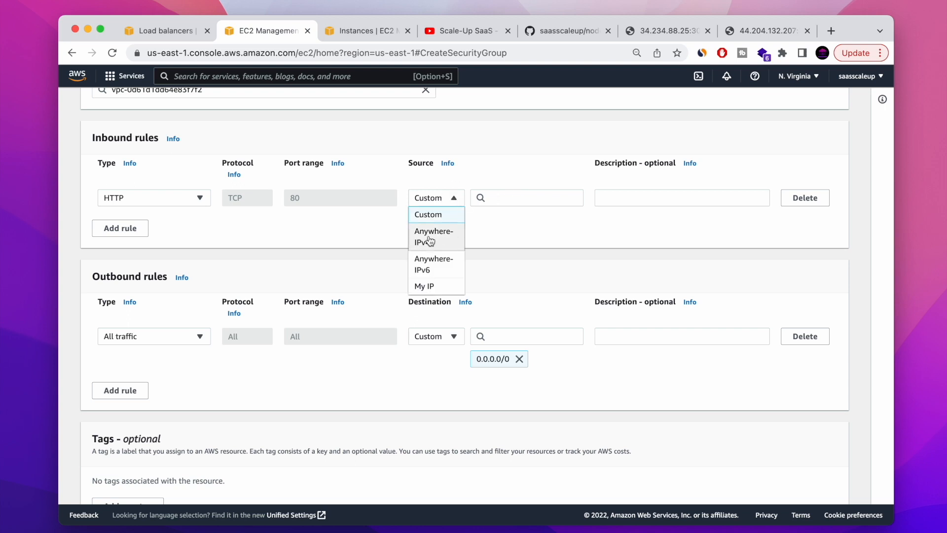
pyautogui.click(434, 236)
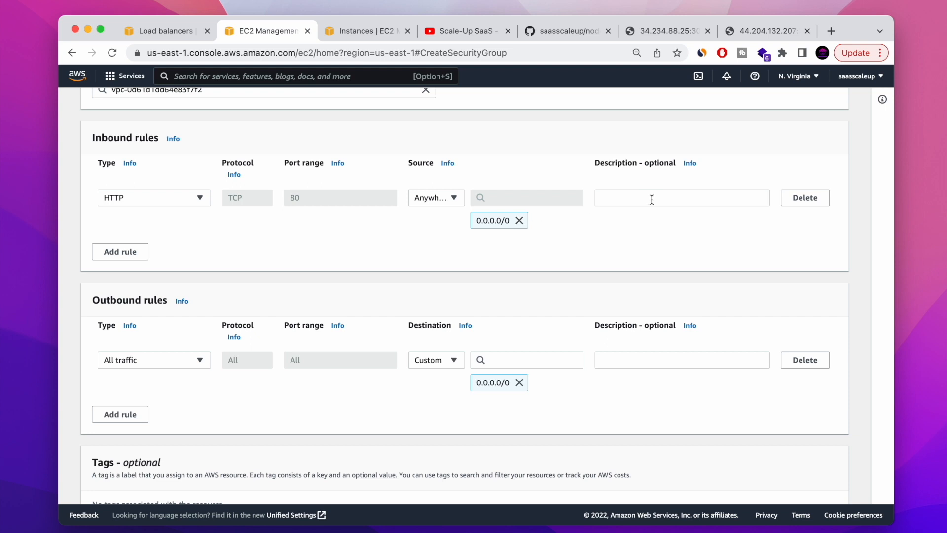
# - Add an HTTP rule from any IPv6 source (::/0) and create the security group
pyautogui.click(120, 251)
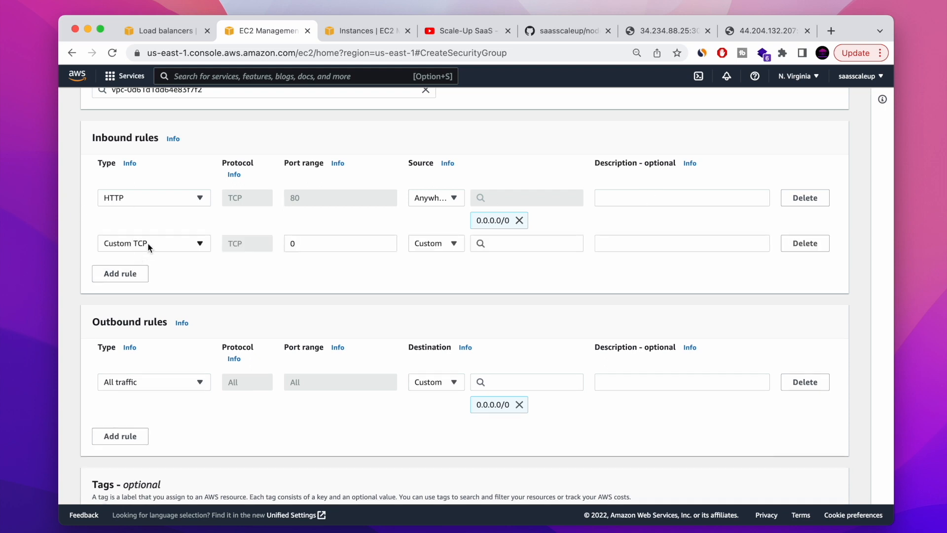
pyautogui.click(153, 242)
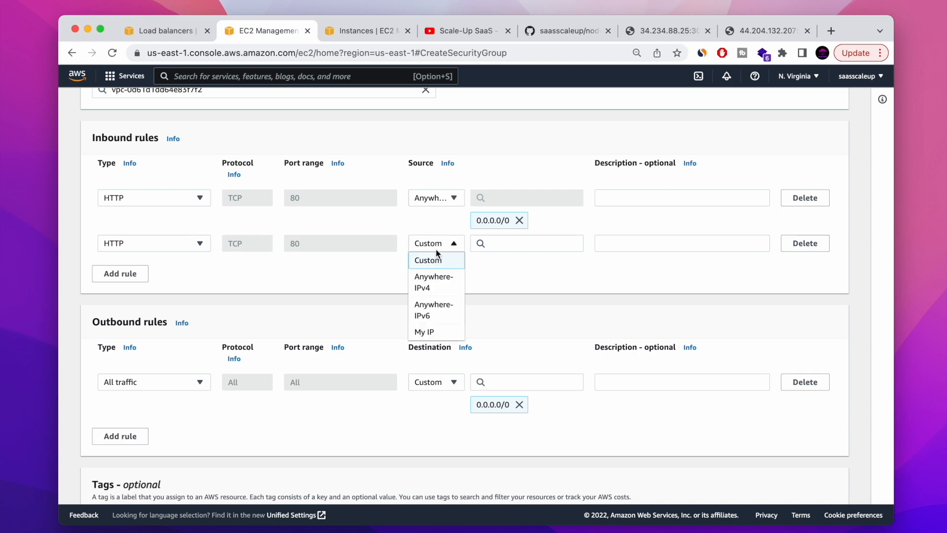
pyautogui.click(433, 309)
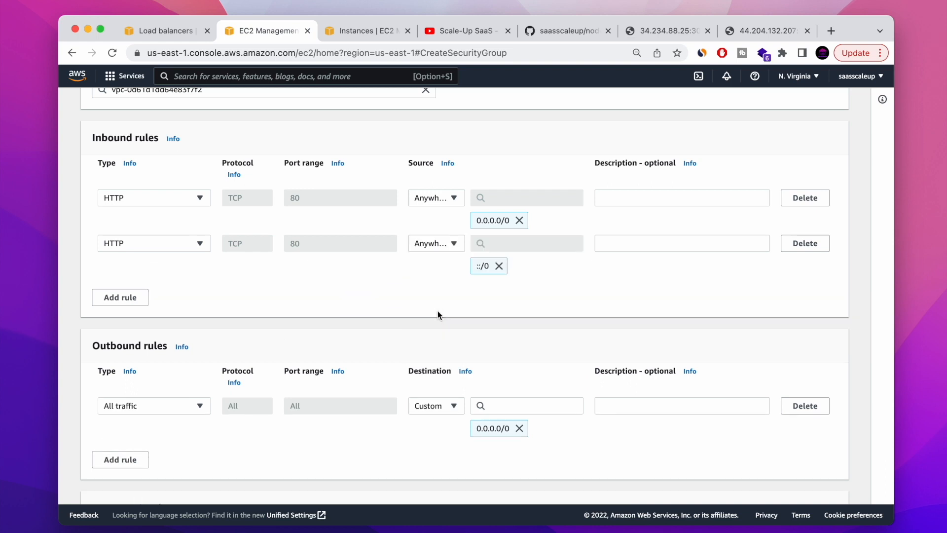
pyautogui.scroll(-3)
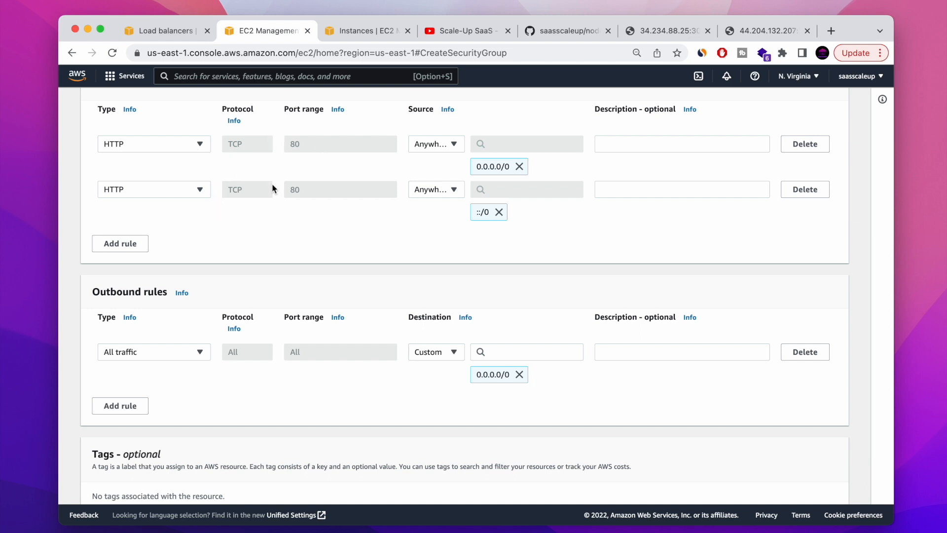
pyautogui.scroll(-3)
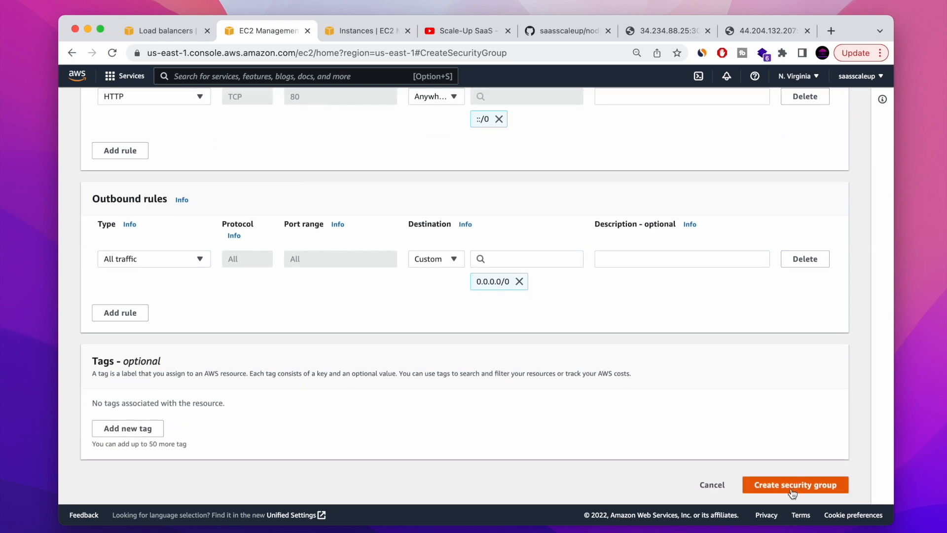
pyautogui.click(795, 485)
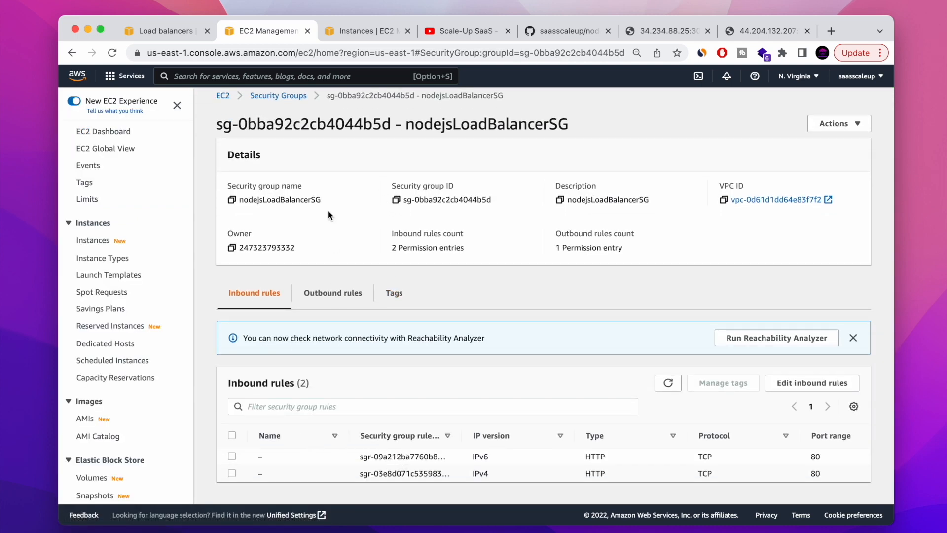
# - Set nodejsLoadBalancerSG as the group's Name tag in Security Groups, then return to the wizard
pyautogui.click(278, 95)
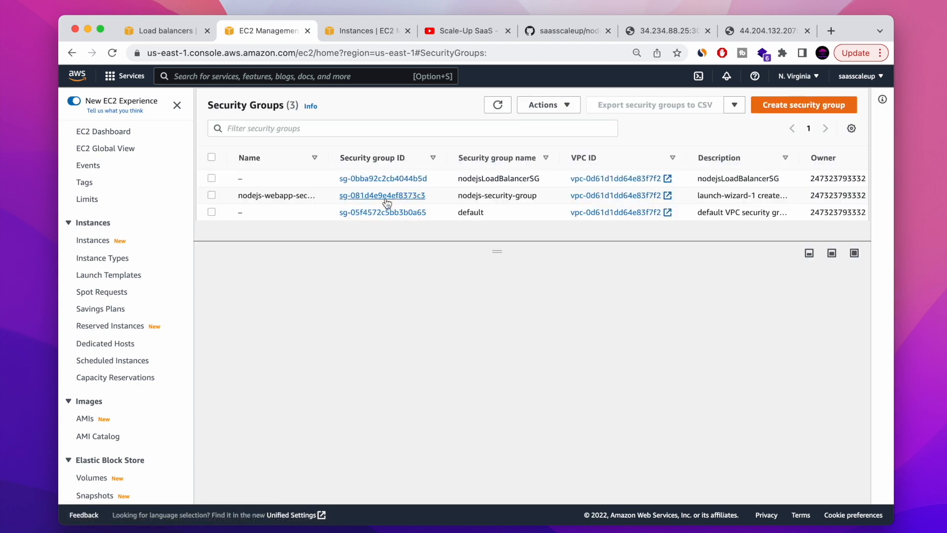
pyautogui.click(240, 178)
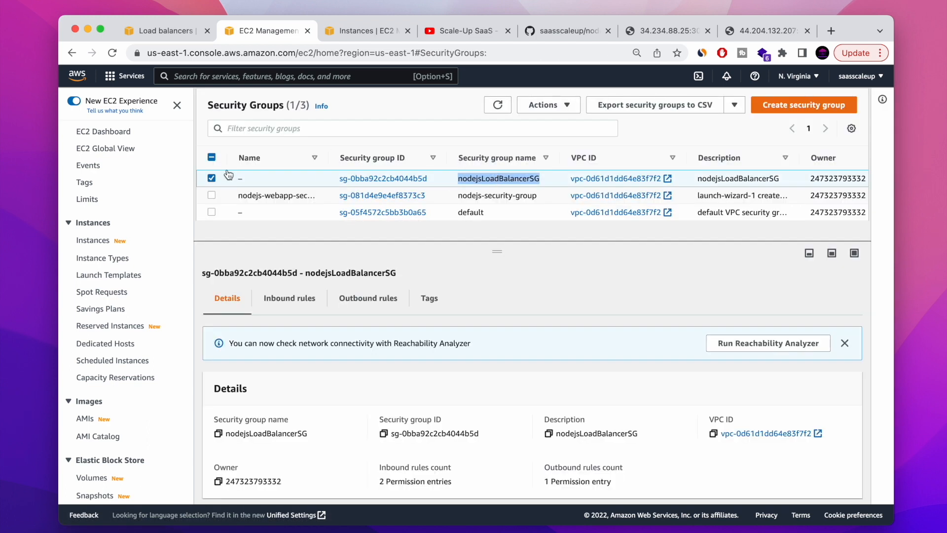
pyautogui.click(249, 178)
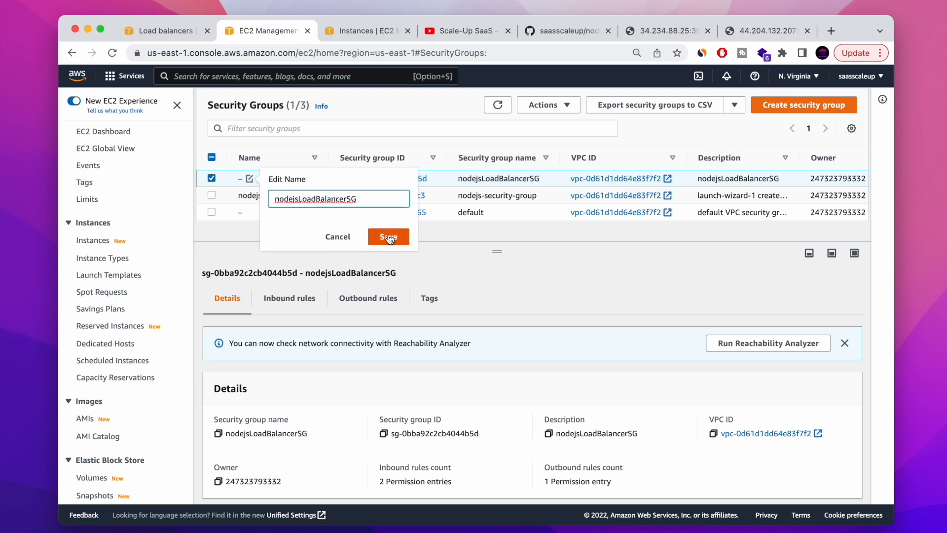
pyautogui.click(388, 236)
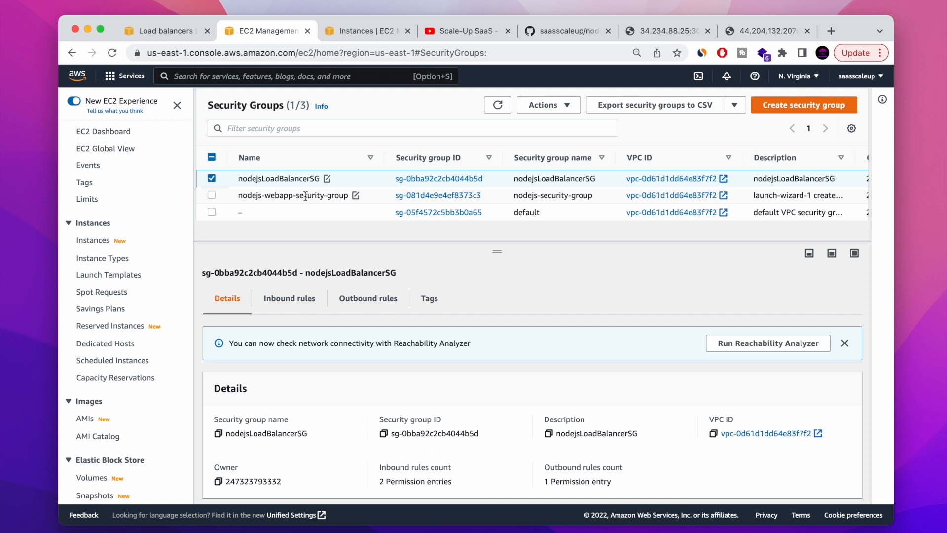
pyautogui.click(164, 31)
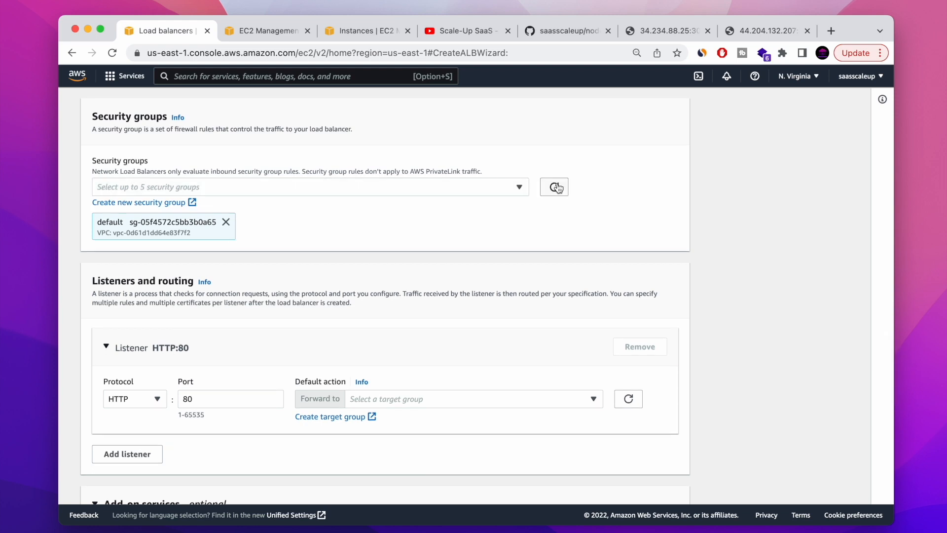
# - Replace the default security group with nodejsLoadBalancerSG on the load balancer
pyautogui.click(309, 186)
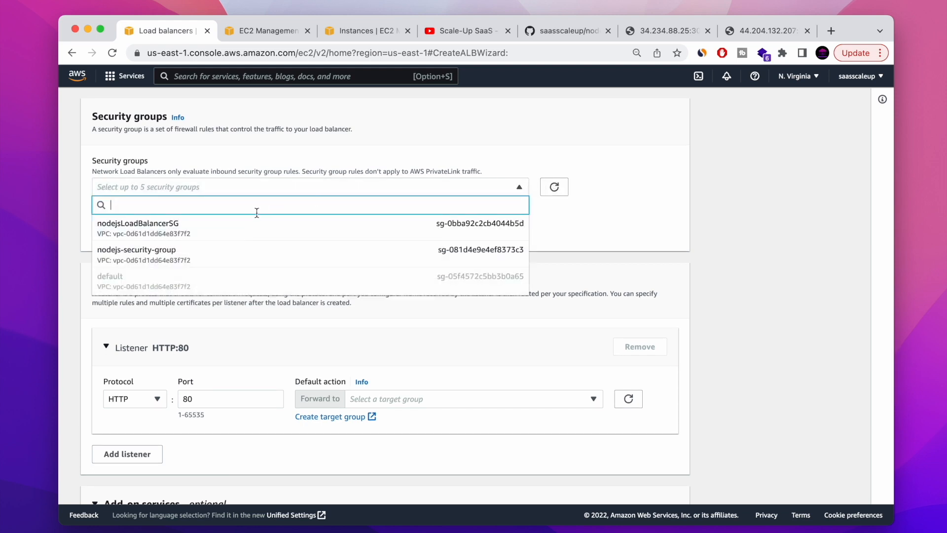
pyautogui.click(137, 223)
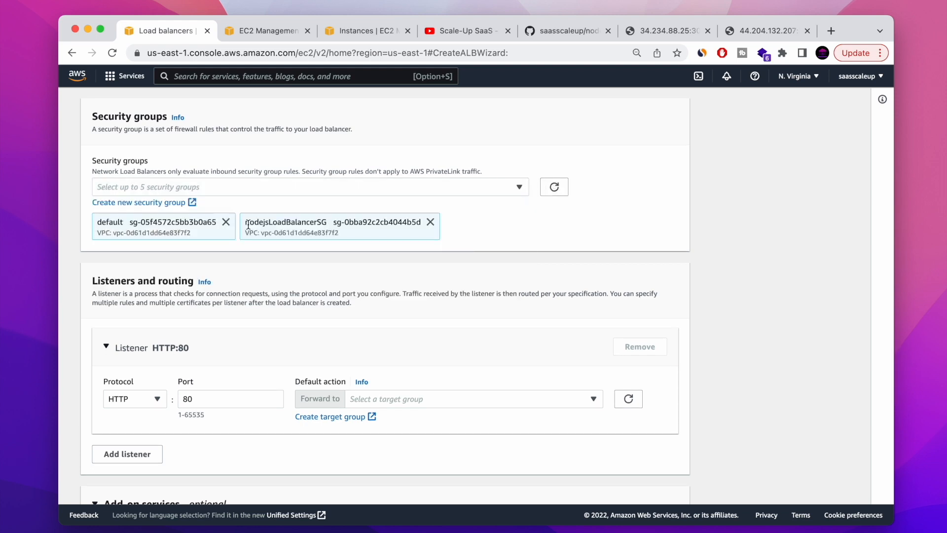
pyautogui.click(226, 222)
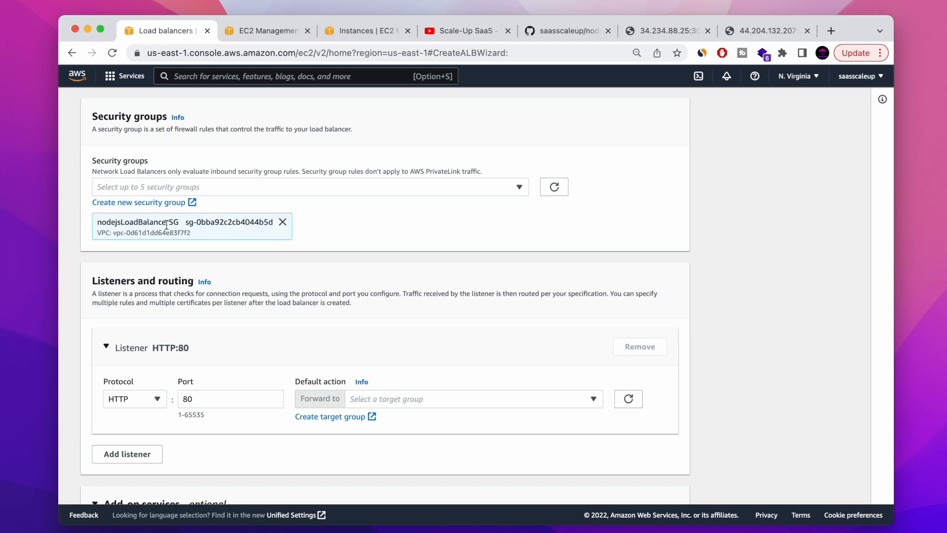
# - Keep the load balancer listener protocol as HTTP on port 80
pyautogui.scroll(-3)
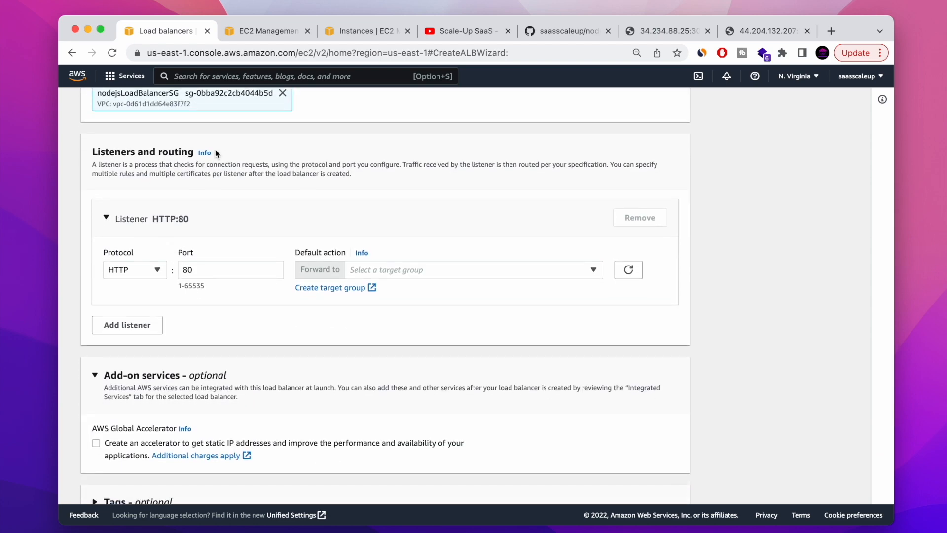
pyautogui.moveTo(178, 162)
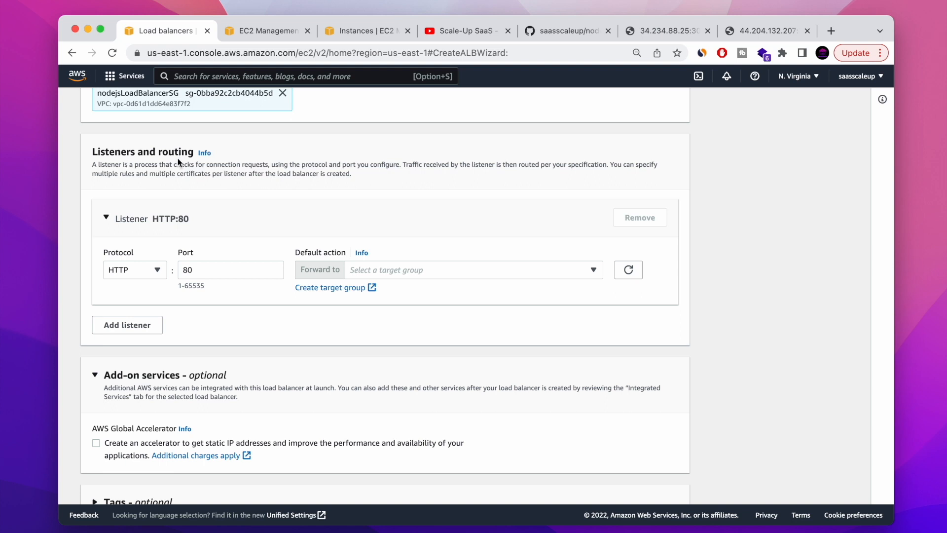
pyautogui.scroll(-3)
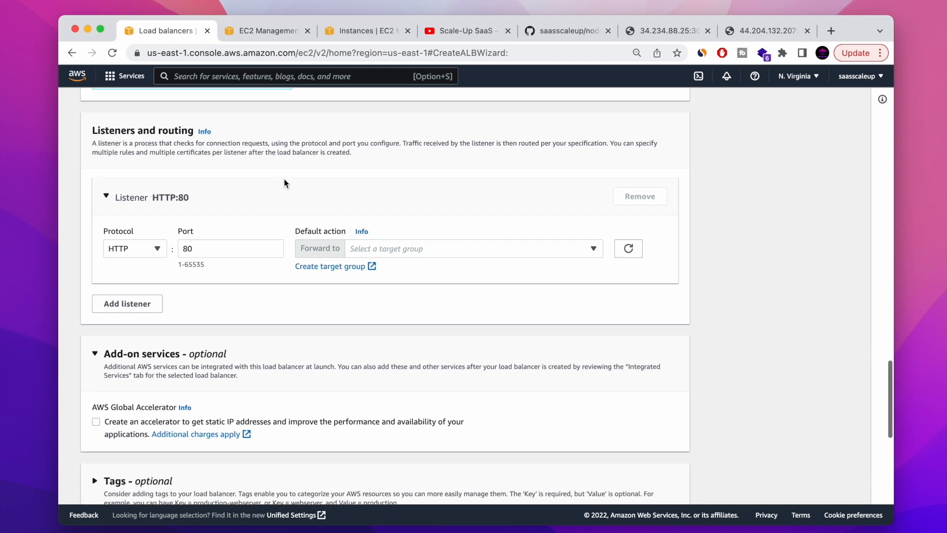
pyautogui.click(134, 248)
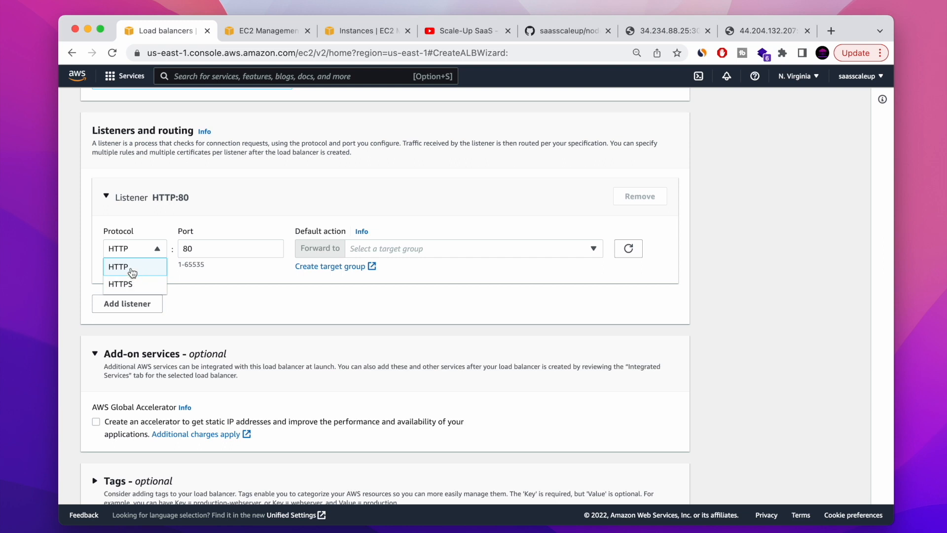
pyautogui.click(230, 248)
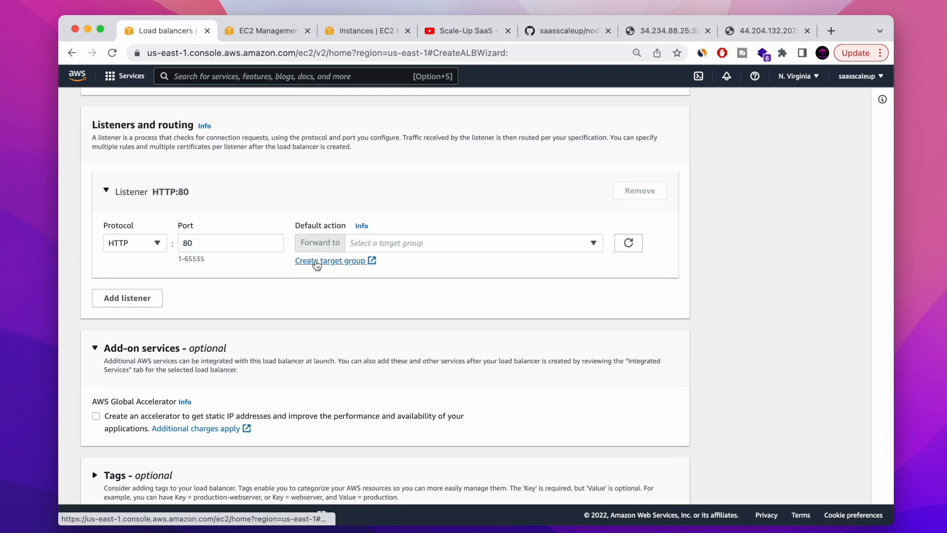
pyautogui.click(331, 260)
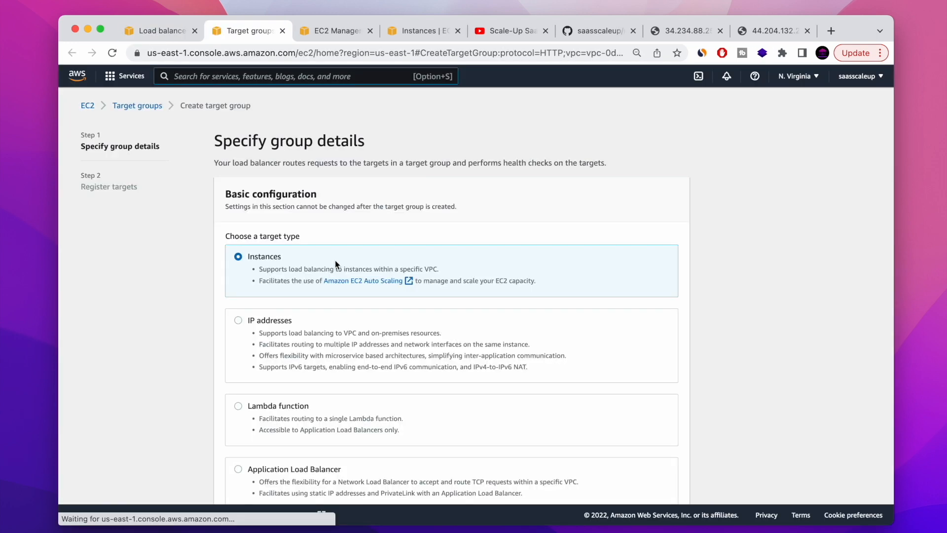
# - Name the instance-type target group nodejsLoadBalancerSG, using HTTP on port 80
pyautogui.scroll(-3)
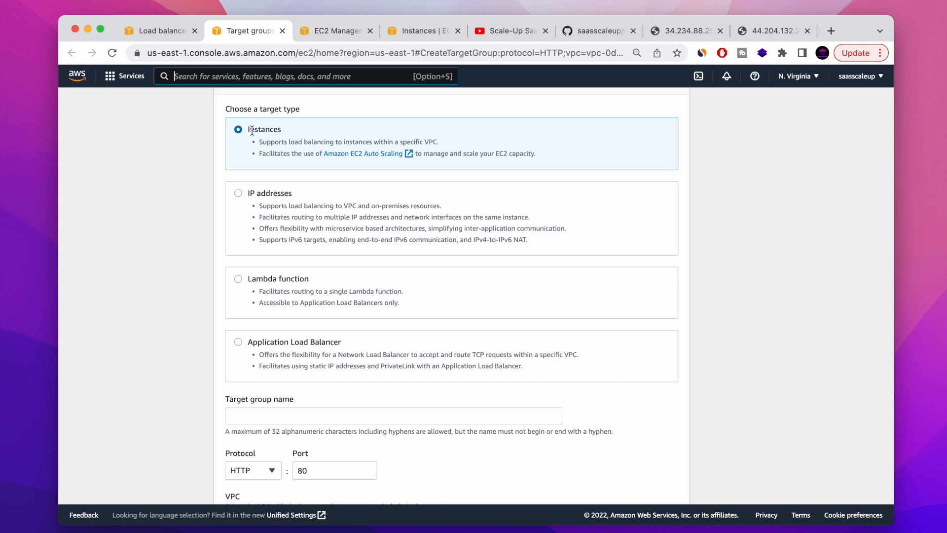
pyautogui.scroll(-3)
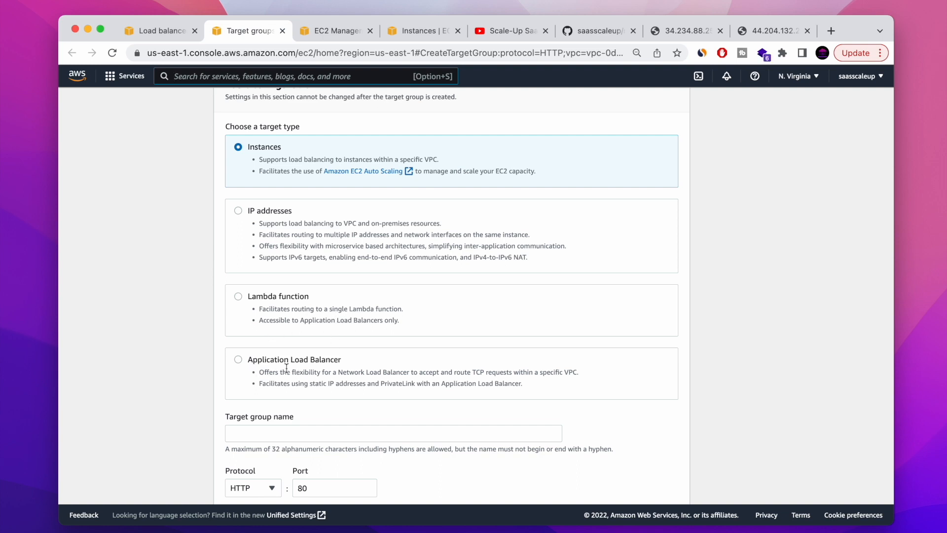
pyautogui.scroll(-3)
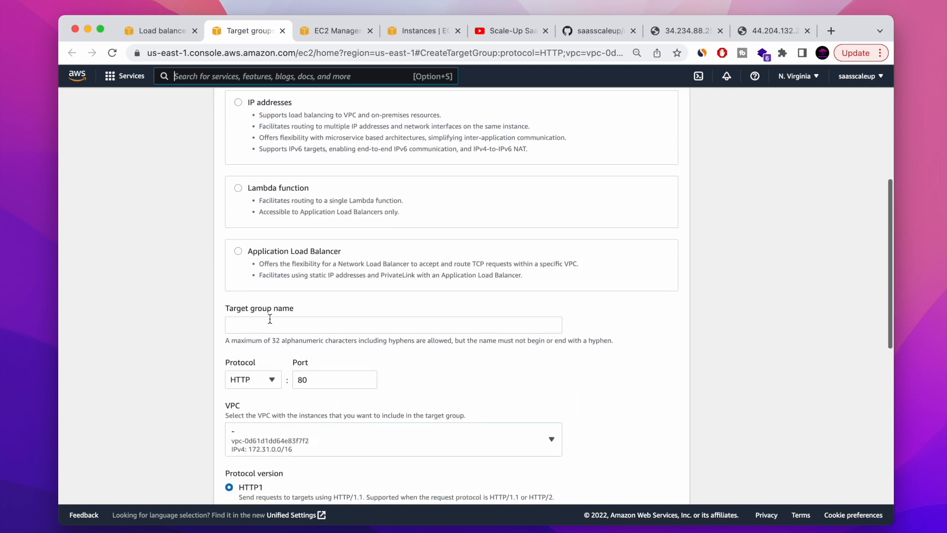
pyautogui.write('node')
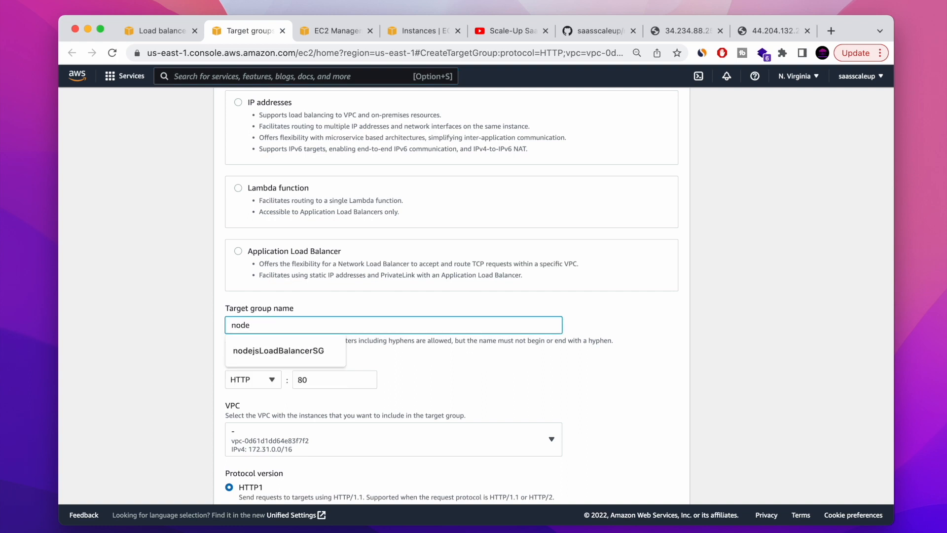
pyautogui.click(278, 350)
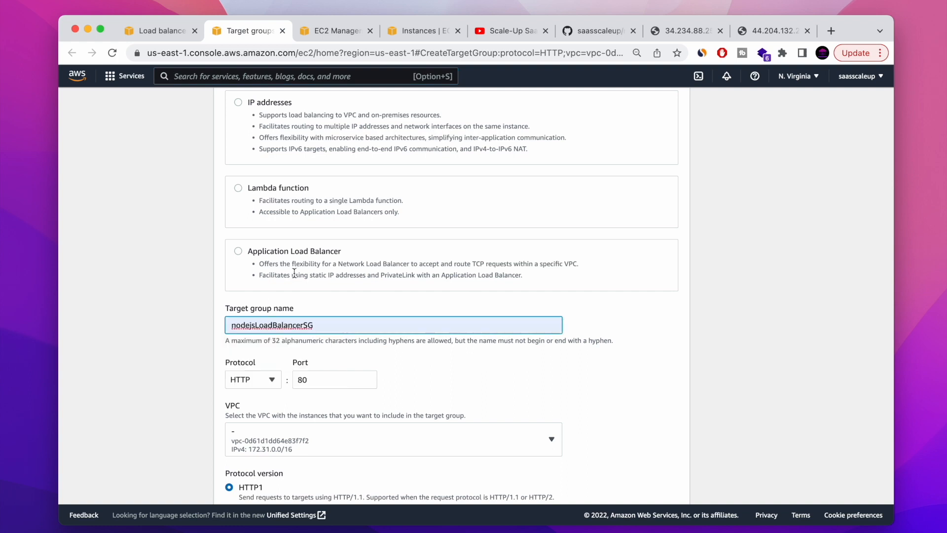
pyautogui.scroll(-3)
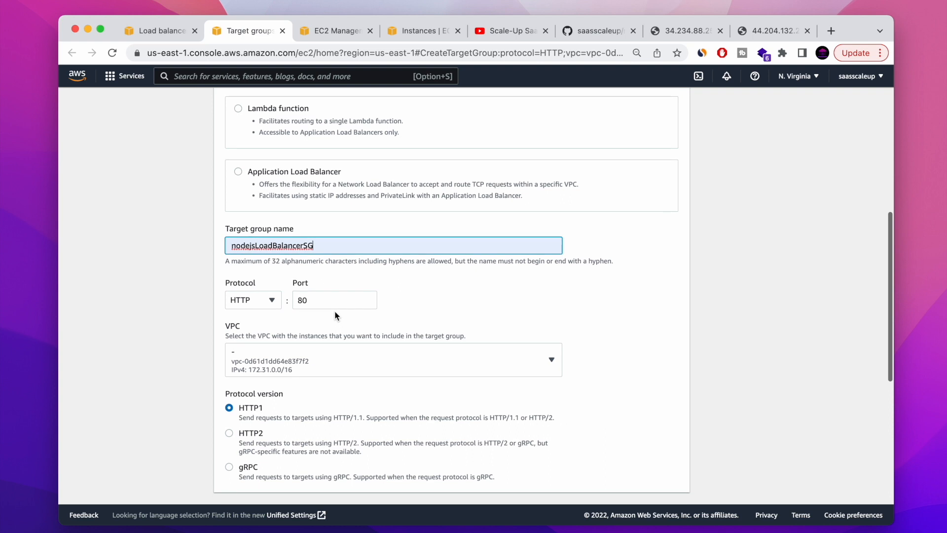
pyautogui.scroll(-3)
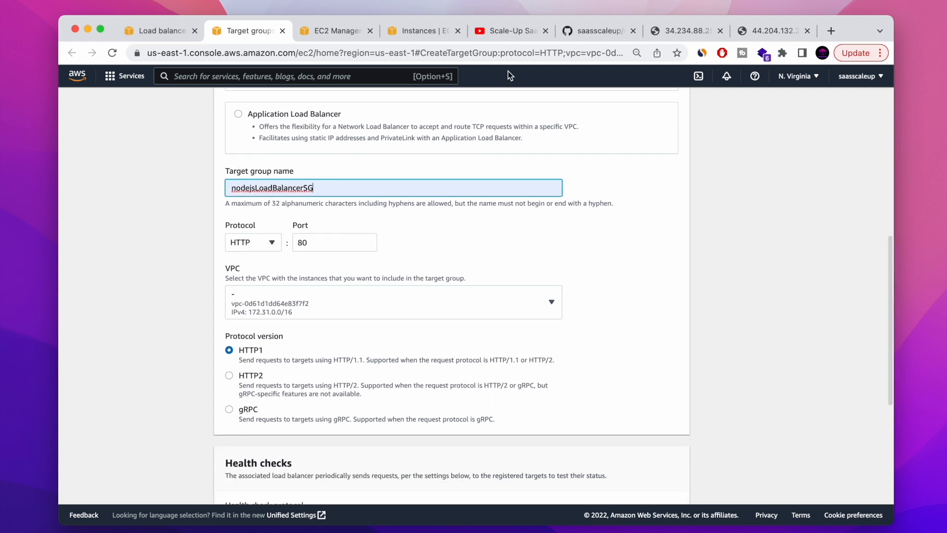
pyautogui.moveTo(683, 30)
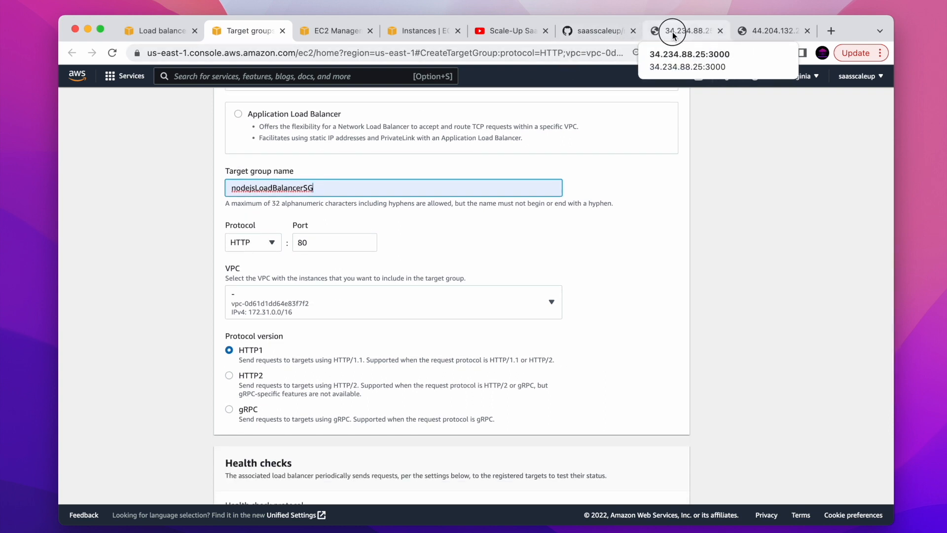
pyautogui.click(682, 31)
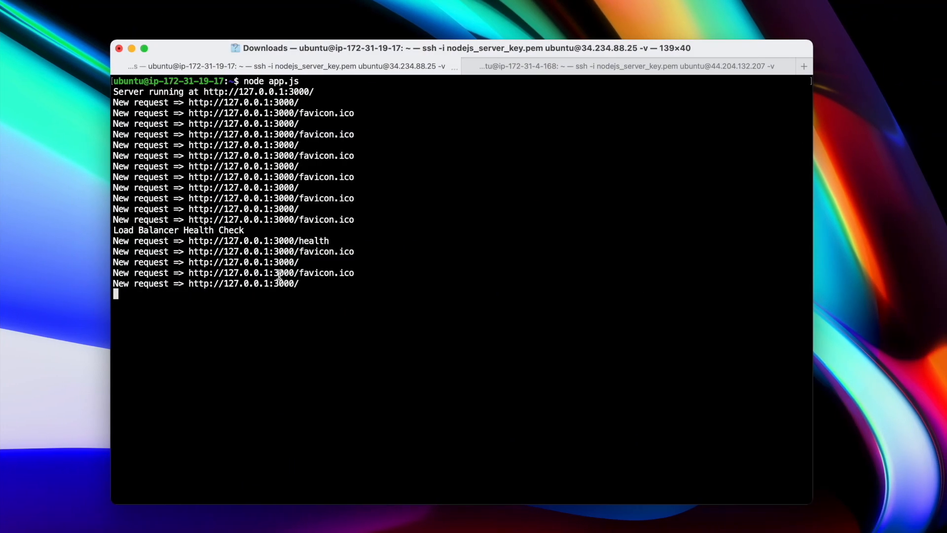
pyautogui.moveTo(305, 283)
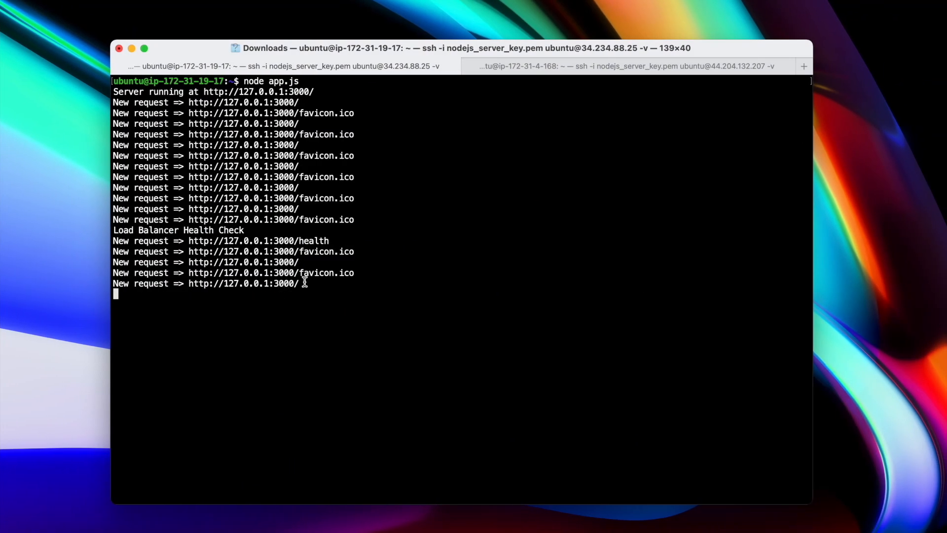
# - Stop Server #1's Node app with Ctrl+C and open app.js in nano
pyautogui.press('ctrl+c')
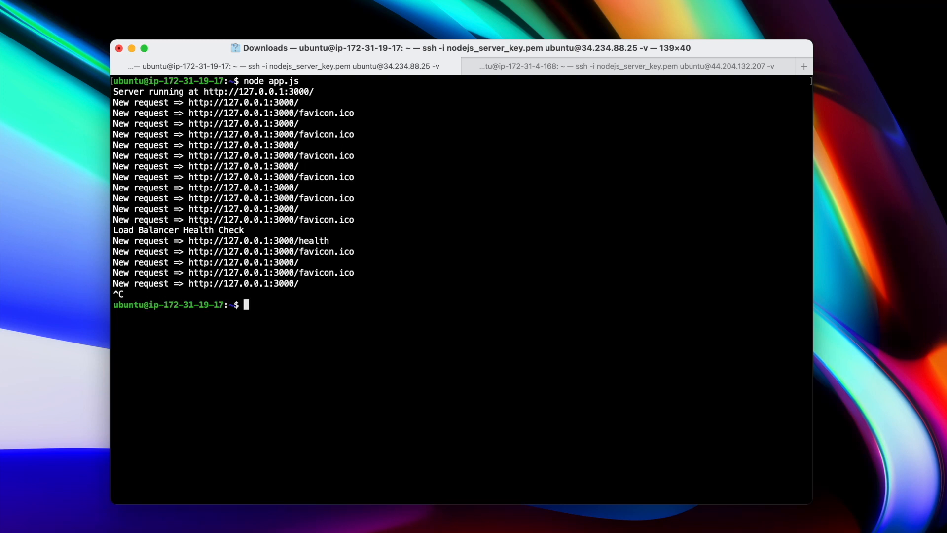
pyautogui.write('nano a')
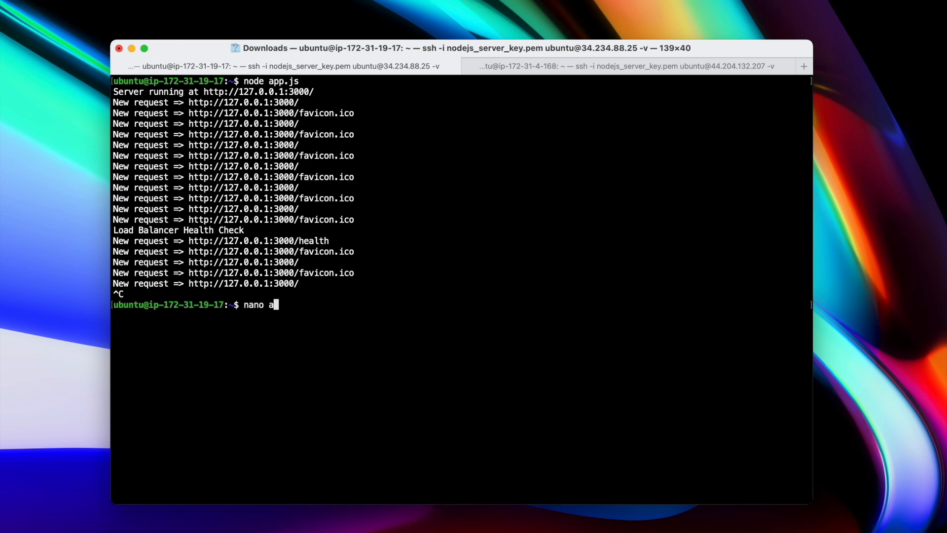
pyautogui.press('enter')
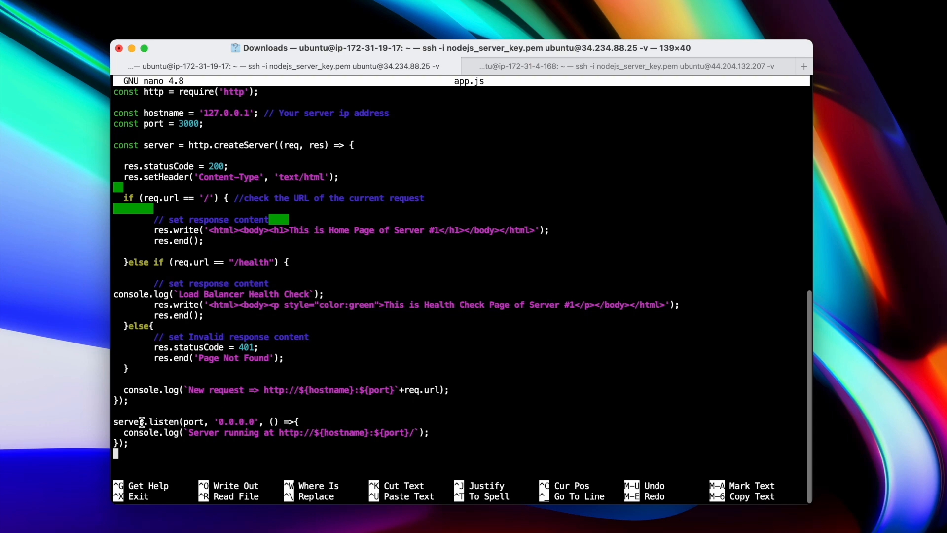
pyautogui.doubleClick(192, 422)
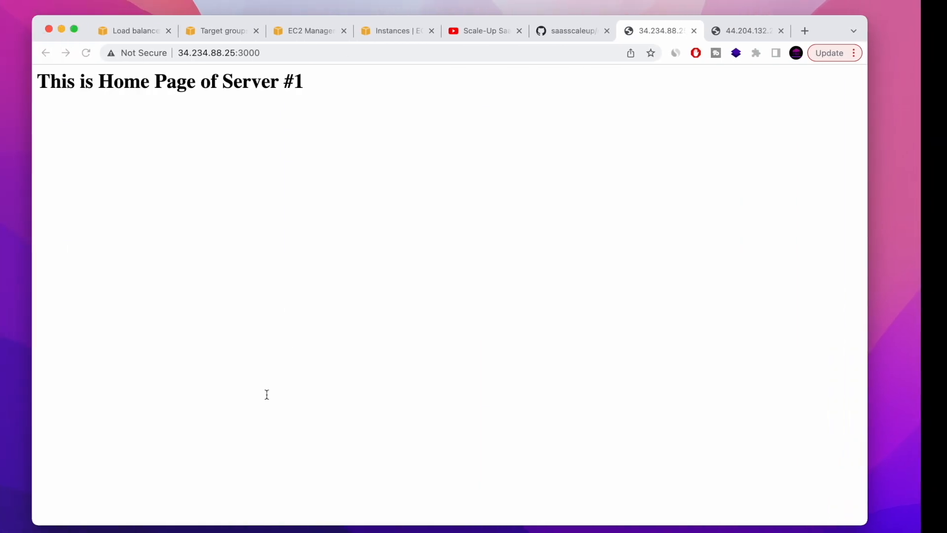
# - Change the target group port from 80 to 3000
pyautogui.click(242, 31)
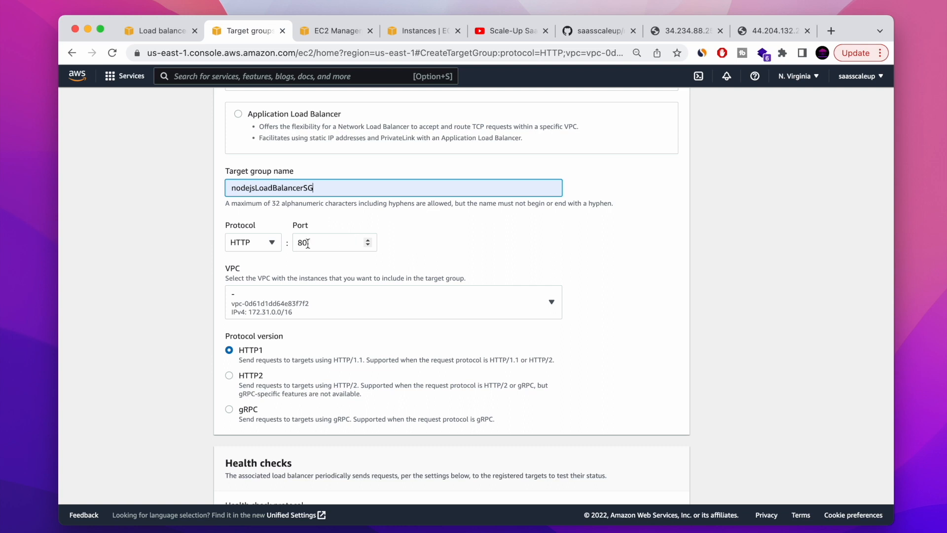
pyautogui.write('3000')
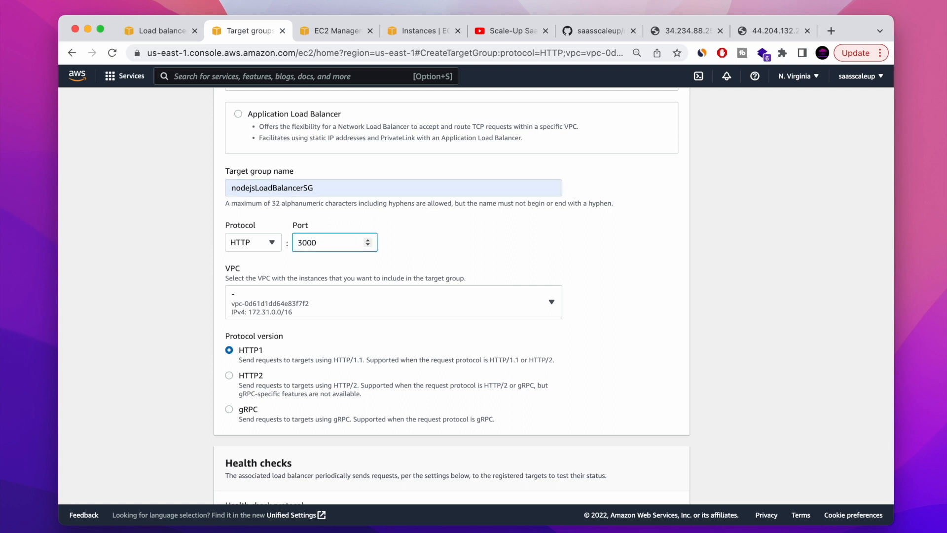
pyautogui.scroll(-3)
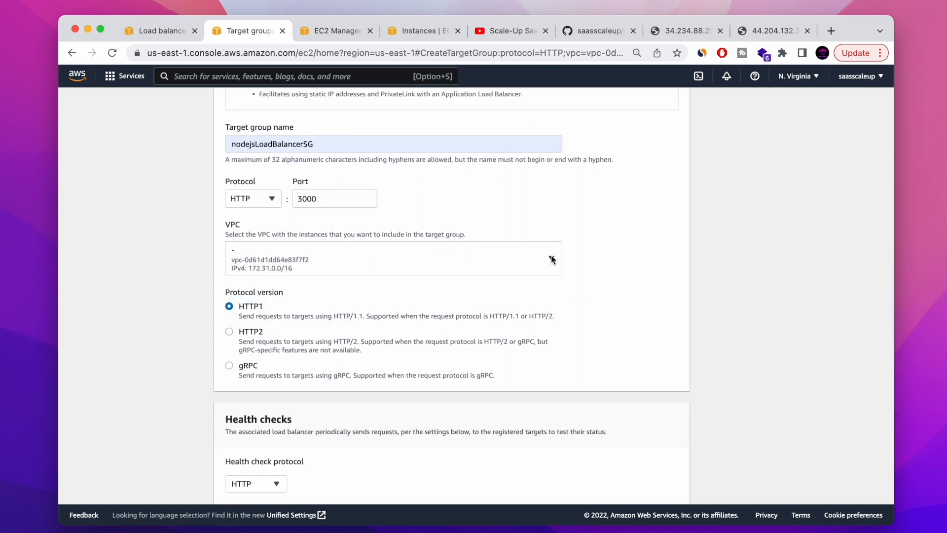
pyautogui.scroll(-3)
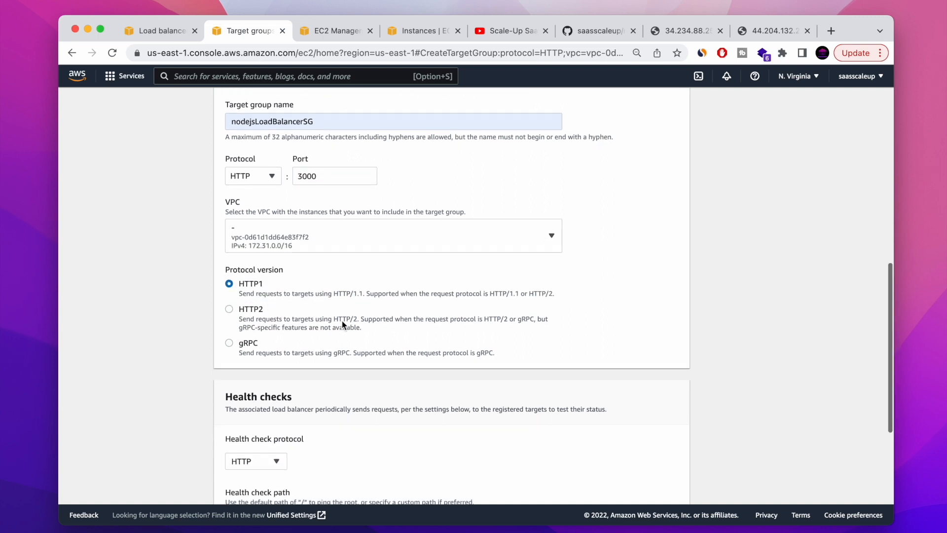
pyautogui.scroll(-3)
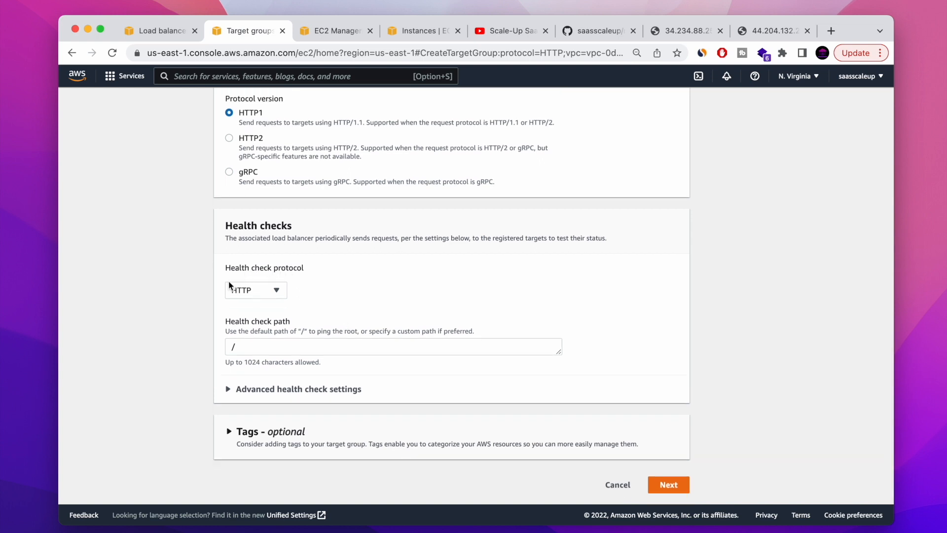
pyautogui.moveTo(260, 294)
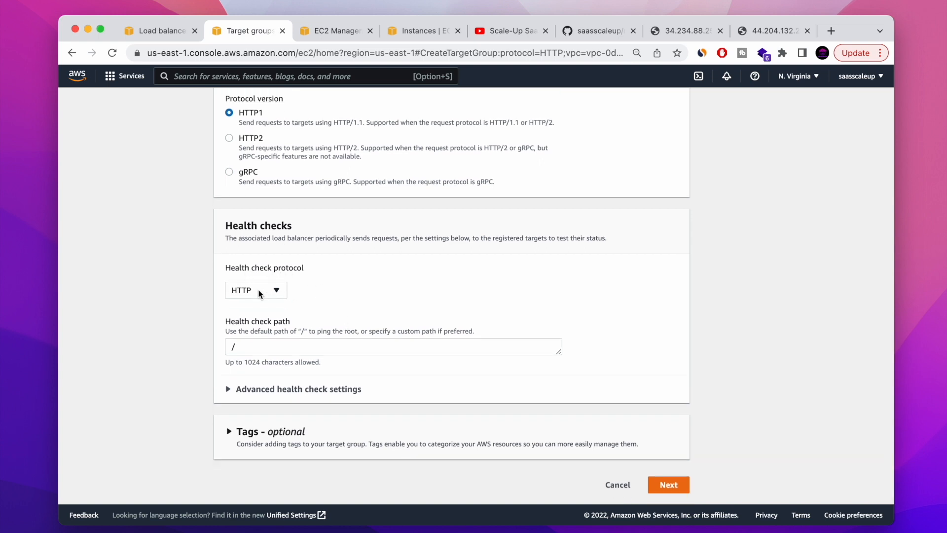
pyautogui.moveTo(423, 261)
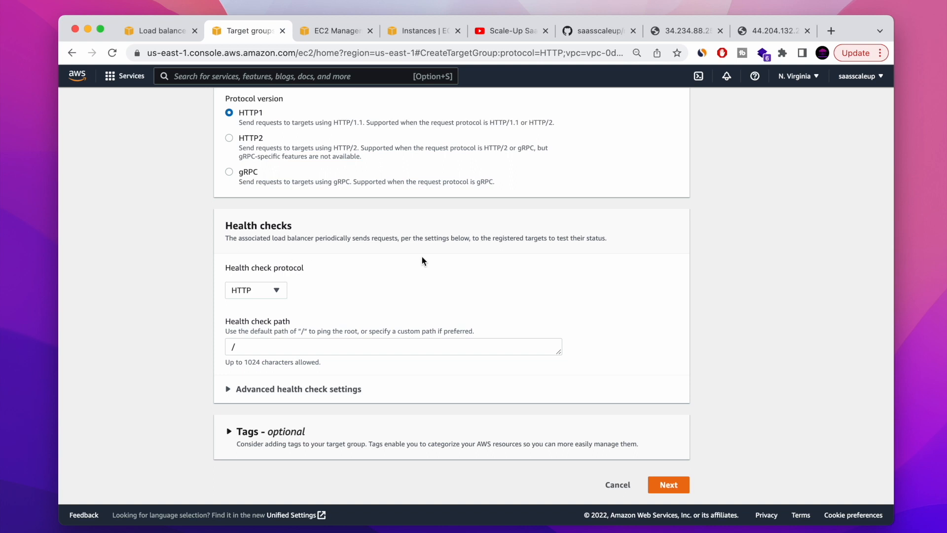
pyautogui.moveTo(218, 248)
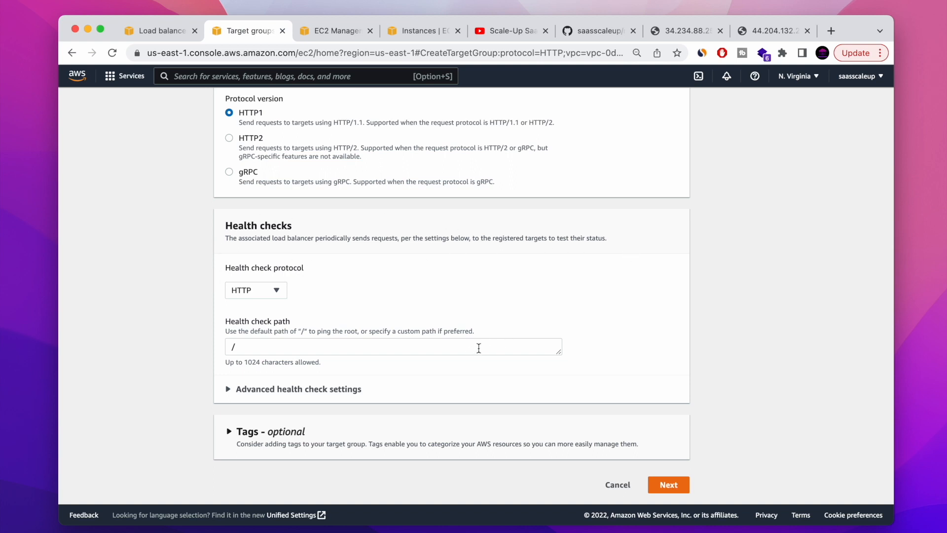
# - Load Server #1's :3000/health page to confirm the health check route responds
pyautogui.click(683, 30)
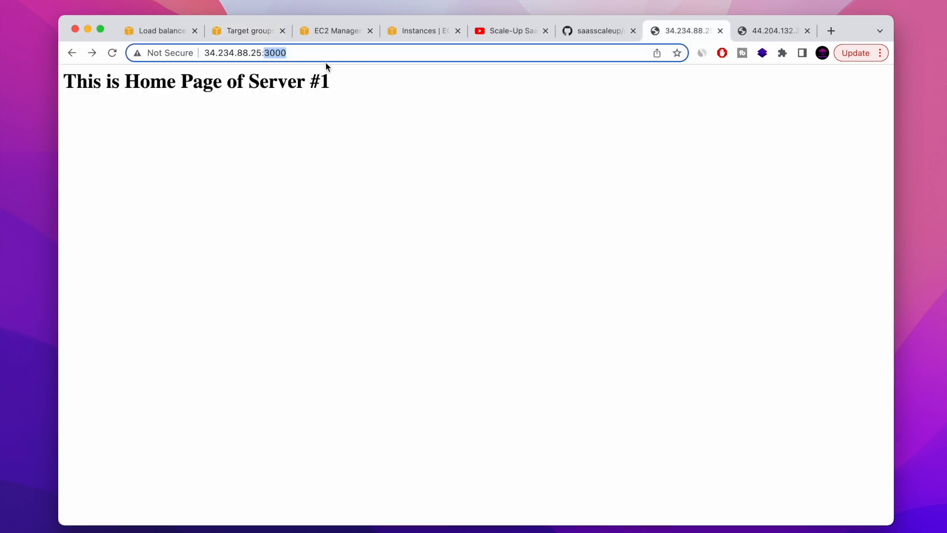
pyautogui.write('/hea')
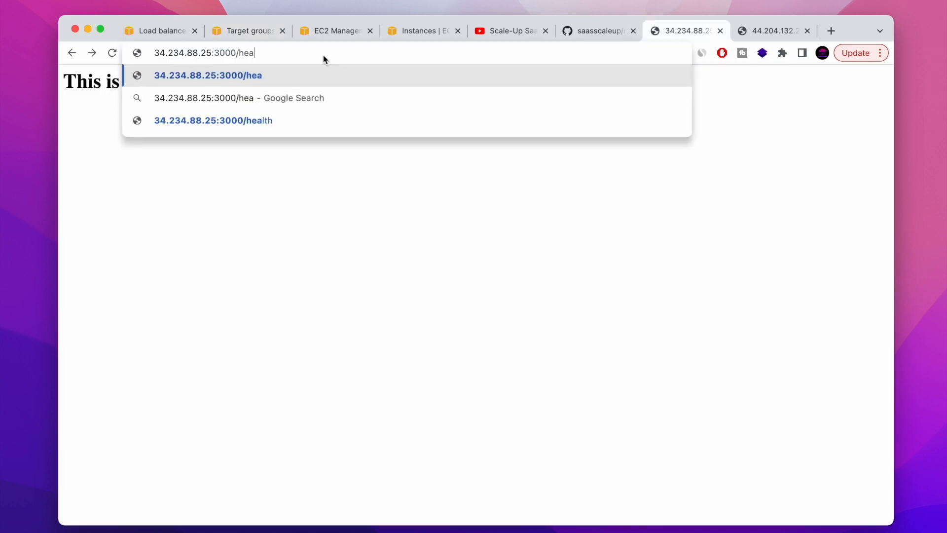
pyautogui.press('Enter')
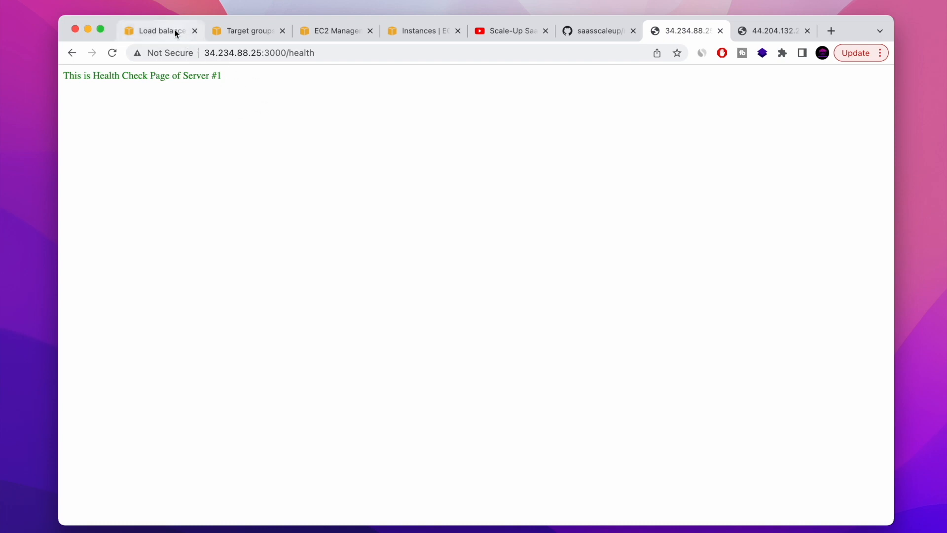
pyautogui.click(247, 30)
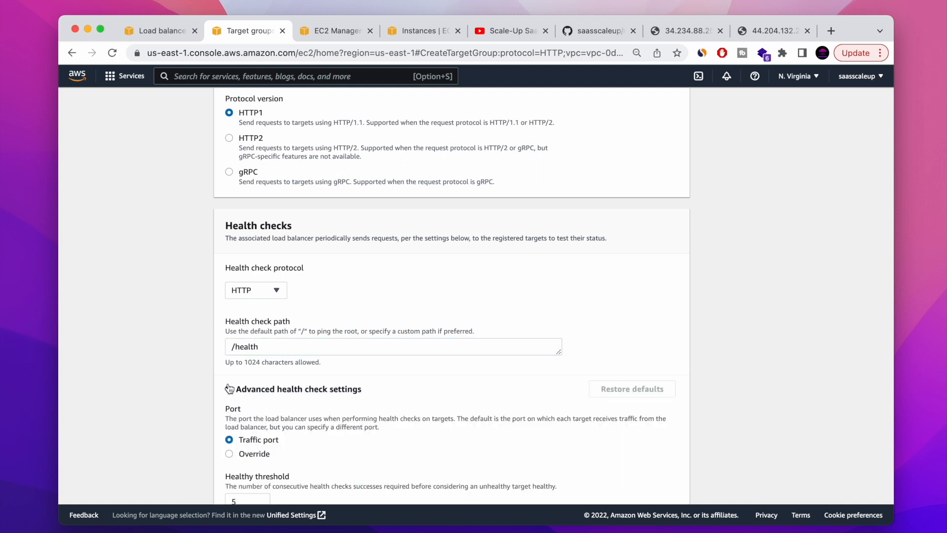
# - Override the health check port to 3000 with a healthy threshold of 2
pyautogui.scroll(-3)
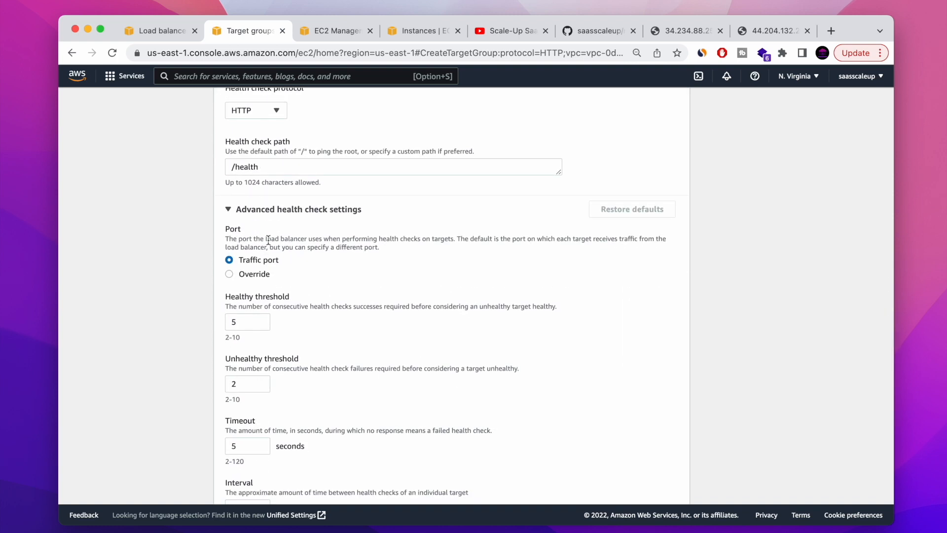
pyautogui.scroll(-3)
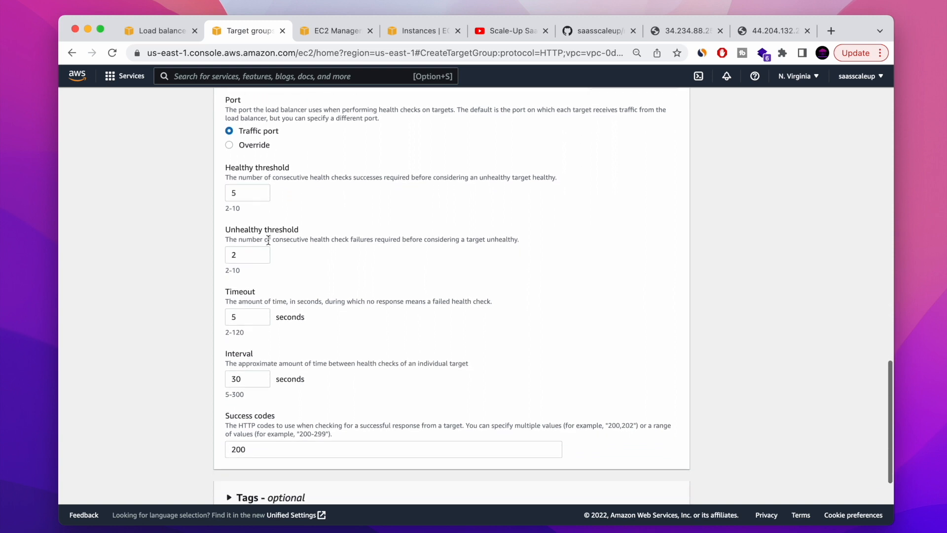
pyautogui.click(229, 144)
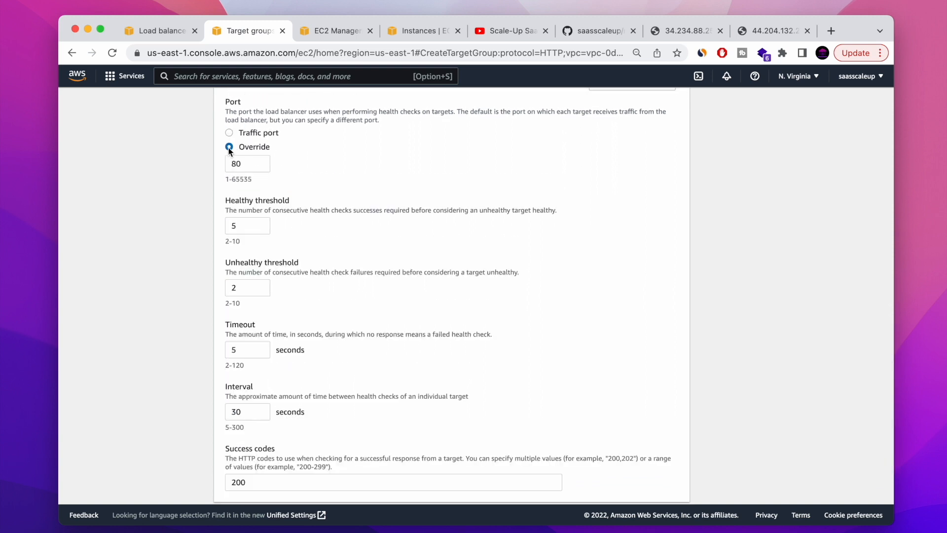
pyautogui.write('3')
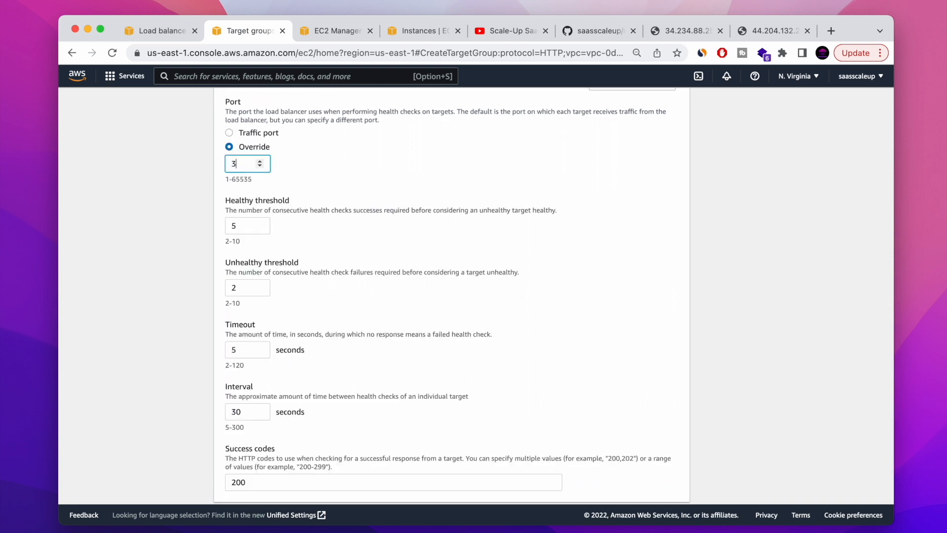
pyautogui.write('000')
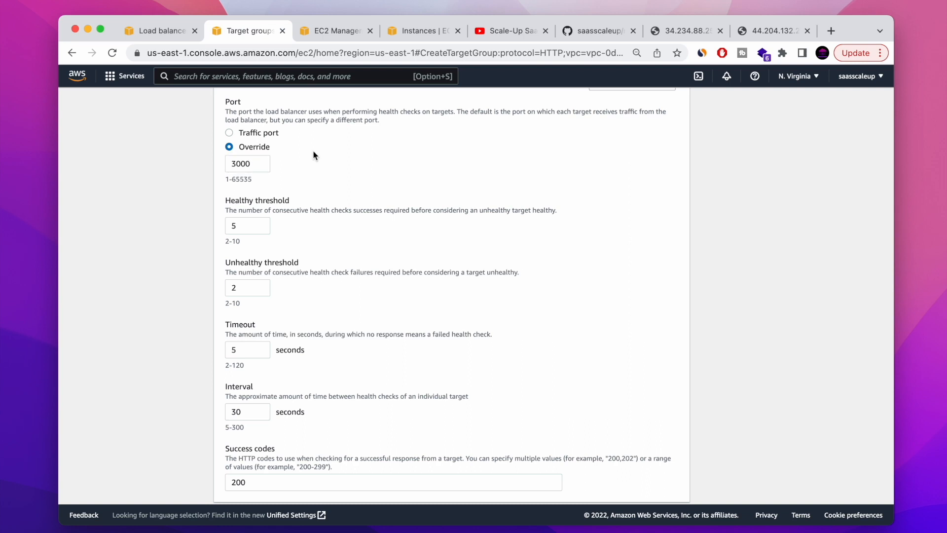
pyautogui.scroll(-3)
pyautogui.write('2')
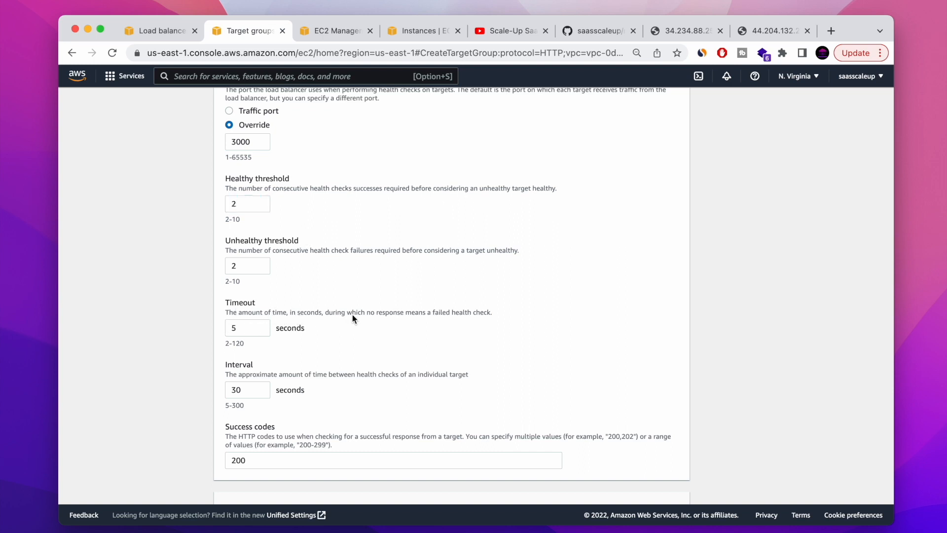
pyautogui.scroll(-3)
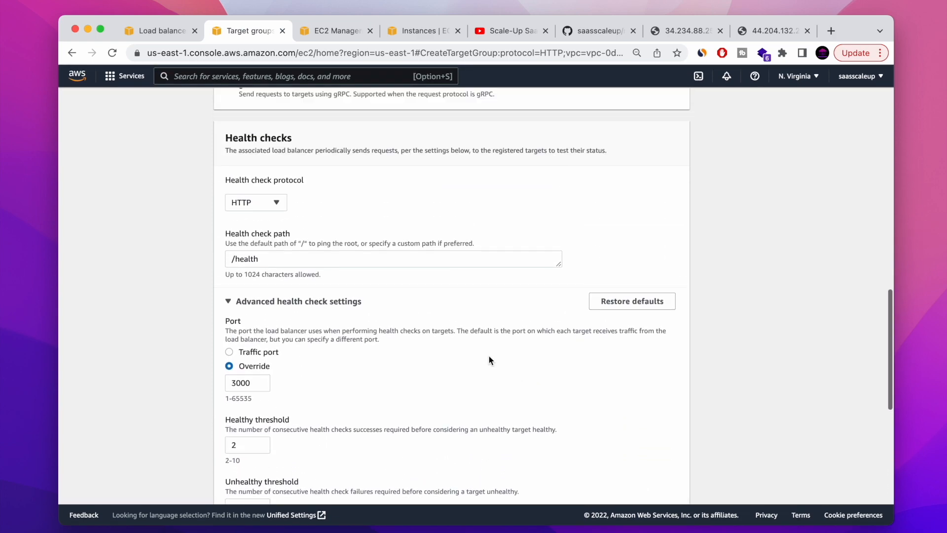
pyautogui.scroll(-3)
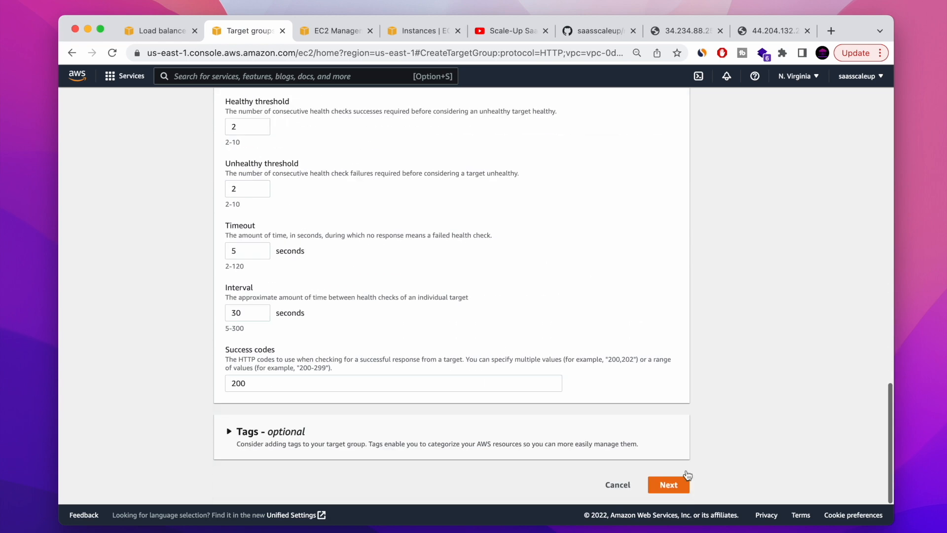
pyautogui.click(669, 484)
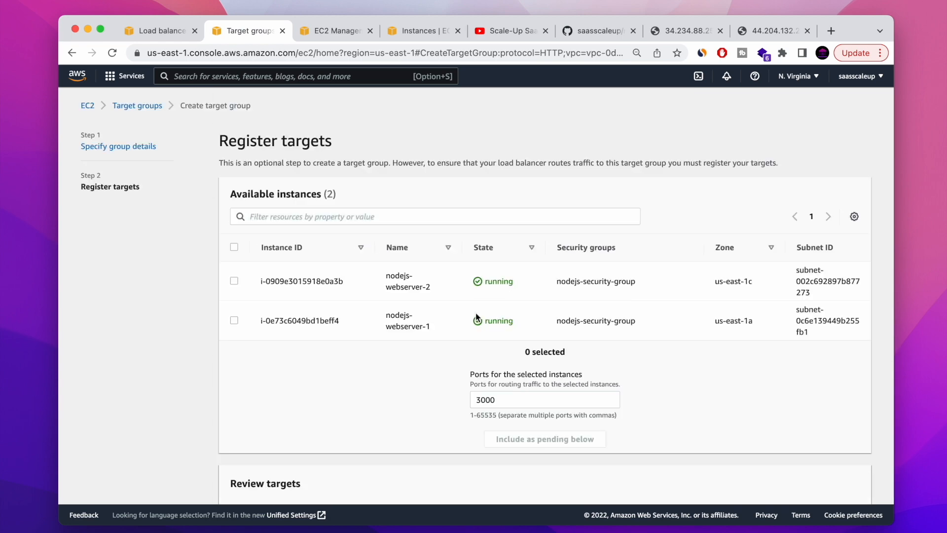
# - Register nodejs-webserver-1 and nodejs-webserver-2 as pending targets and create the target group
pyautogui.scroll(-3)
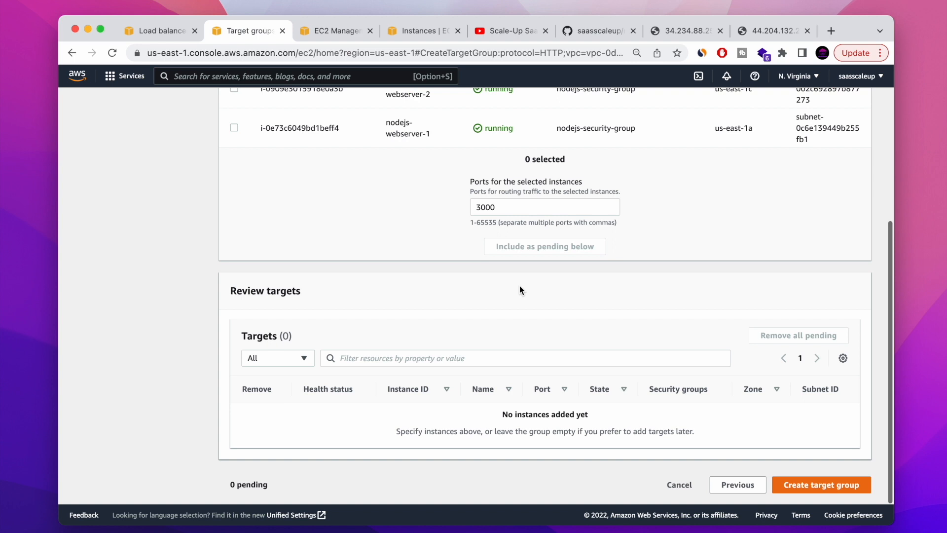
pyautogui.scroll(3)
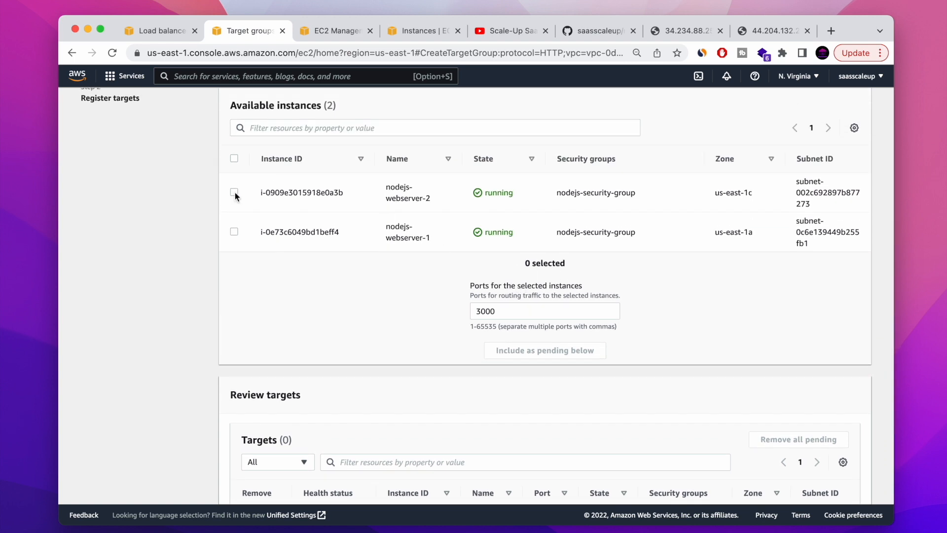
pyautogui.click(235, 192)
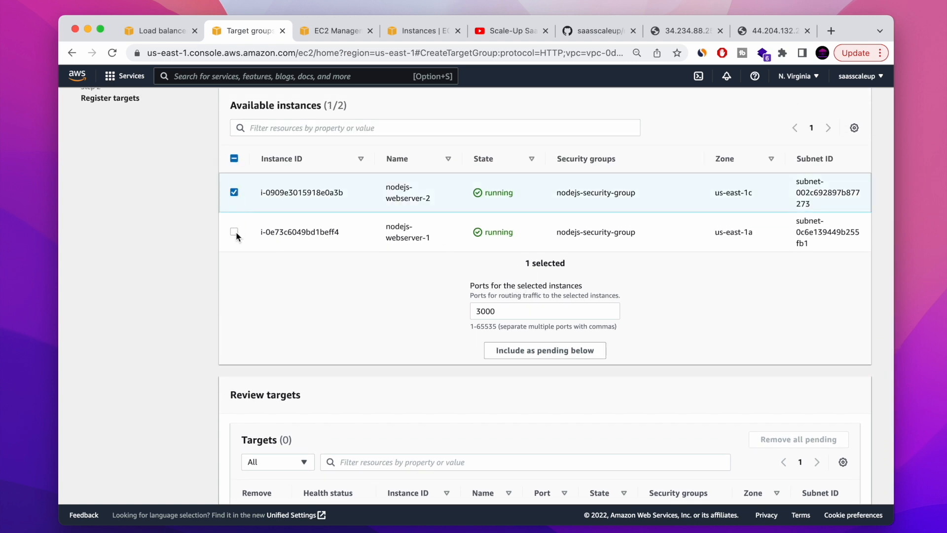
pyautogui.click(234, 232)
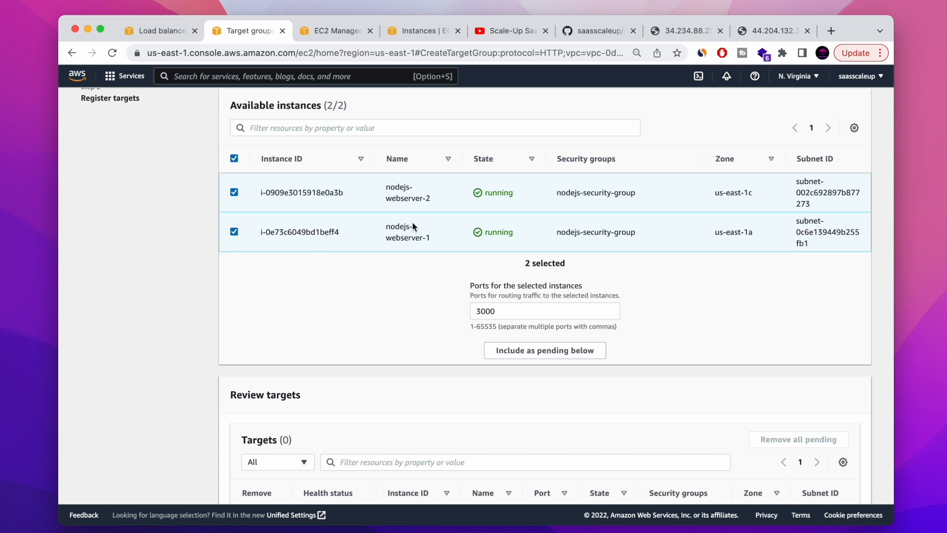
pyautogui.click(544, 350)
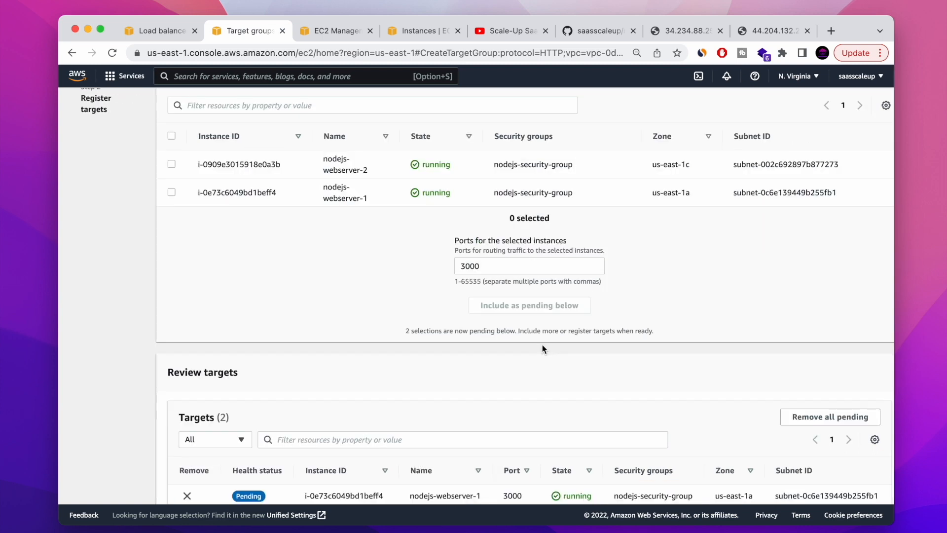
pyautogui.scroll(-3)
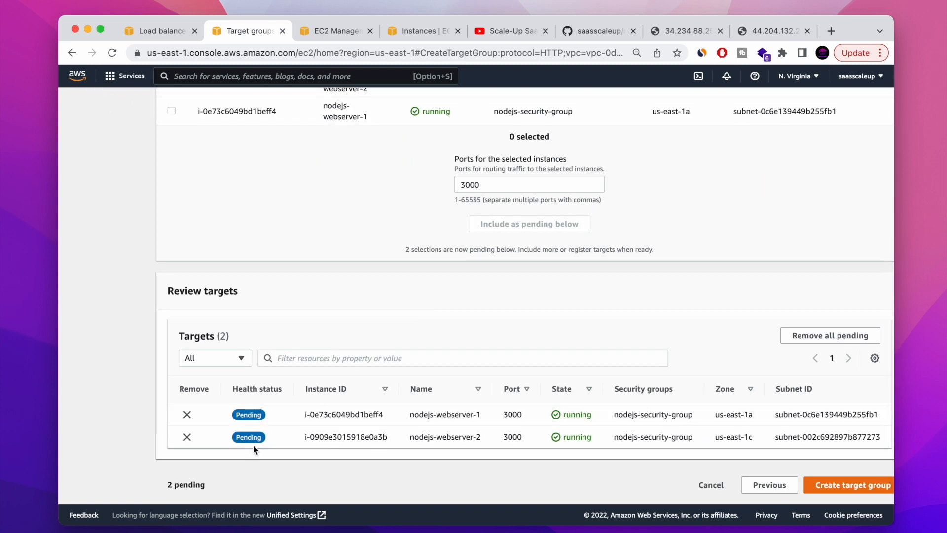
pyautogui.moveTo(811, 471)
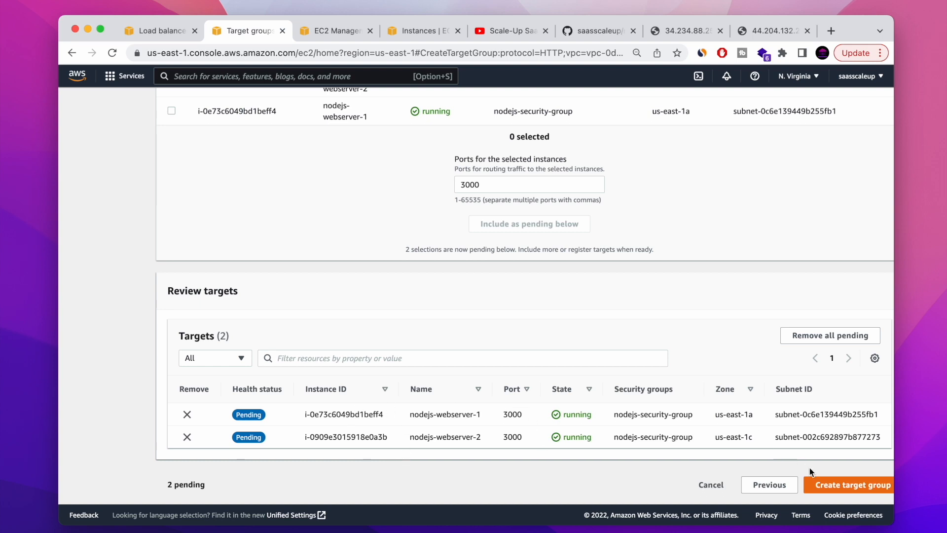
pyautogui.click(852, 484)
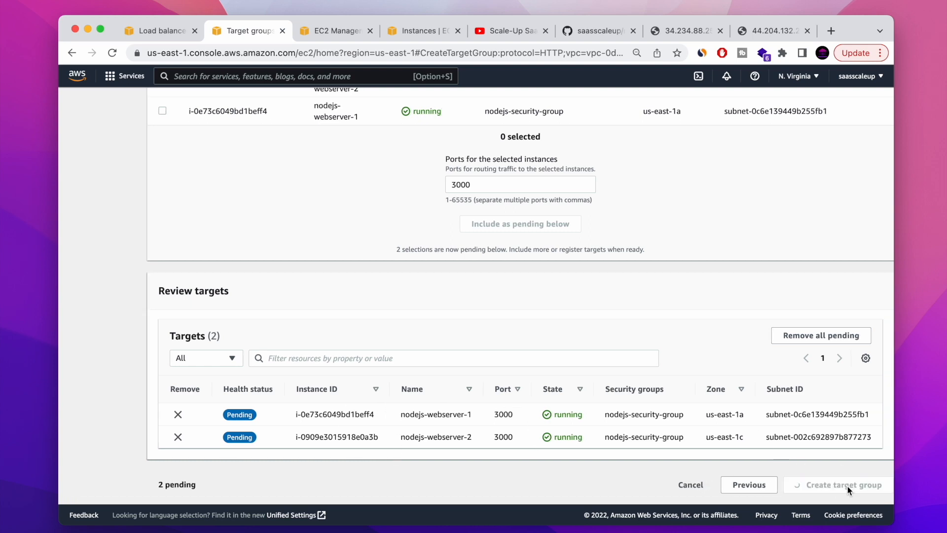
pyautogui.click(842, 485)
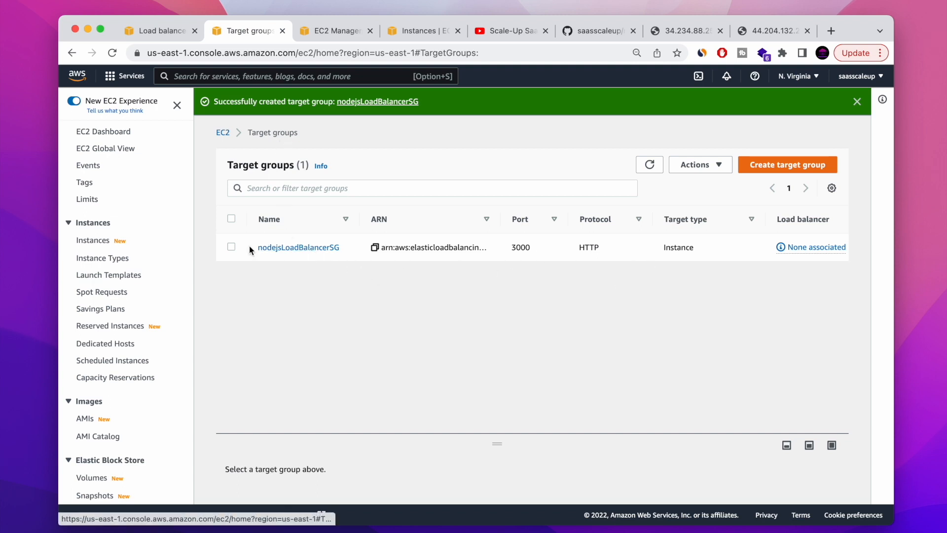
# - Check nodejsLoadBalancerSG's Targets tab showing both servers registered but unused
pyautogui.click(231, 247)
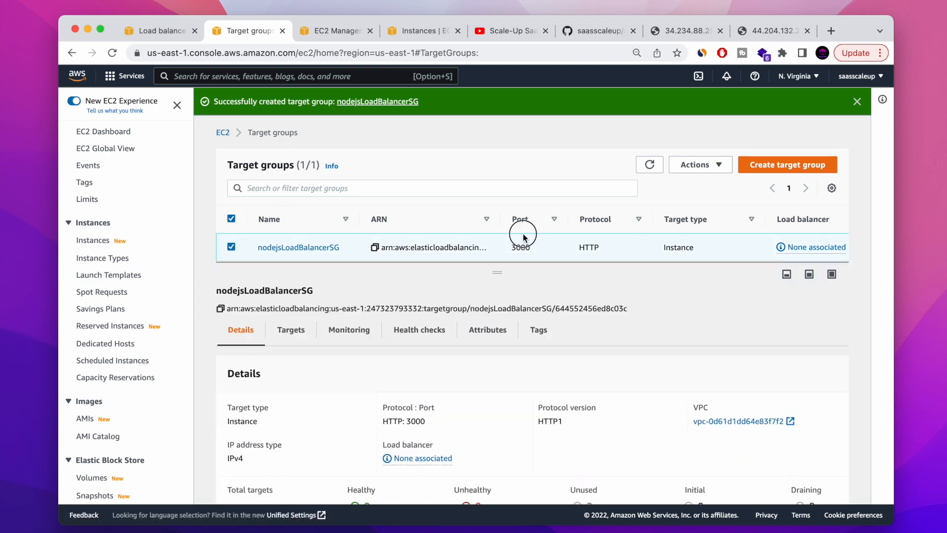
pyautogui.click(291, 330)
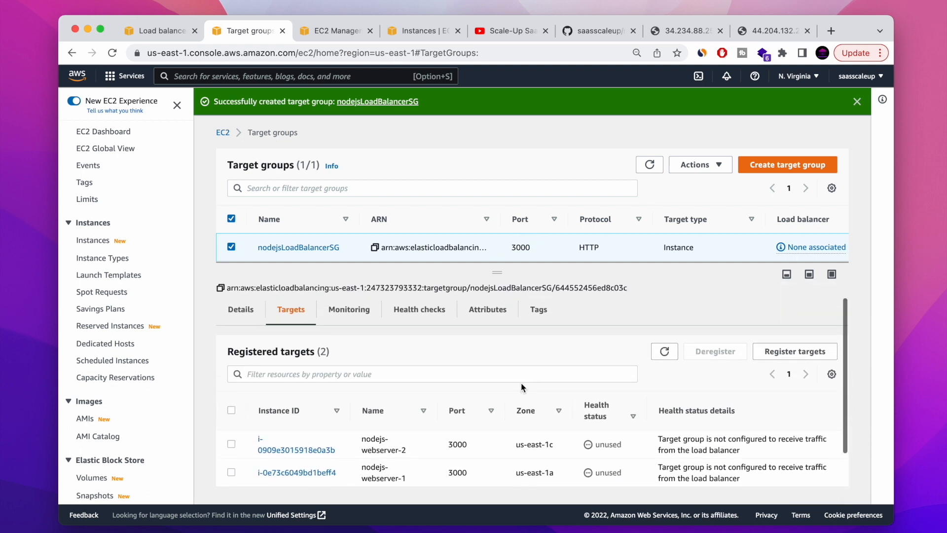
pyautogui.click(240, 309)
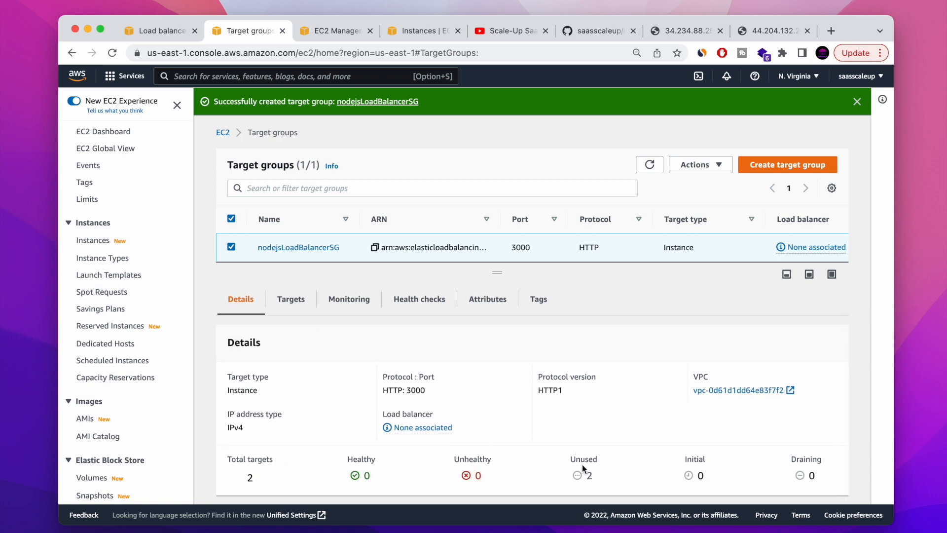
pyautogui.moveTo(270, 245)
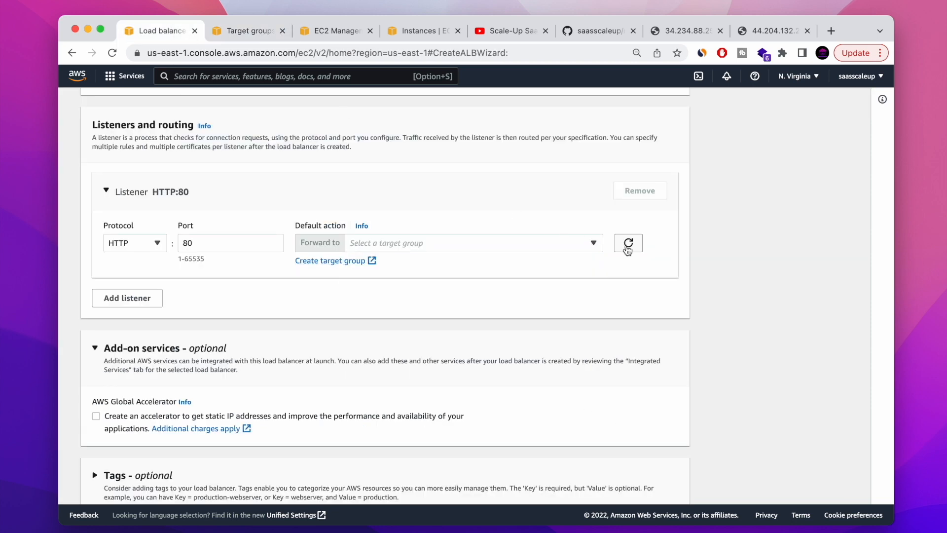
# - Forward the HTTP:80 listener to nodejsLoadBalancerSG and remove the extra port 81 listener
pyautogui.click(474, 242)
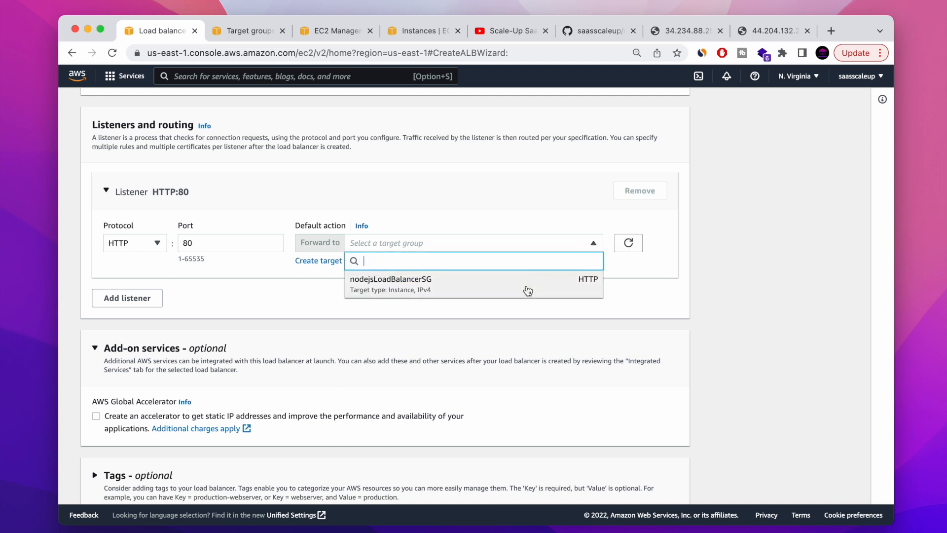
pyautogui.click(390, 279)
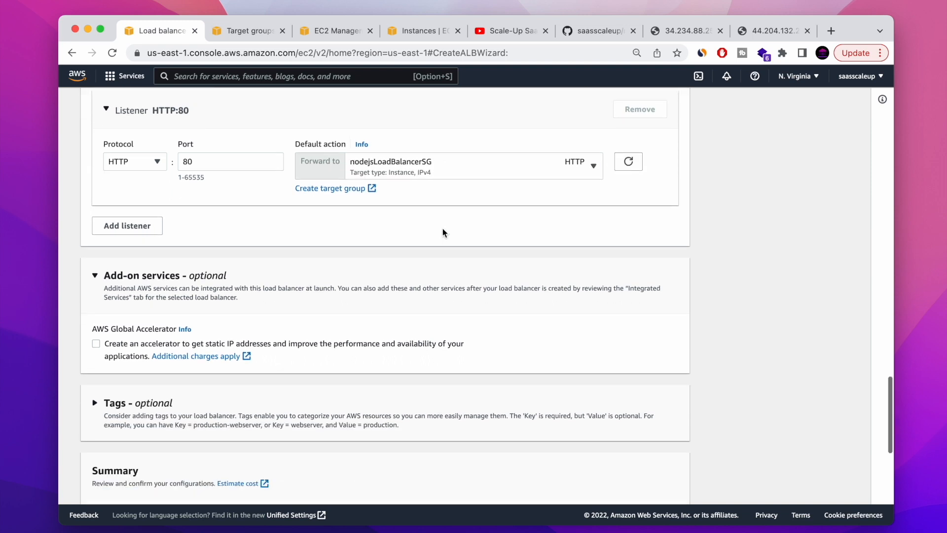
pyautogui.scroll(-3)
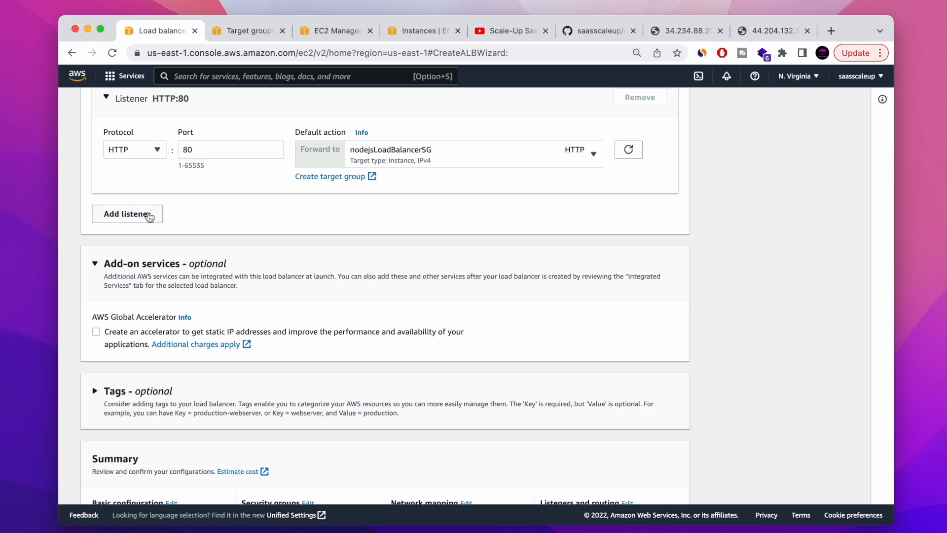
pyautogui.click(127, 213)
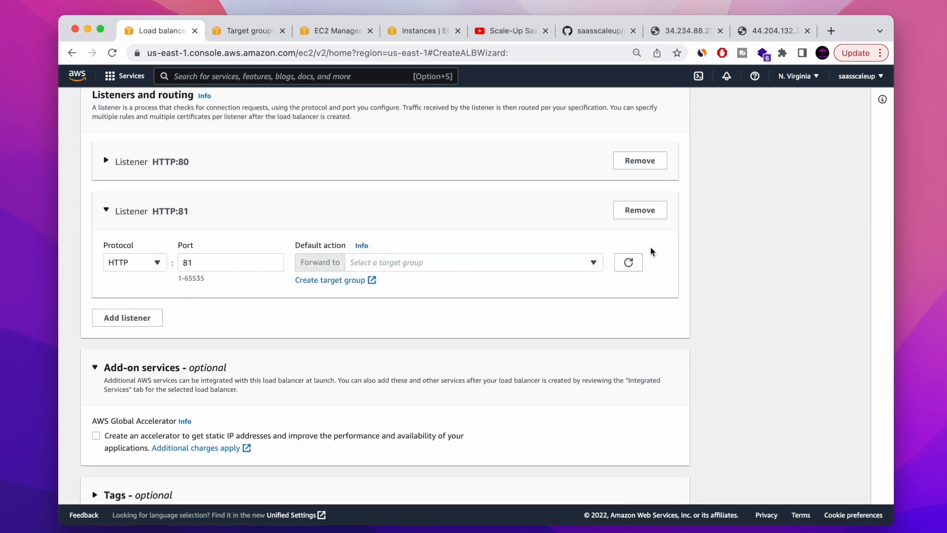
pyautogui.click(639, 210)
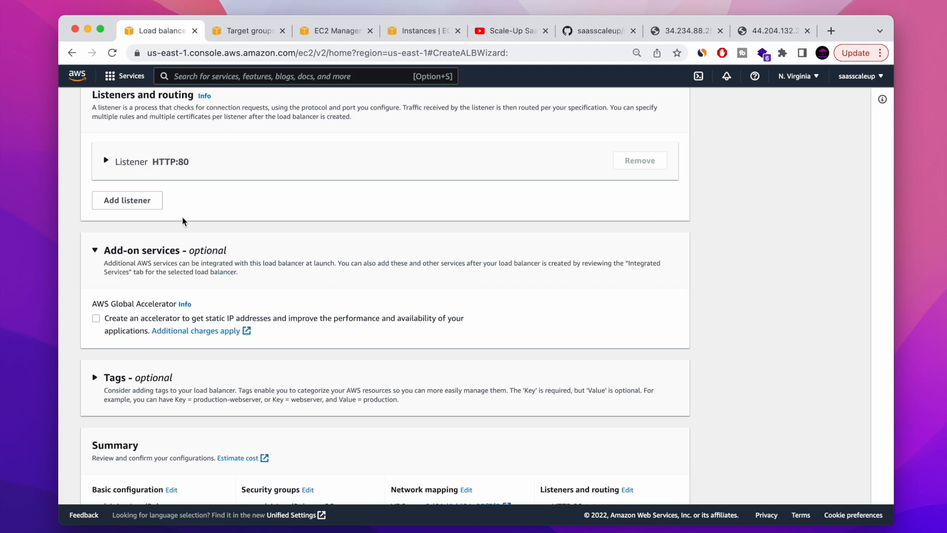
pyautogui.scroll(-3)
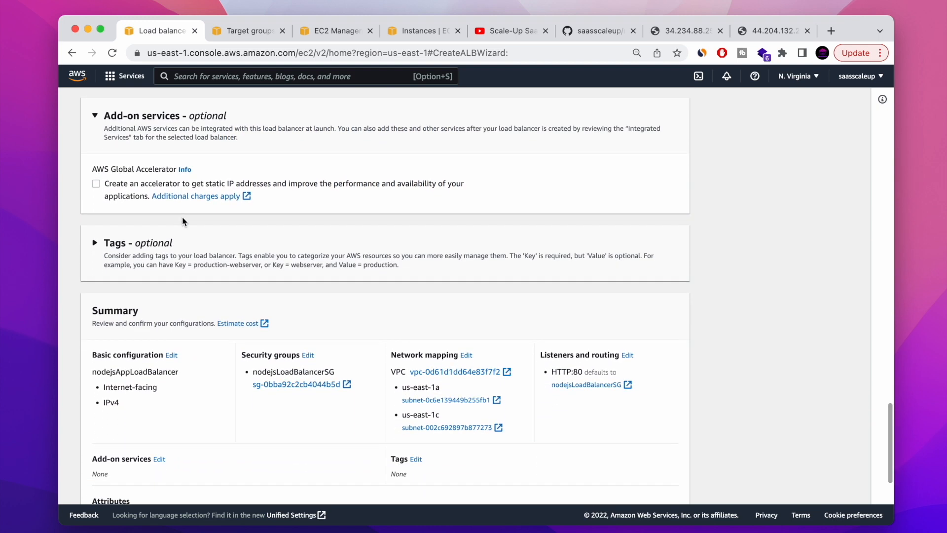
pyautogui.moveTo(204, 151)
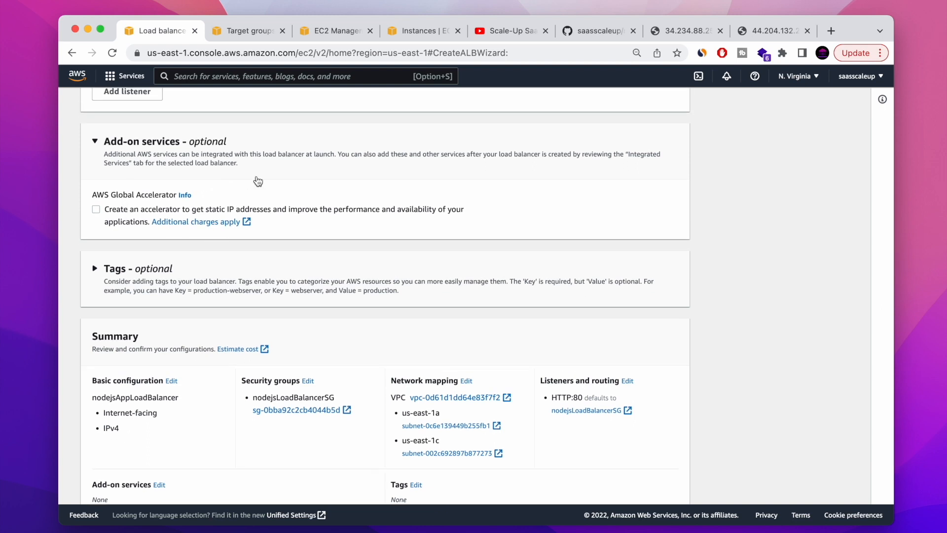
pyautogui.moveTo(135, 177)
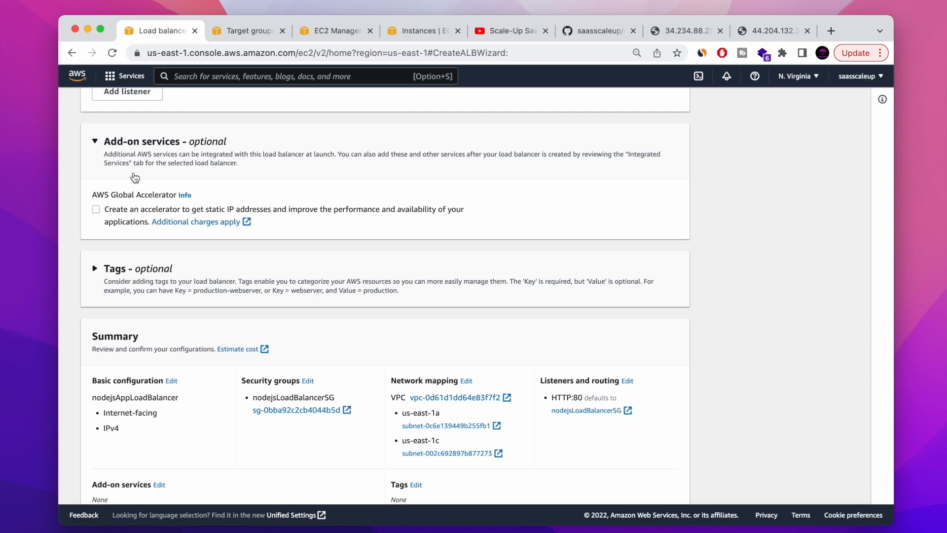
pyautogui.moveTo(157, 183)
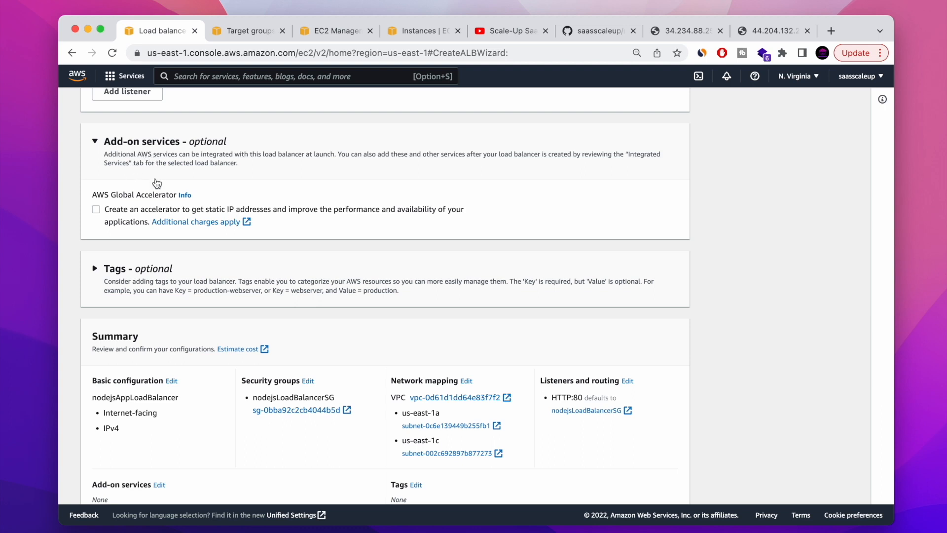
pyautogui.scroll(-3)
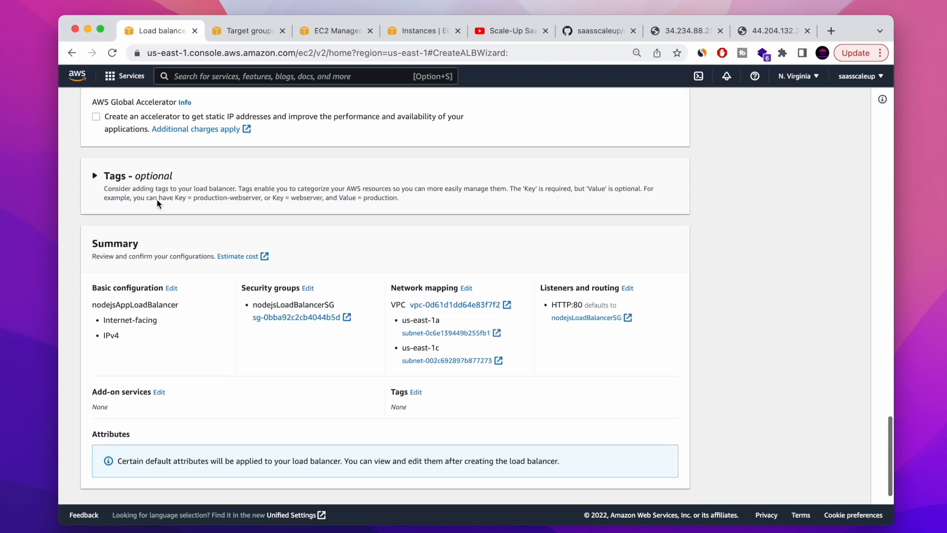
pyautogui.scroll(-3)
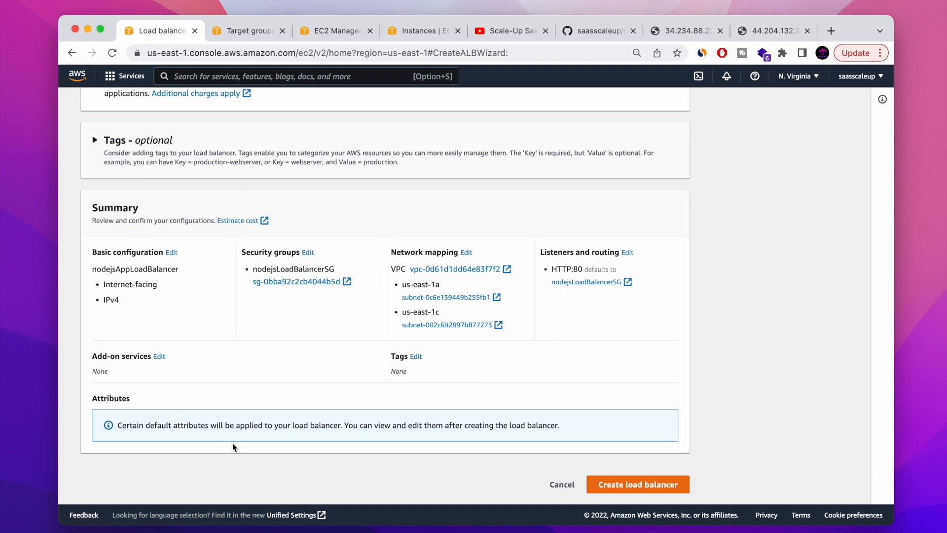
pyautogui.moveTo(670, 484)
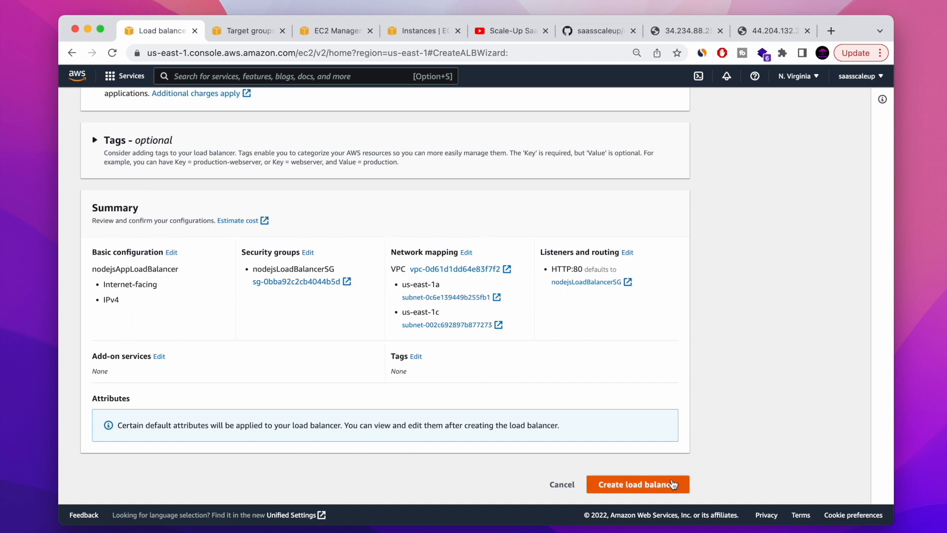
# - Create nodejsAppLoadBalancer and view its details page
pyautogui.click(636, 483)
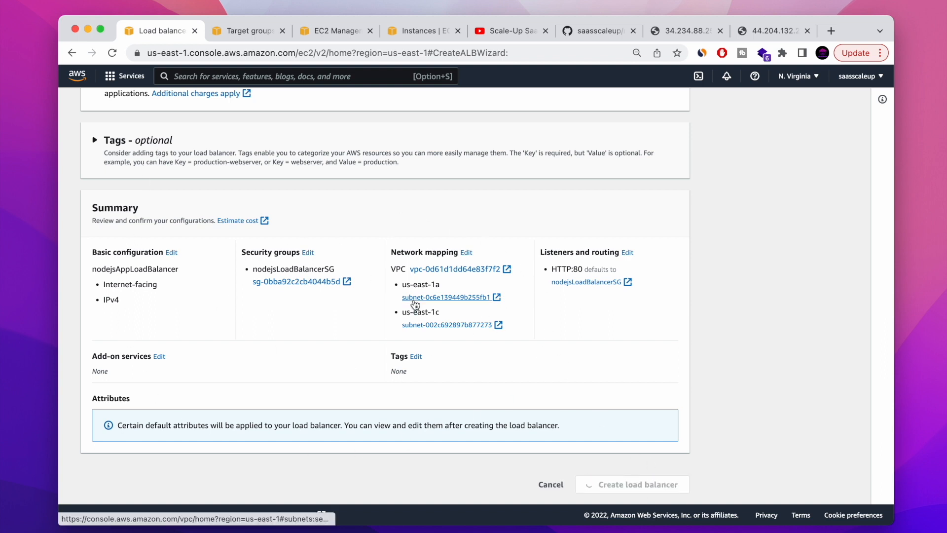
pyautogui.click(630, 484)
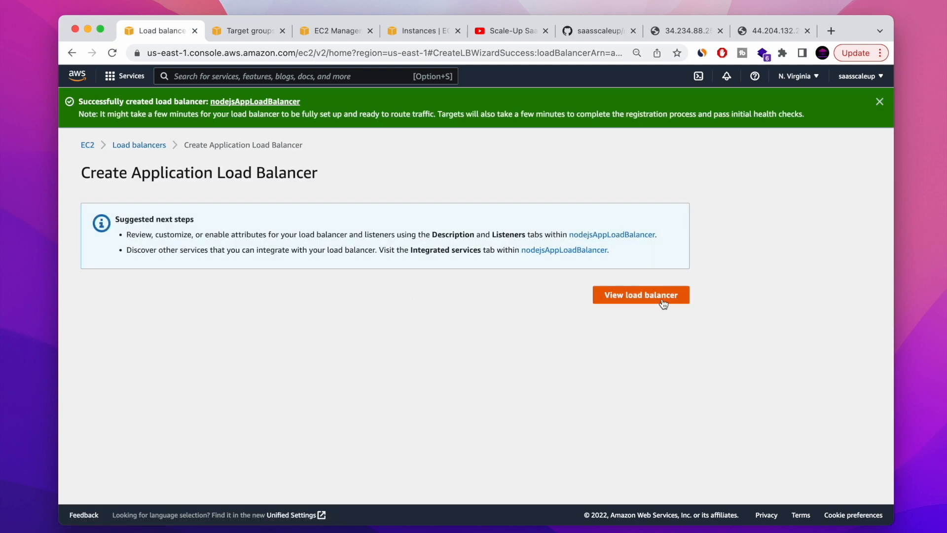
pyautogui.click(641, 295)
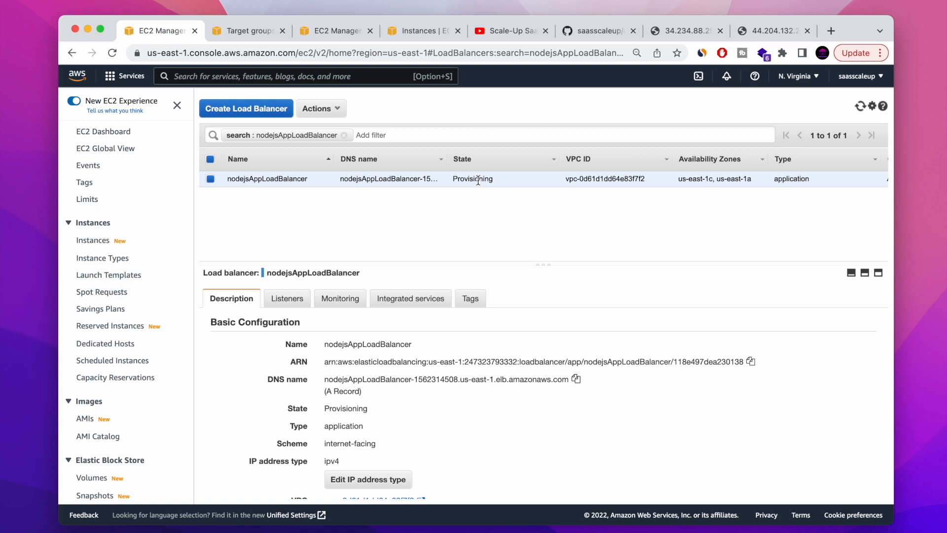
# - Try nodejsapploadbalancer-1562314508.us-east-1.elb.amazonaws.com in a new tab; it doesn't resolve yet
pyautogui.doubleClick(472, 178)
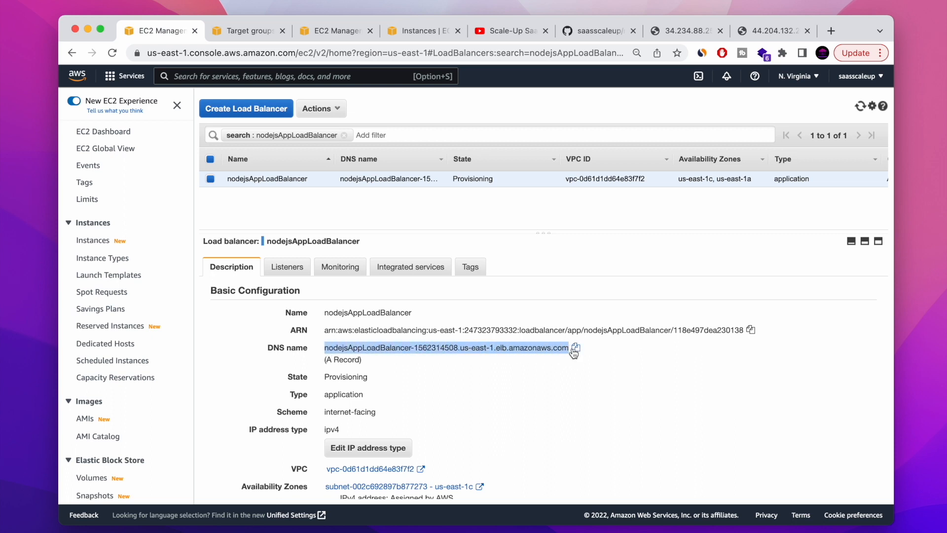
pyautogui.click(831, 30)
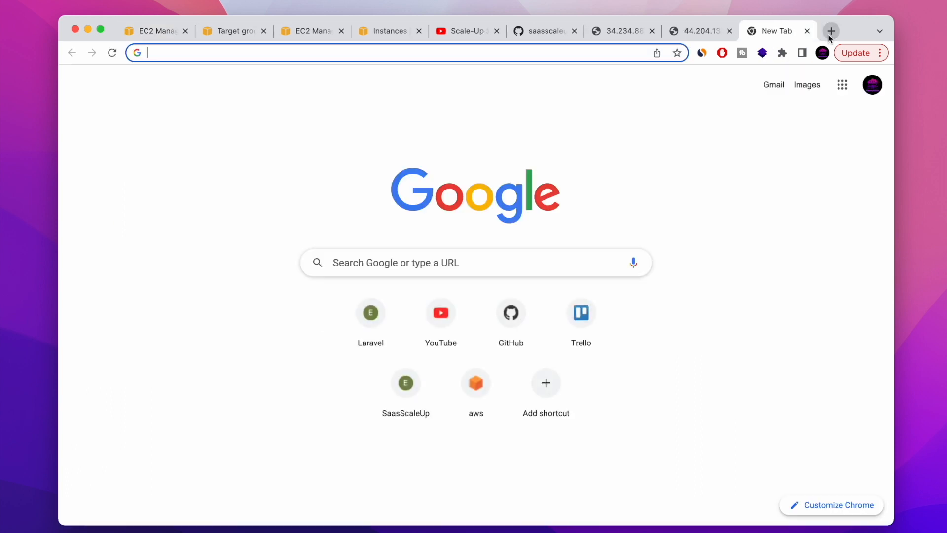
pyautogui.write('nodejsapploadbalancer-1562314508.us-east-1.elb.amazonaws.com')
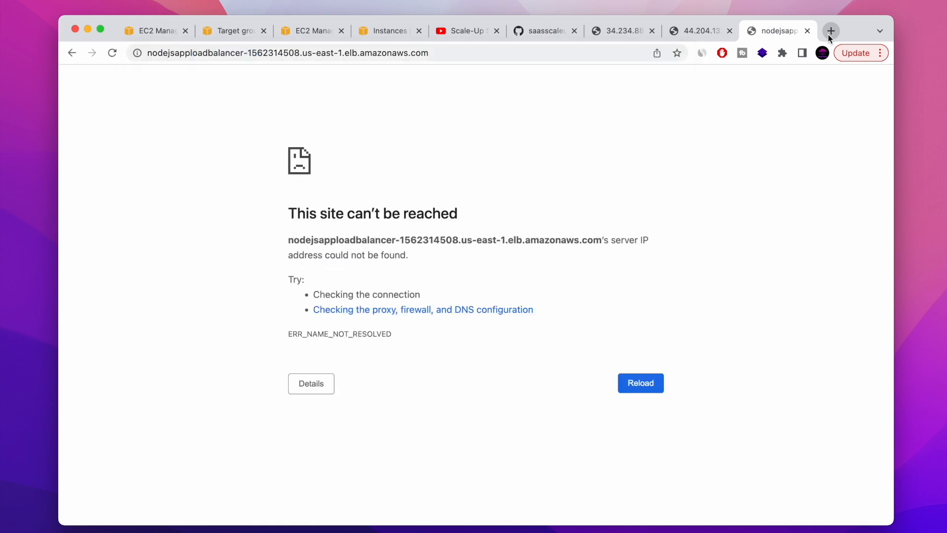
pyautogui.click(153, 31)
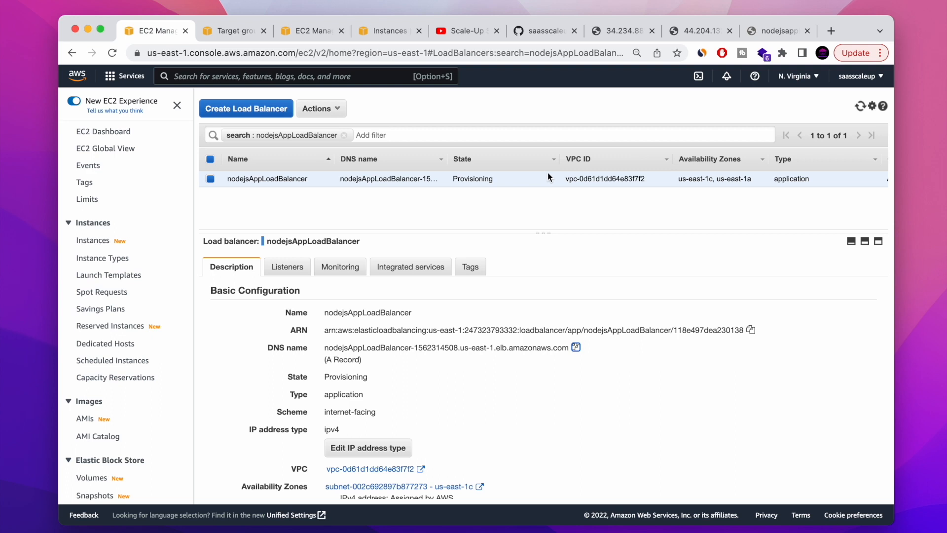
pyautogui.scroll(-3)
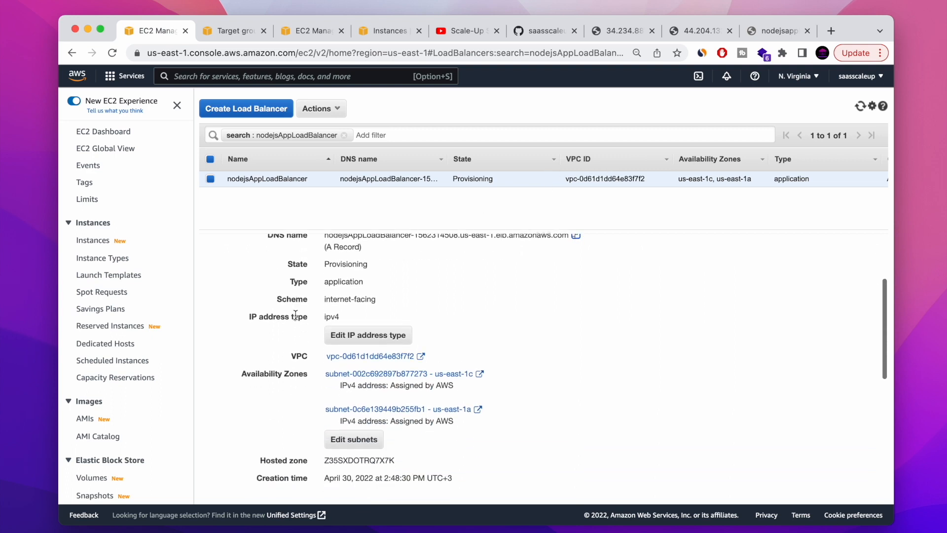
pyautogui.scroll(-3)
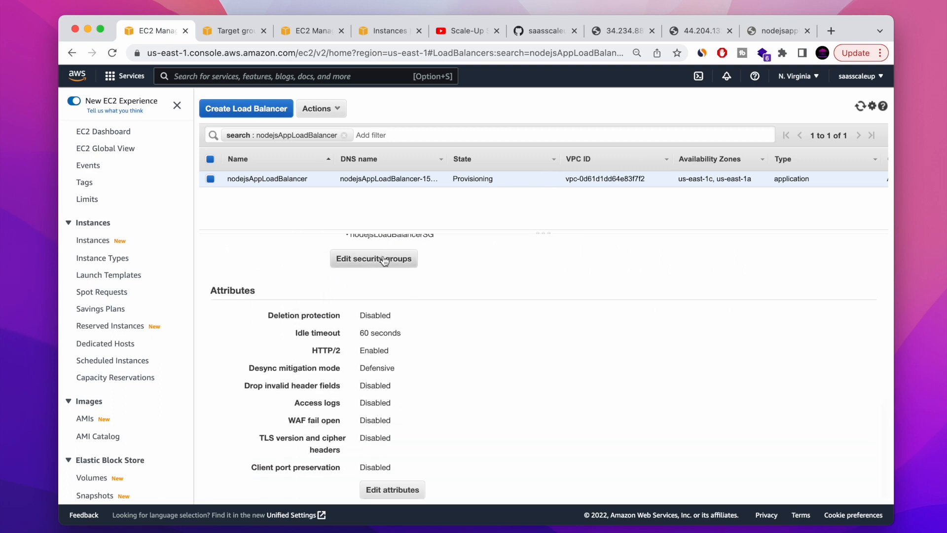
pyautogui.scroll(3)
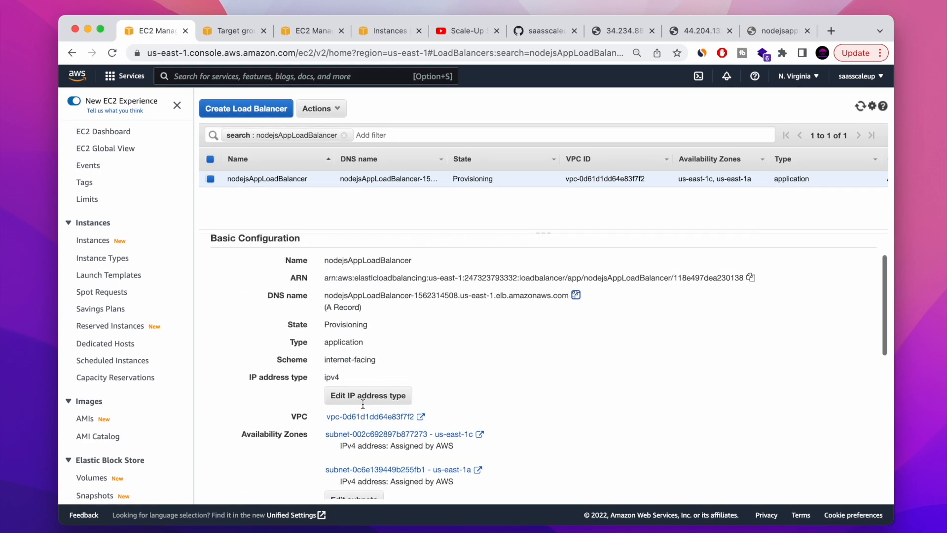
pyautogui.click(286, 267)
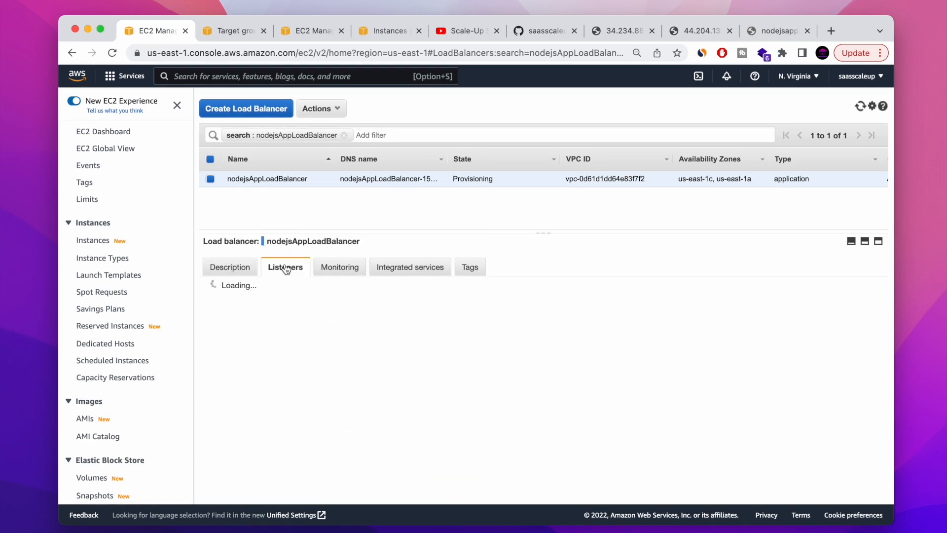
pyautogui.click(285, 267)
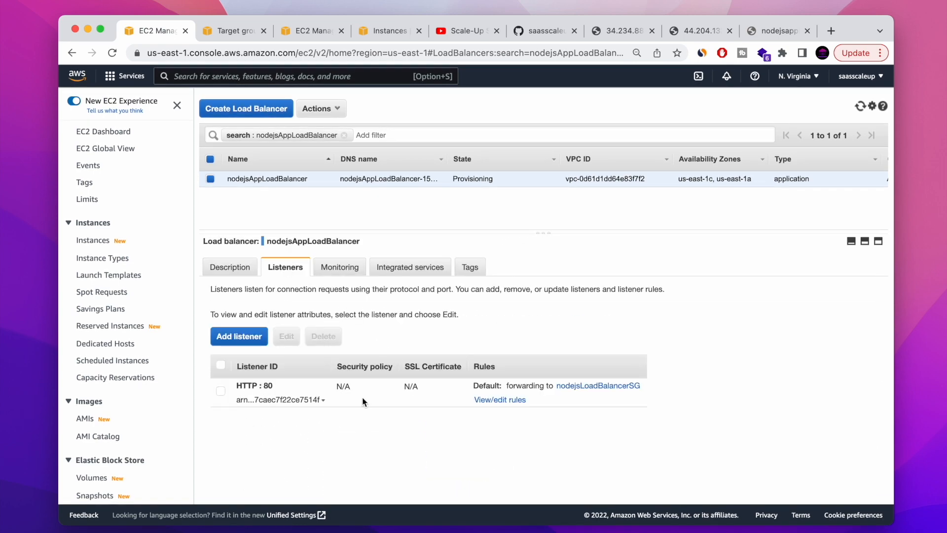
pyautogui.click(239, 336)
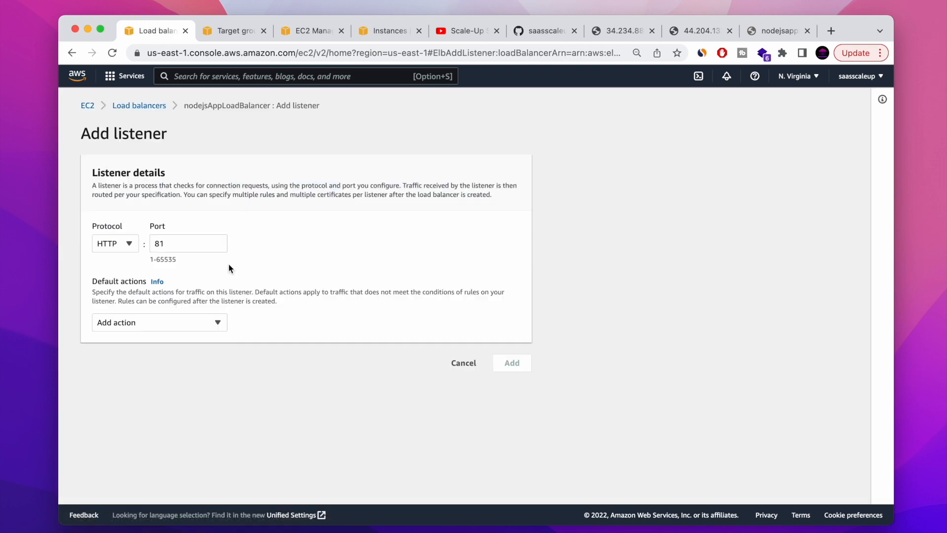
pyautogui.moveTo(190, 328)
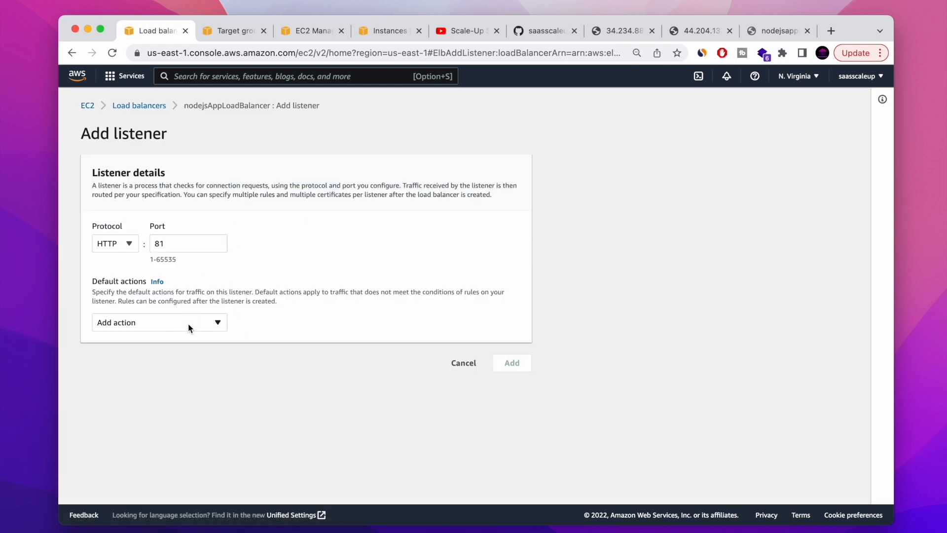
pyautogui.click(159, 323)
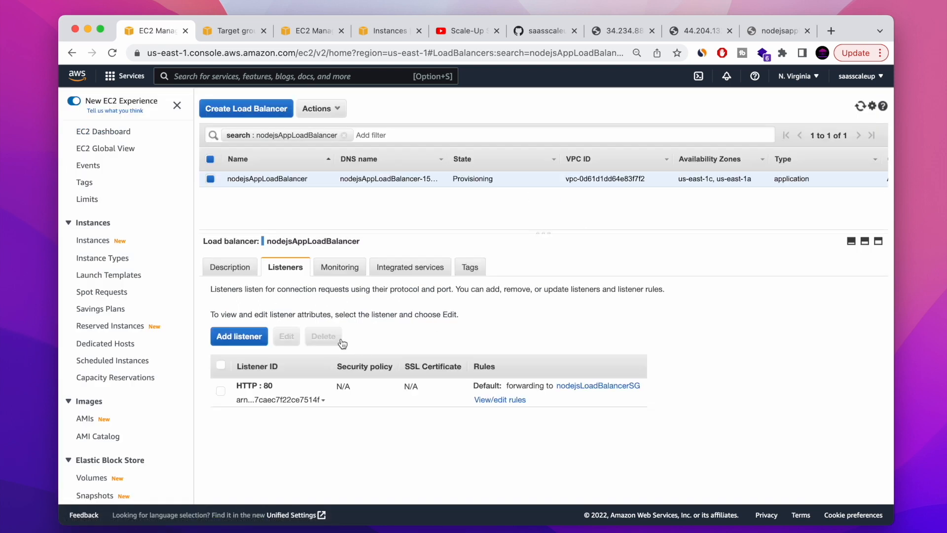
pyautogui.click(339, 267)
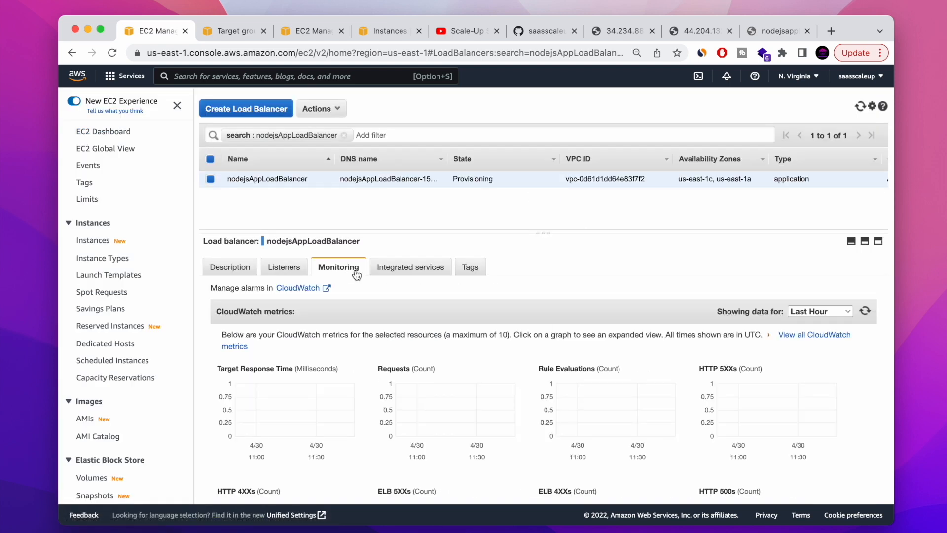
pyautogui.scroll(-3)
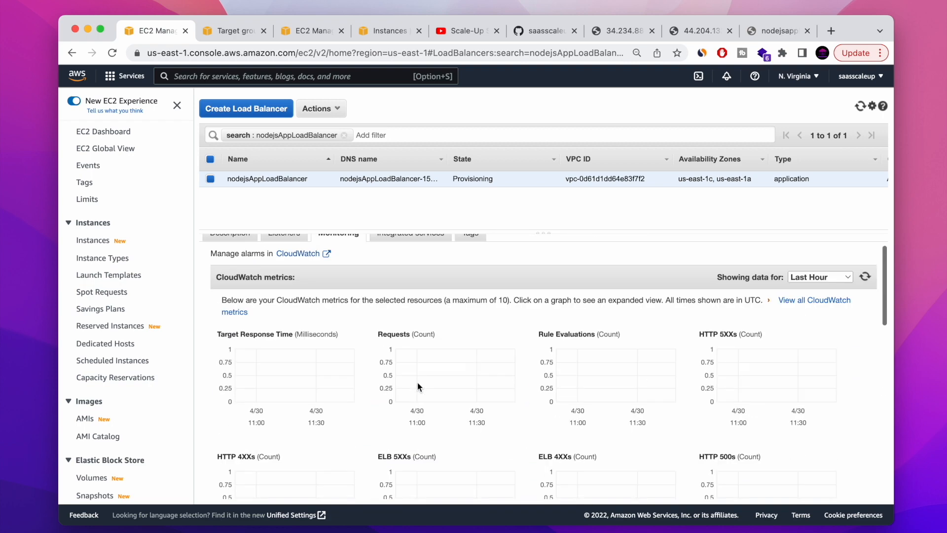
pyautogui.click(409, 267)
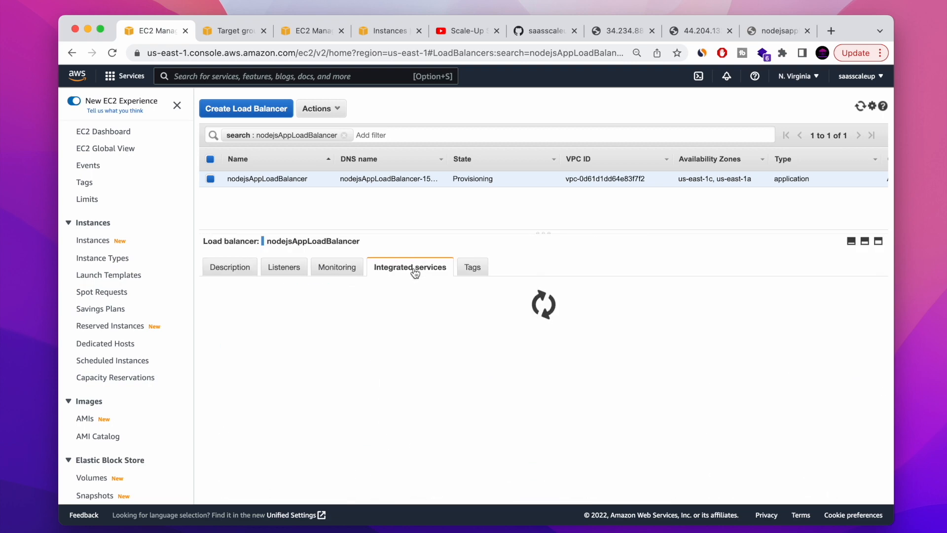
pyautogui.click(410, 267)
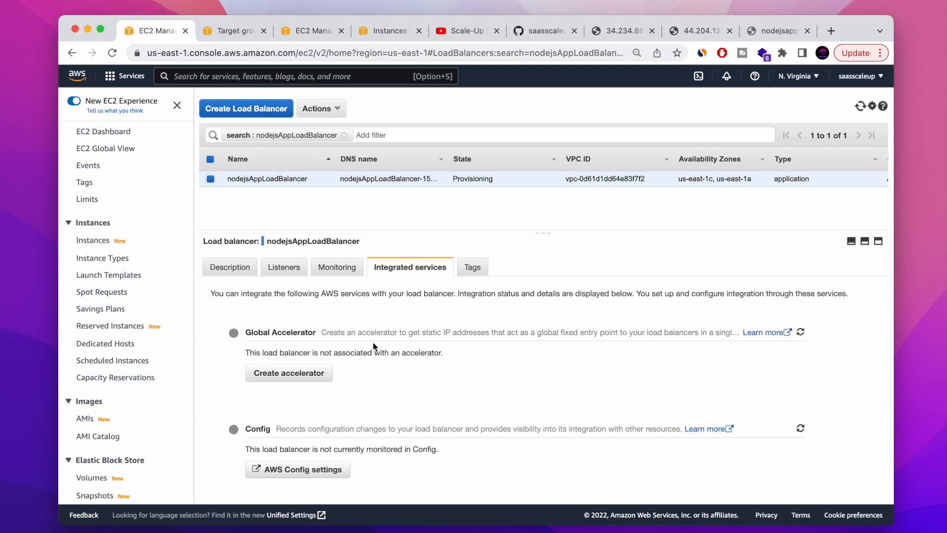
pyautogui.moveTo(539, 282)
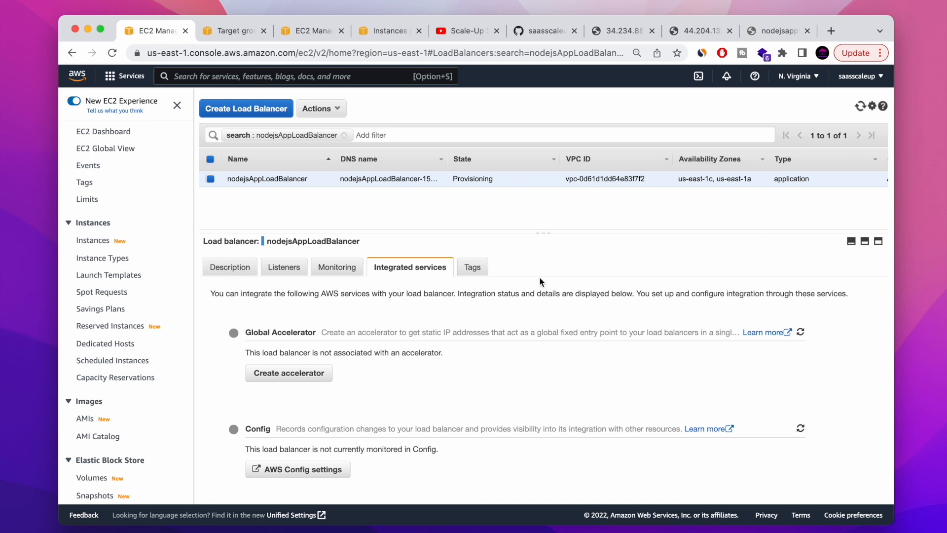
pyautogui.scroll(-3)
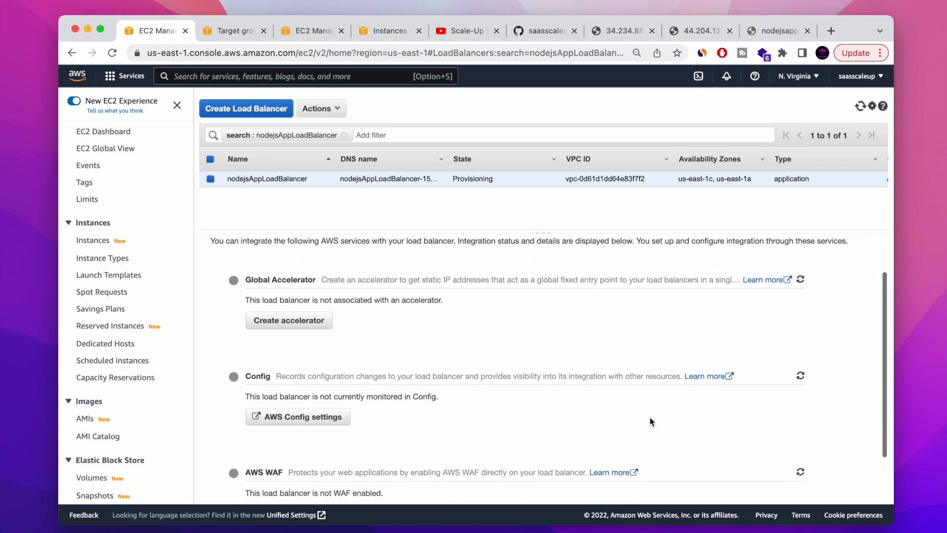
pyautogui.scroll(-3)
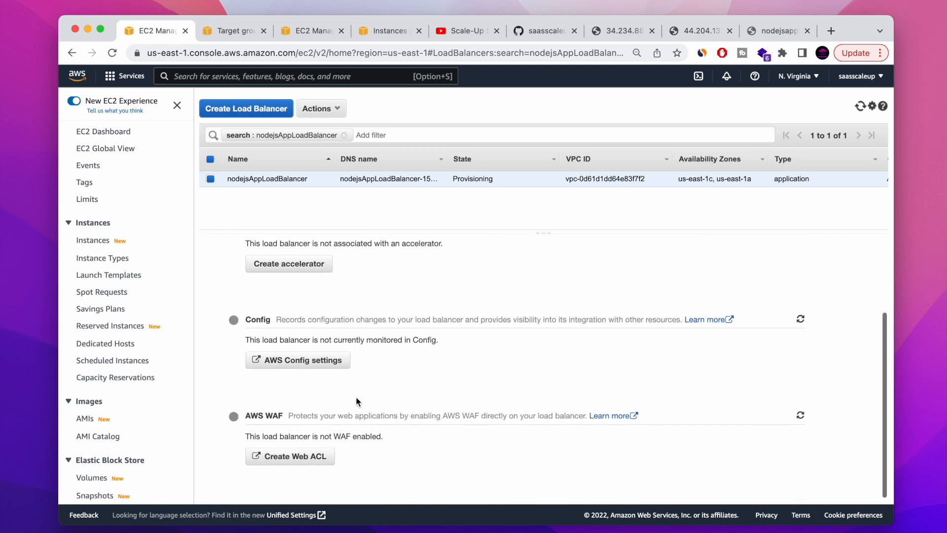
pyautogui.moveTo(439, 426)
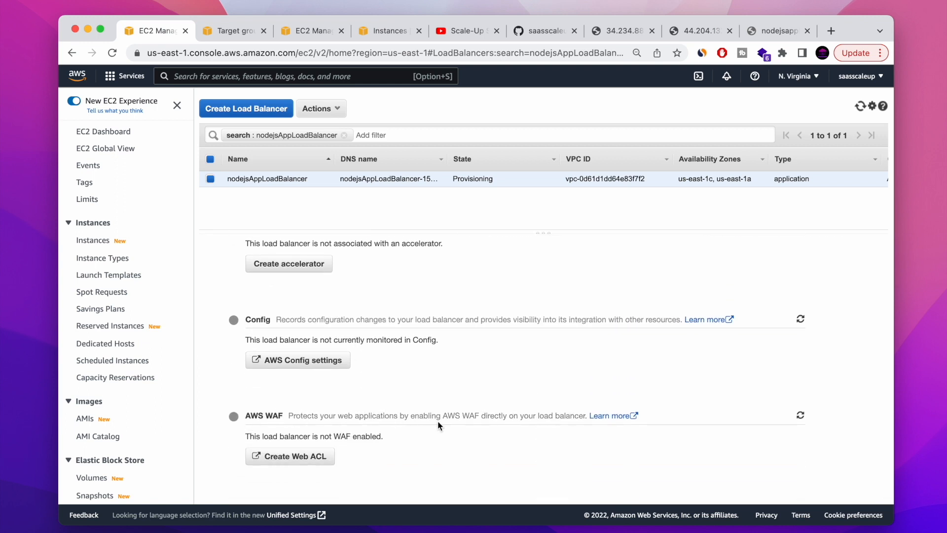
pyautogui.moveTo(373, 365)
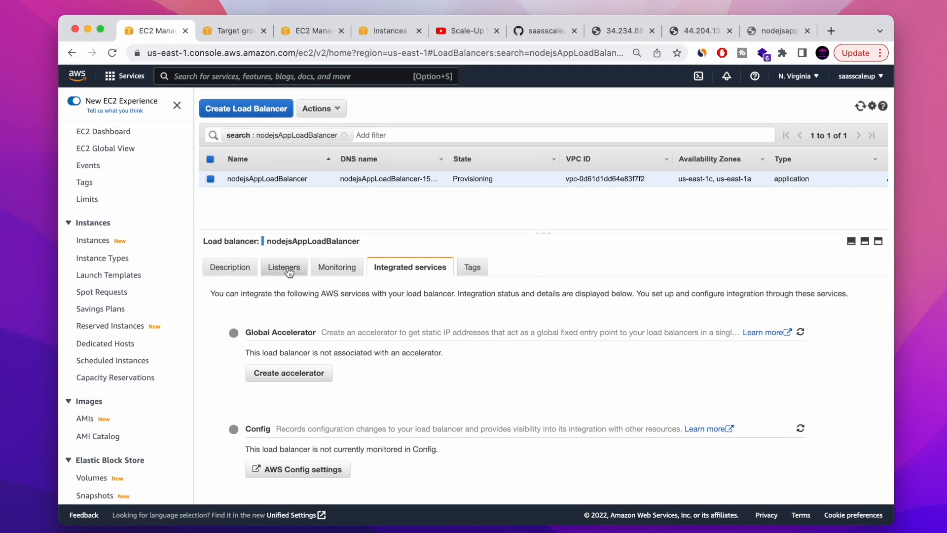
pyautogui.click(230, 267)
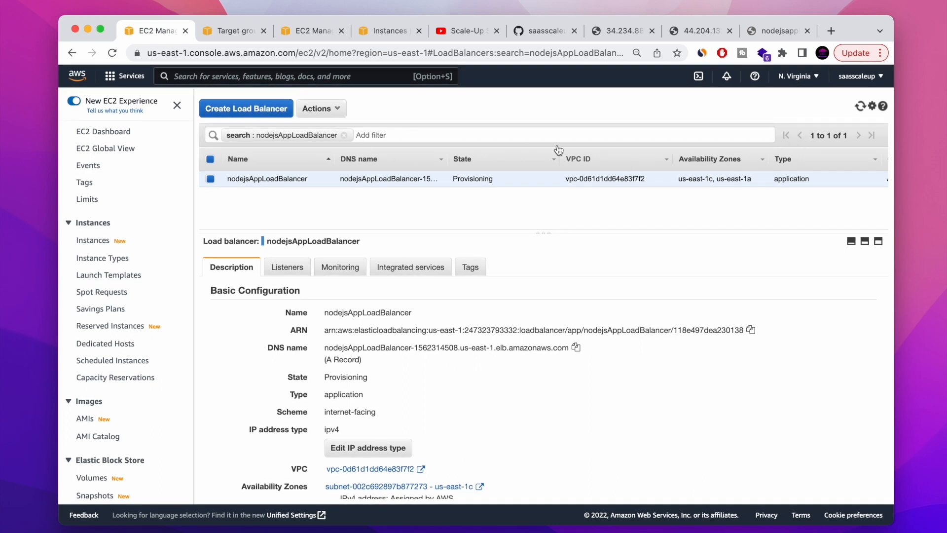
# - Refresh until nodejsAppLoadBalancer shows Active, then view the nodejsLoadBalancerSG target group
pyautogui.click(860, 106)
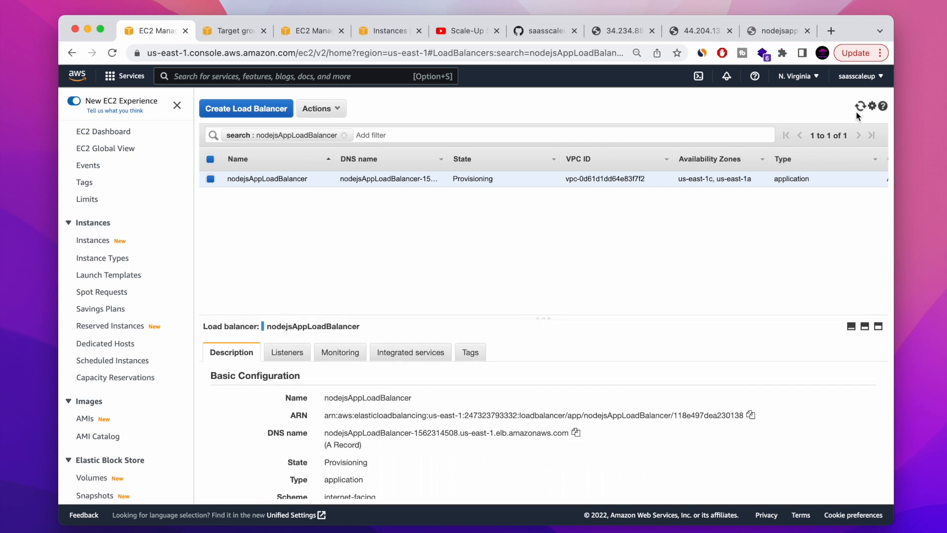
pyautogui.click(860, 105)
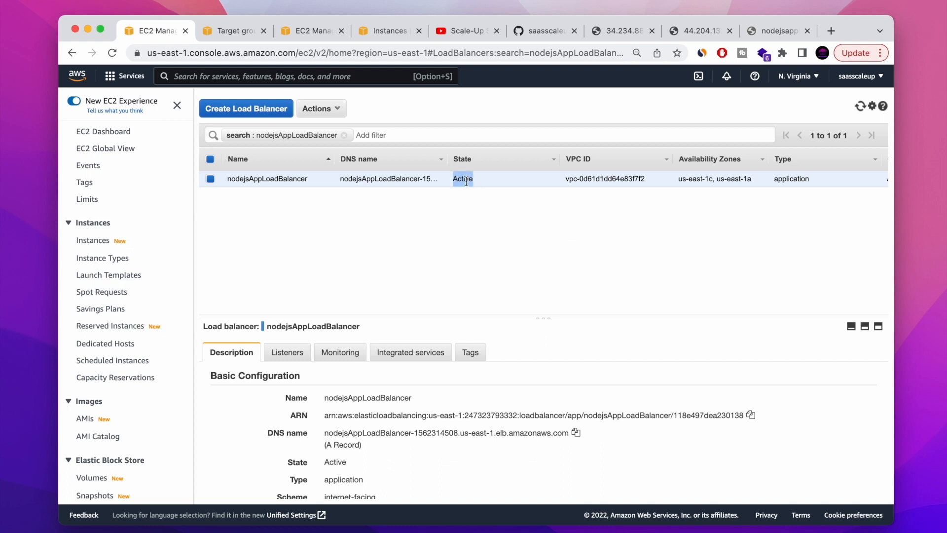
pyautogui.click(233, 30)
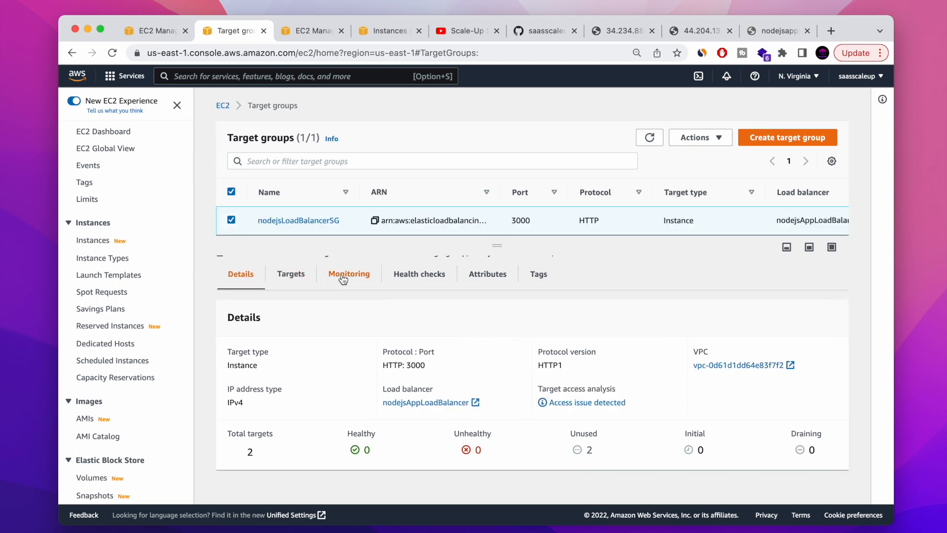
# - Review nodejsLoadBalancerSG health checks and refresh its two registered port-3000 targets
pyautogui.click(419, 273)
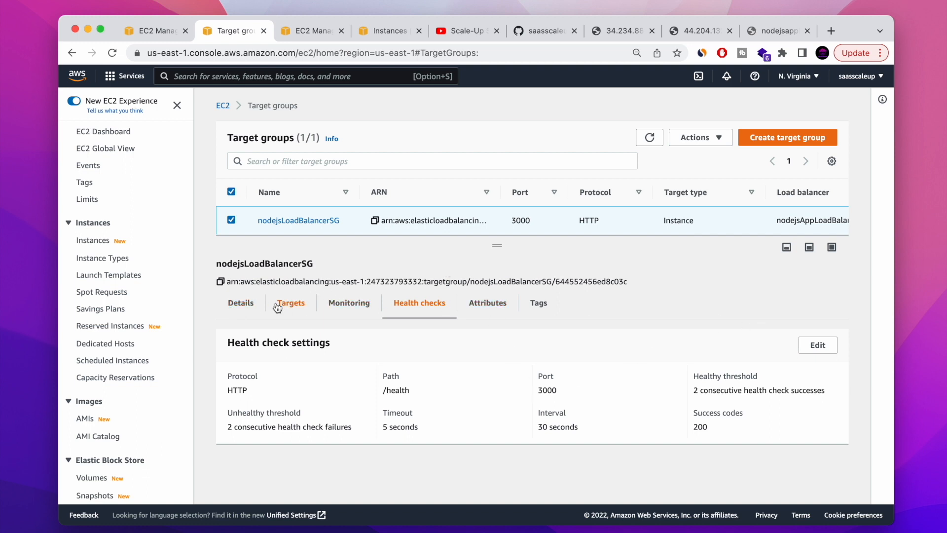
pyautogui.click(291, 302)
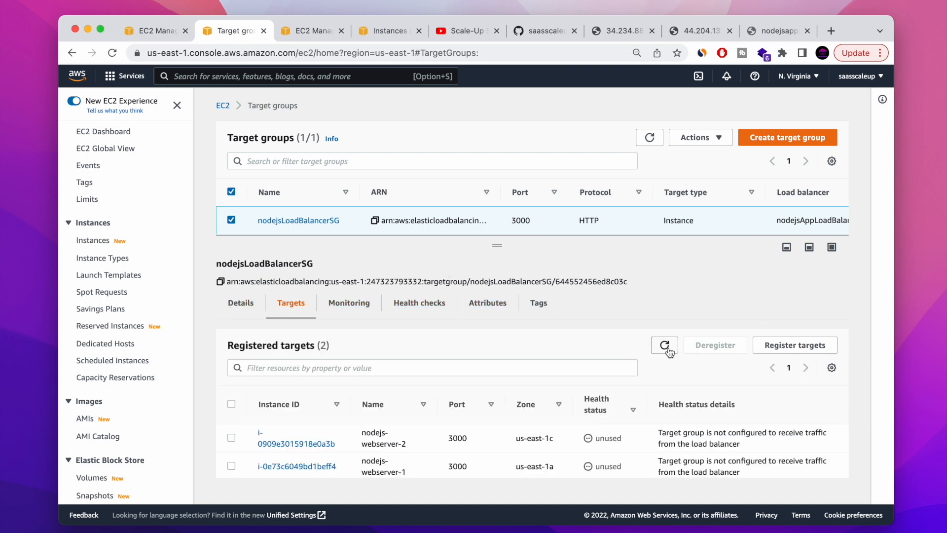
pyautogui.click(664, 345)
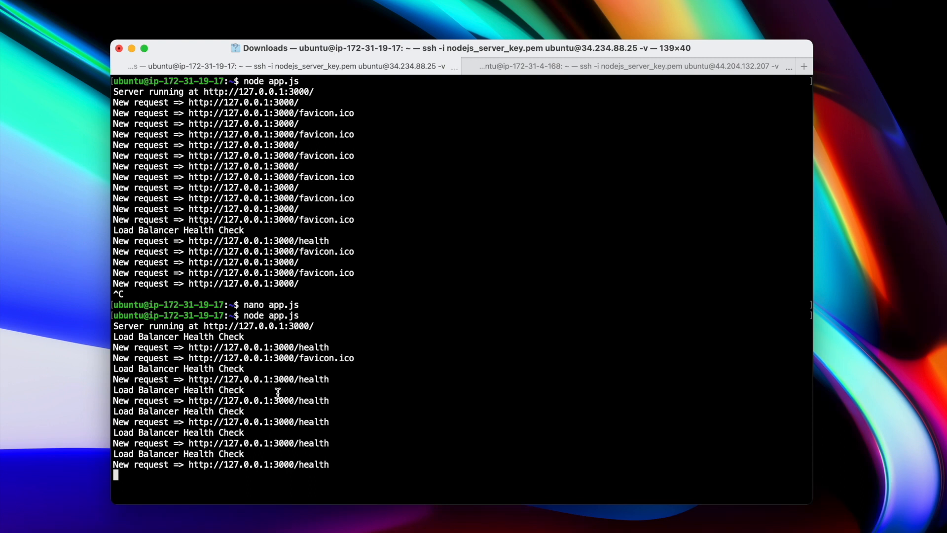
pyautogui.moveTo(307, 475)
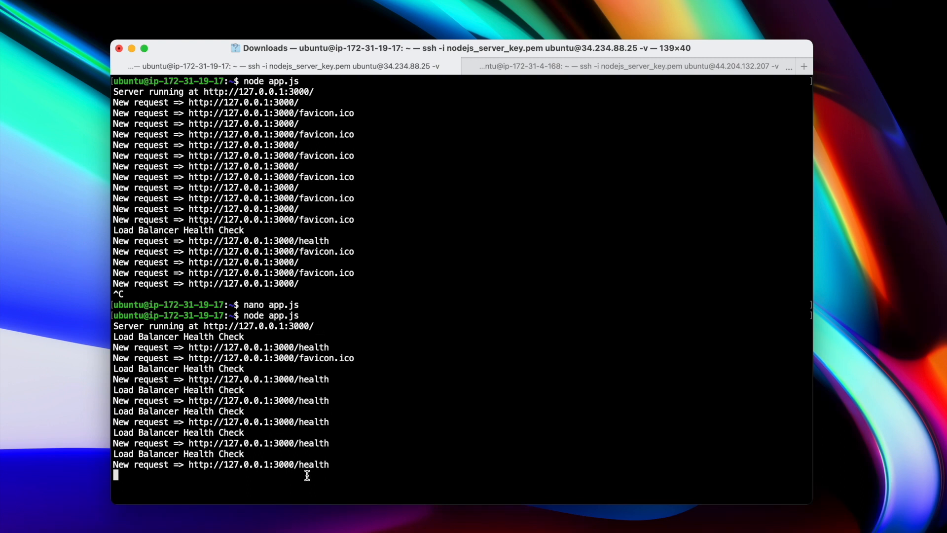
# - View Server #2's Node log showing repeated load balancer /health requests
pyautogui.click(628, 66)
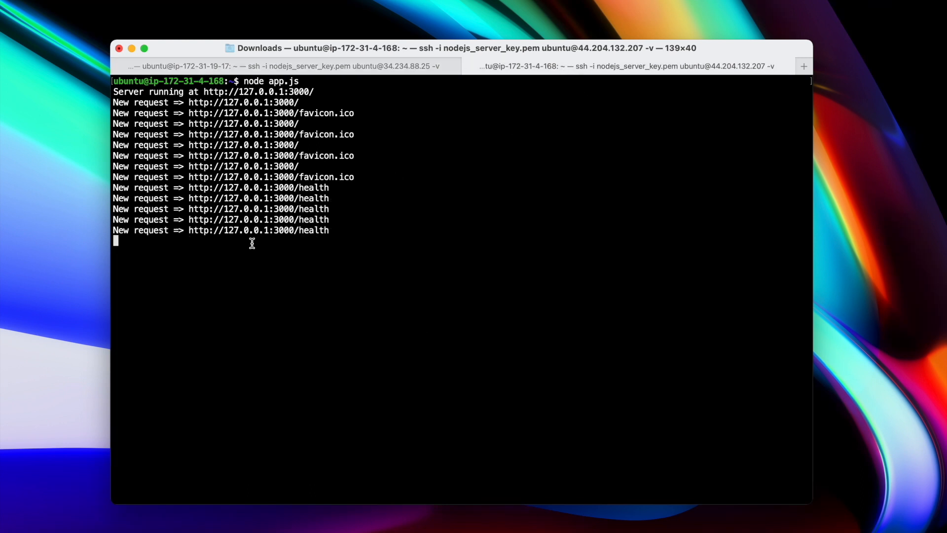
pyautogui.moveTo(321, 236)
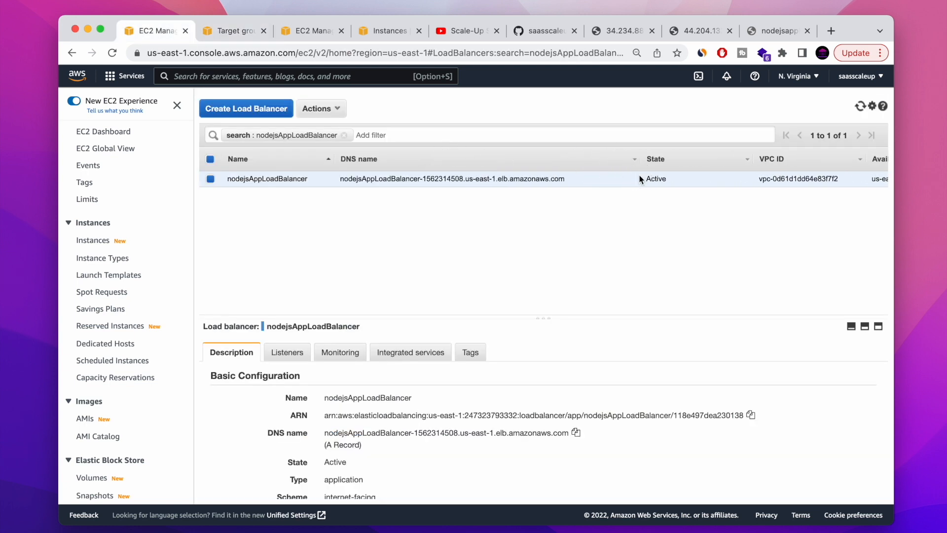
# - Confirm nodejsAppLoadBalancer is Active and internet-facing, then view Server #1's home page
pyautogui.scroll(-3)
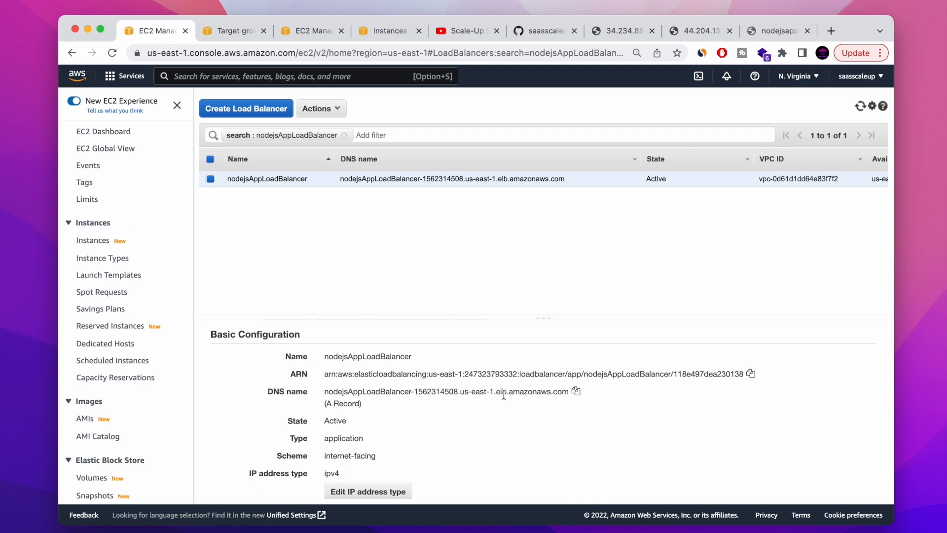
pyautogui.click(778, 30)
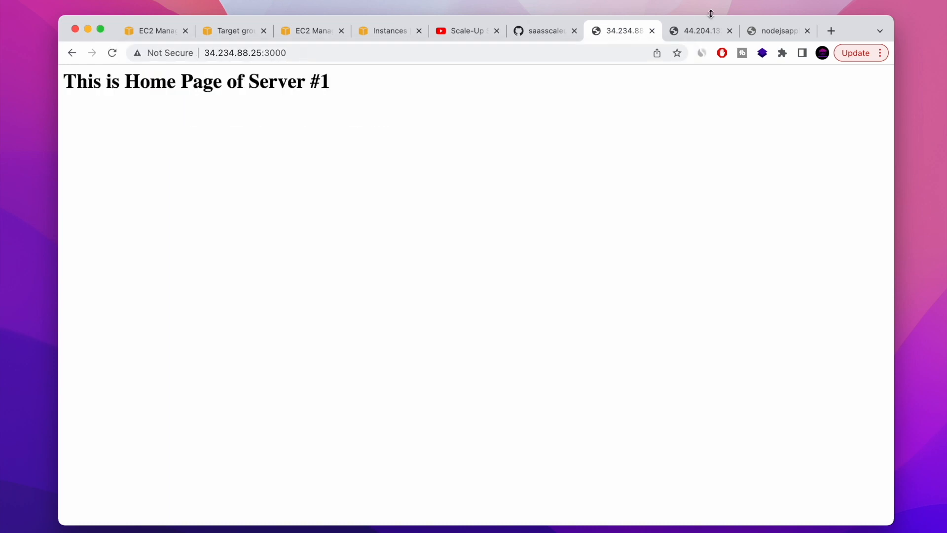
# - View Server #2's page, then reload the load balancer address to see Server #1 and #2 alternate
pyautogui.click(697, 30)
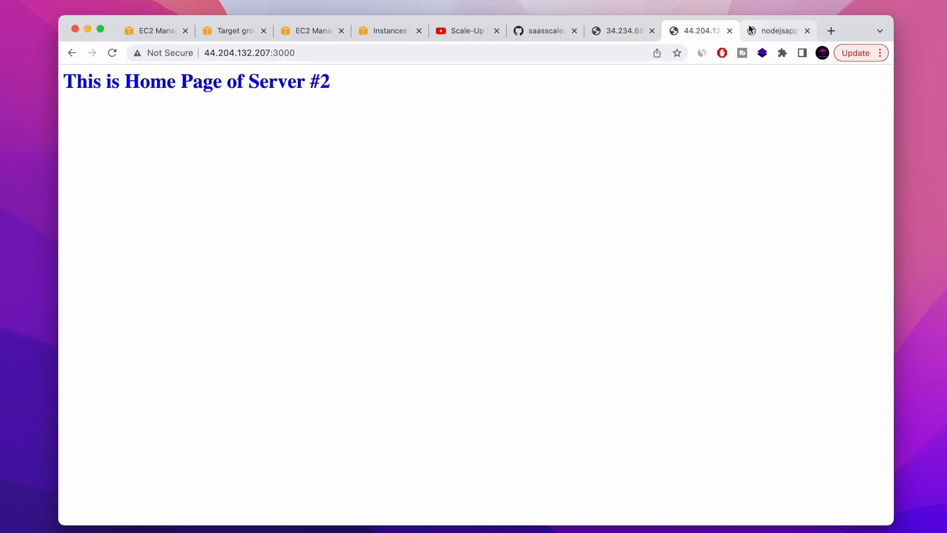
pyautogui.click(778, 31)
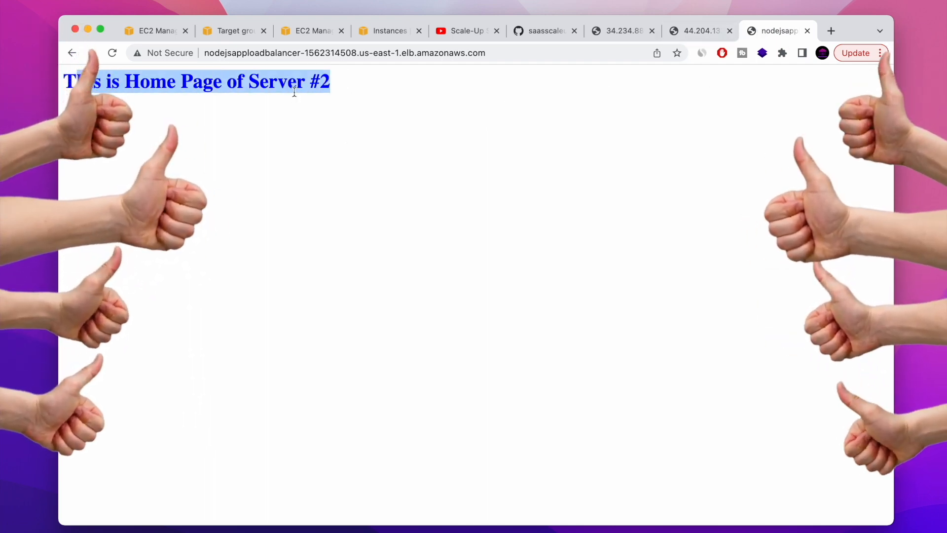
pyautogui.click(112, 54)
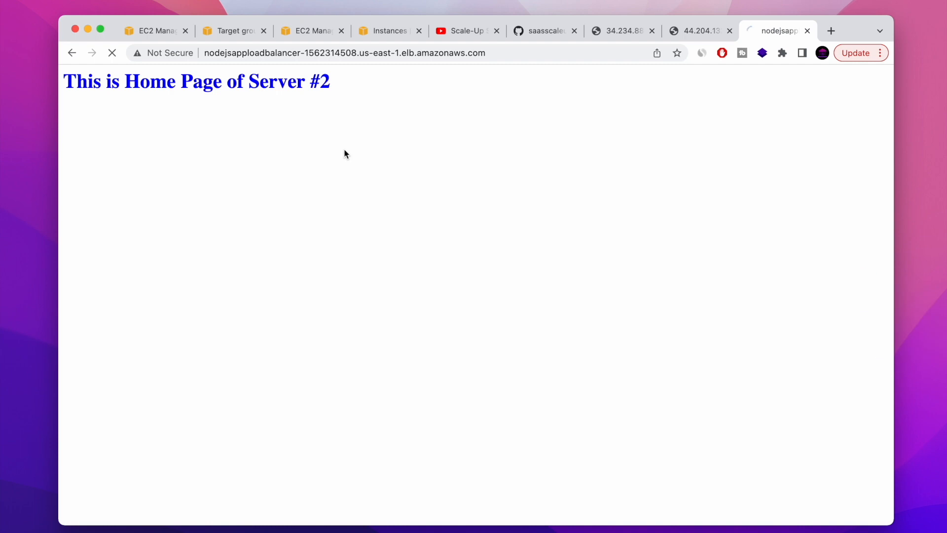
pyautogui.click(112, 52)
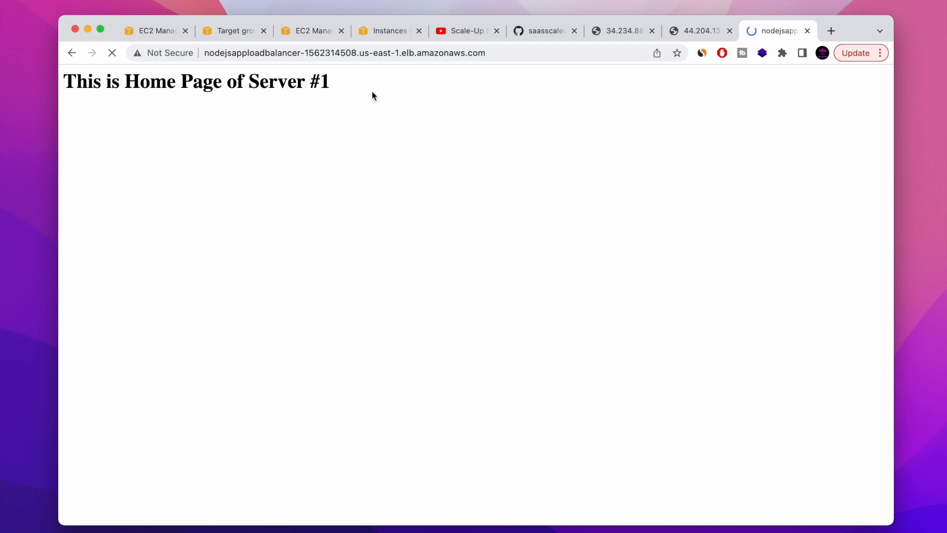
pyautogui.click(112, 53)
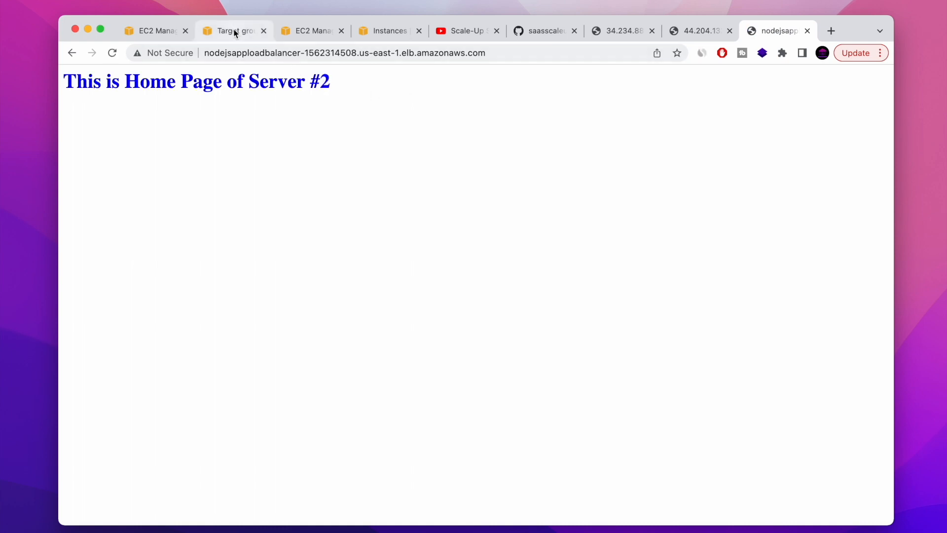
pyautogui.click(233, 31)
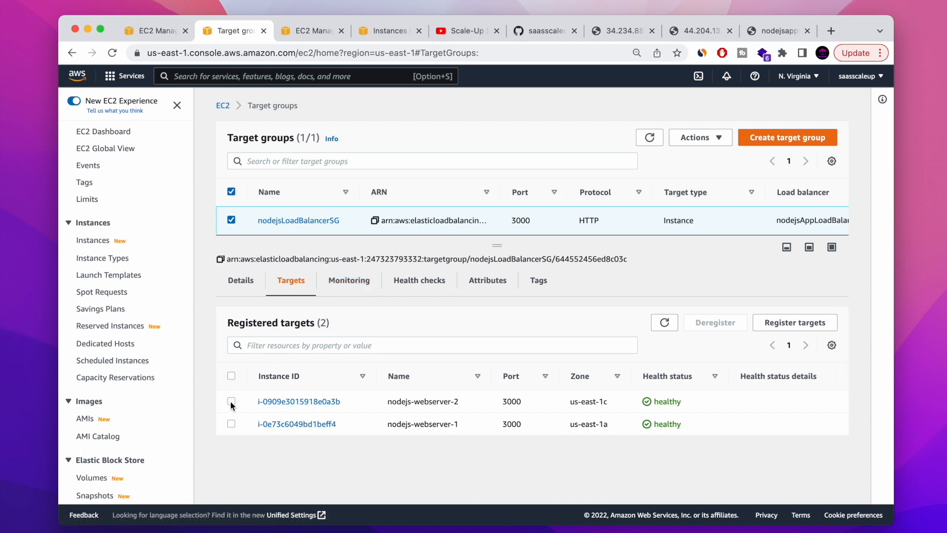
# - Select nodejs-webserver-2 among the two healthy registered targets
pyautogui.click(231, 401)
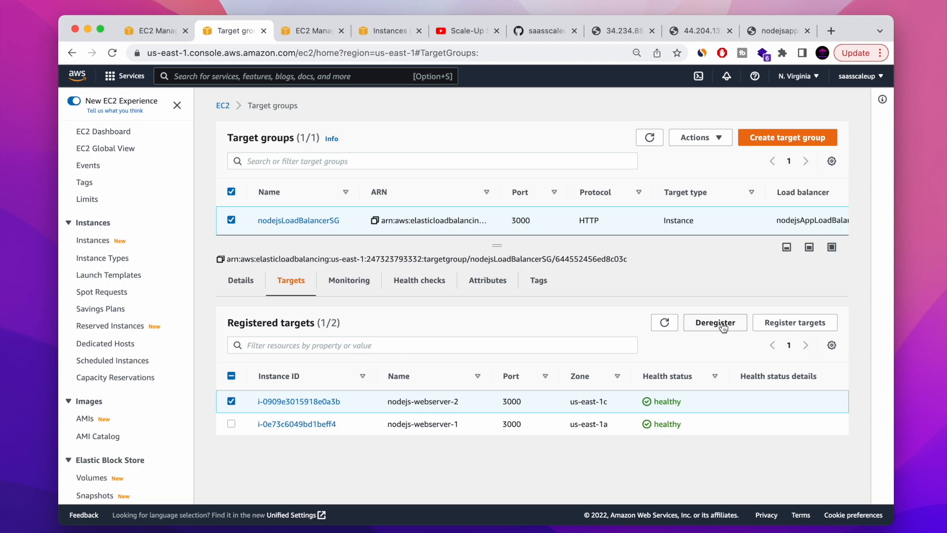
pyautogui.moveTo(264, 421)
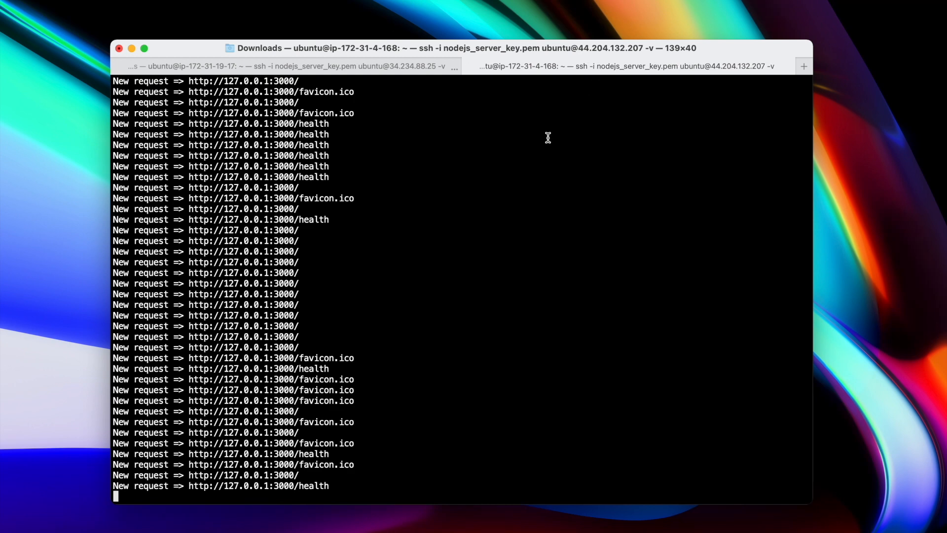
# - Stop Server #2's Node.js app with Ctrl+C and check its page and the load balancer page
pyautogui.press('ctrl+c')
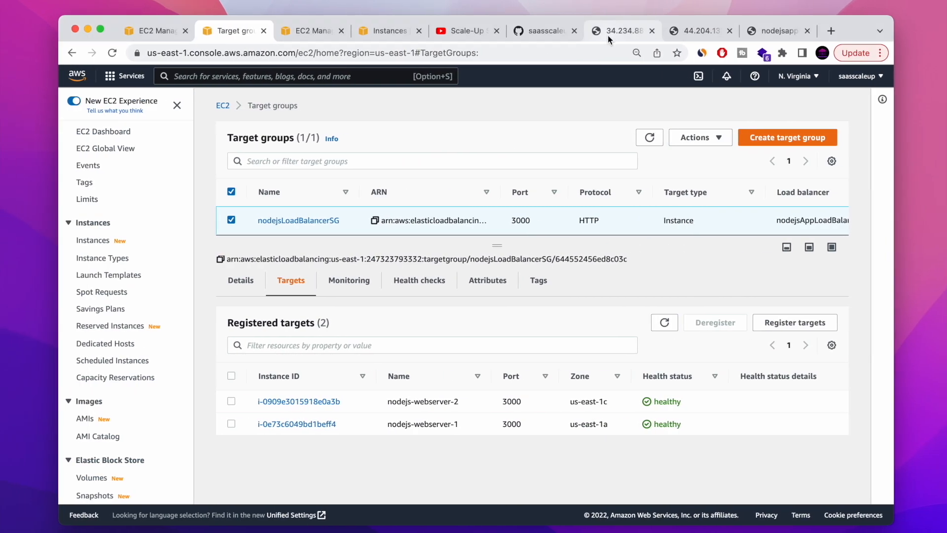
pyautogui.click(695, 31)
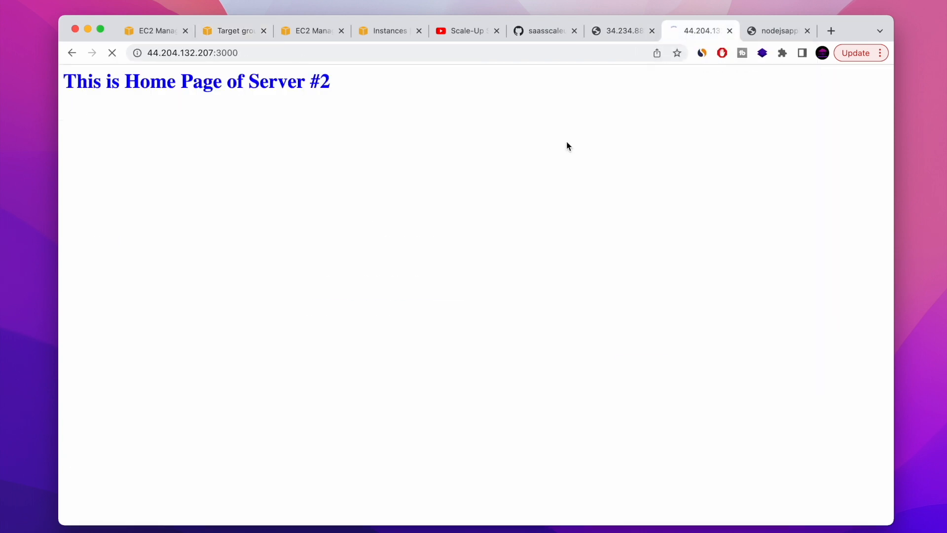
pyautogui.click(778, 31)
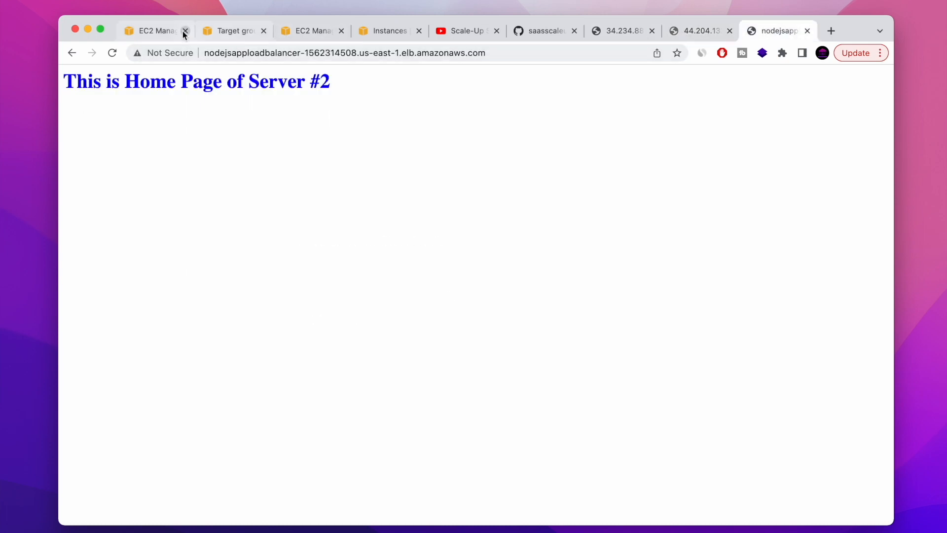
# - Refresh target health showing nodejs-webserver-2 unhealthy, and reload the load balancer to confirm Server #1 serves
pyautogui.click(234, 31)
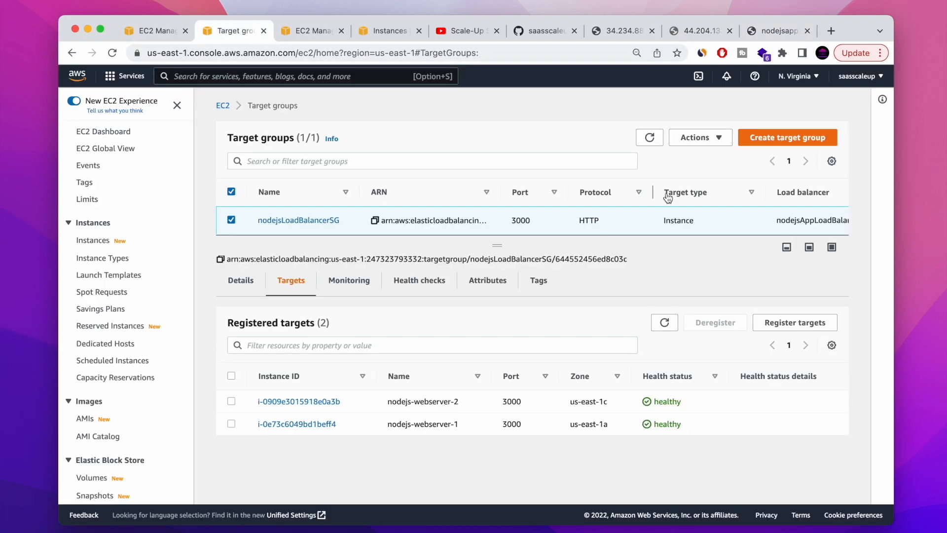
pyautogui.click(231, 220)
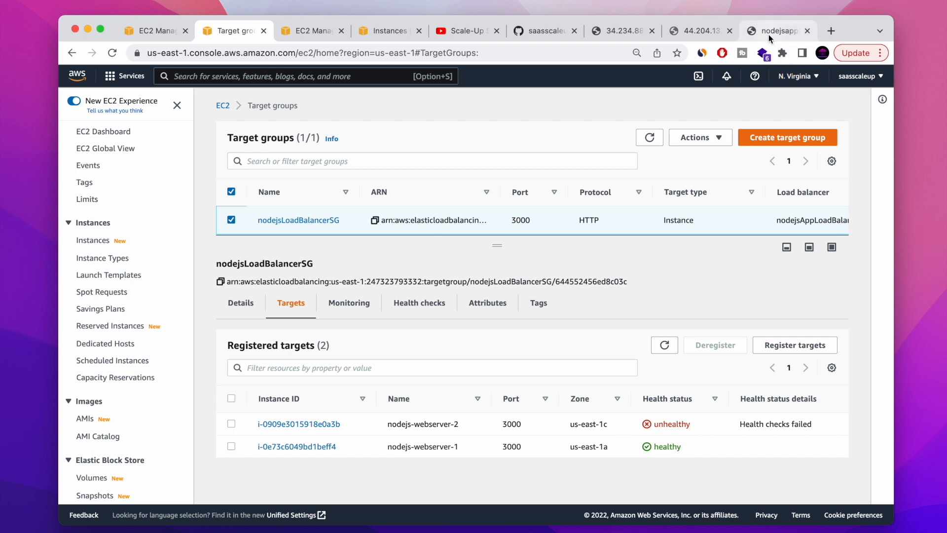
pyautogui.click(778, 31)
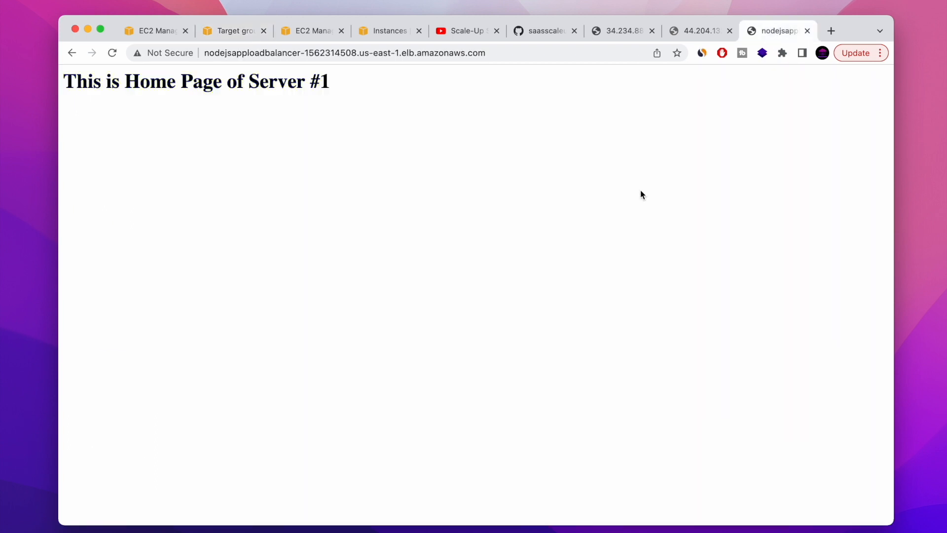
pyautogui.click(112, 53)
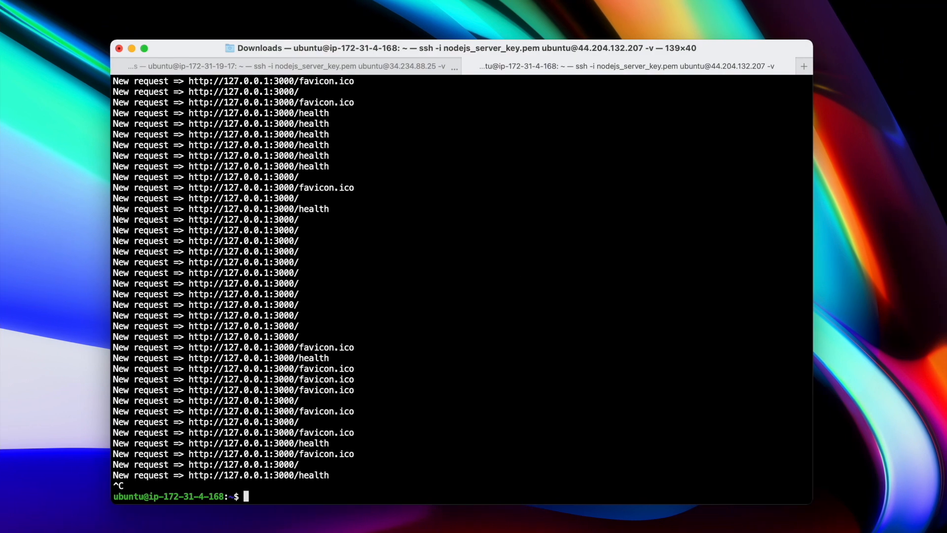
# - Relaunch Server #2's app by running node app.js
pyautogui.write('node app.js')
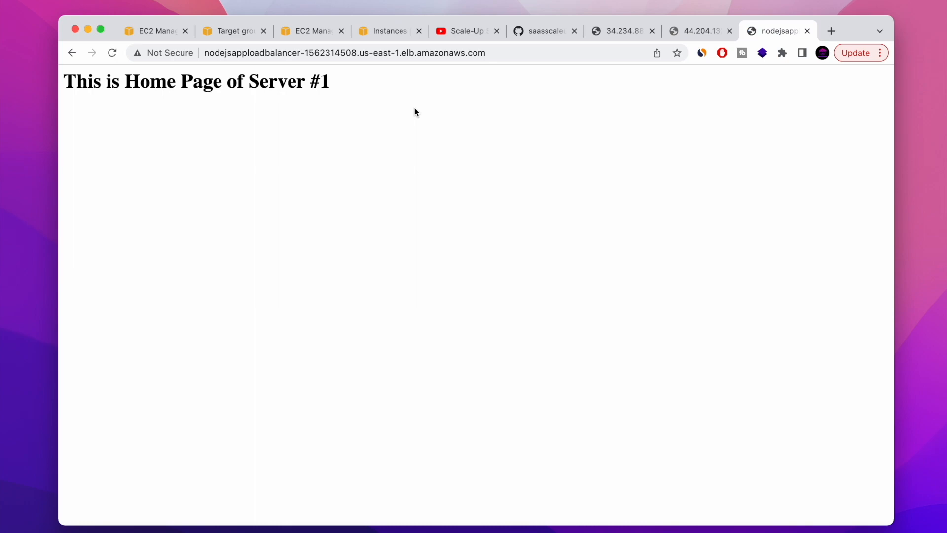
# - Confirm both targets are healthy again and reload the load balancer to see Server #2 and #1 alternate
pyautogui.click(154, 31)
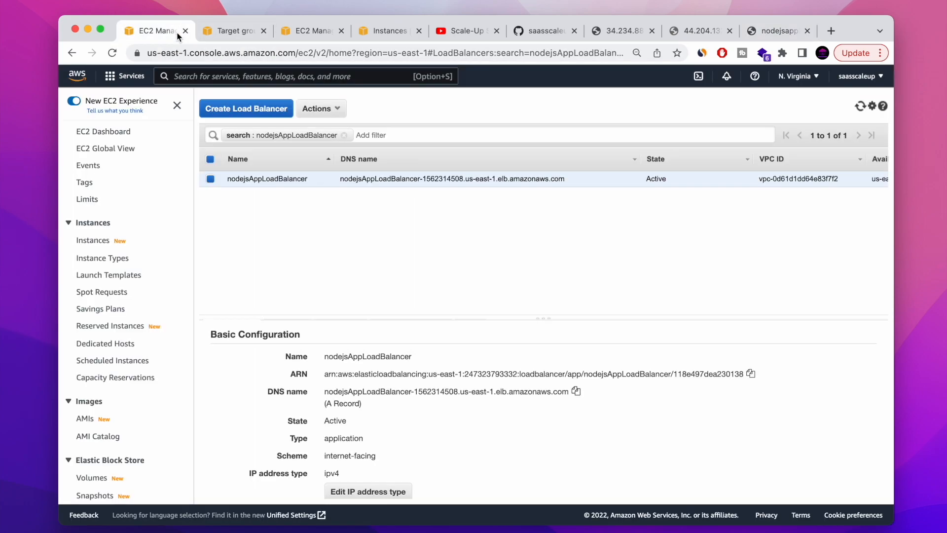
pyautogui.click(234, 31)
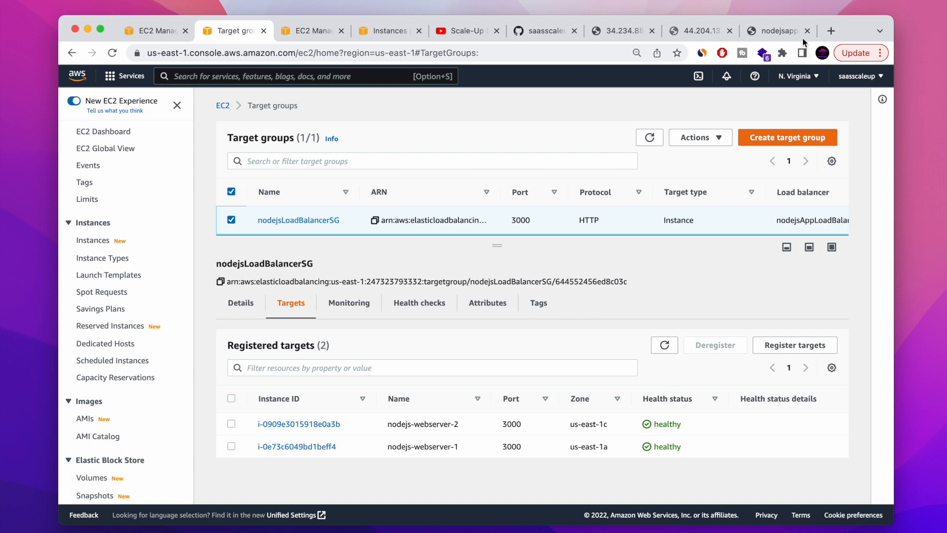
pyautogui.click(778, 31)
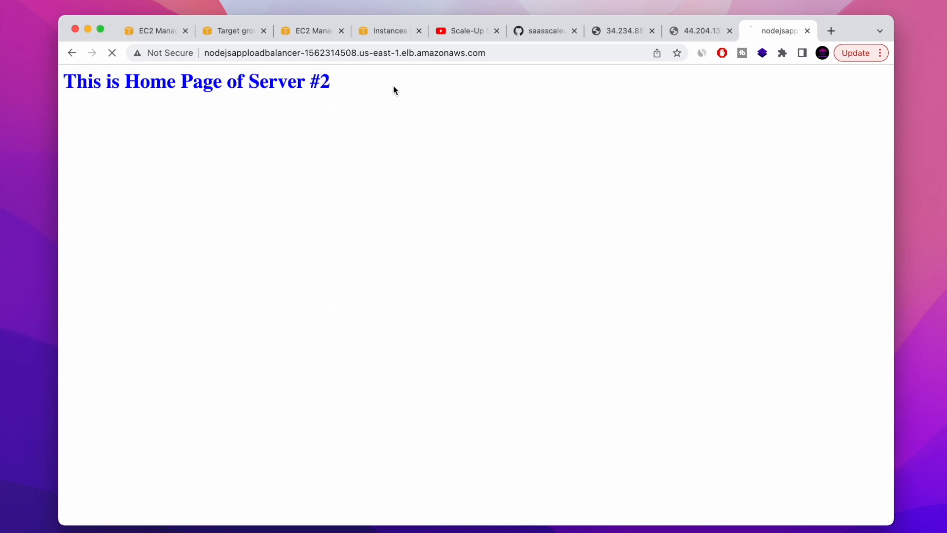
pyautogui.click(112, 53)
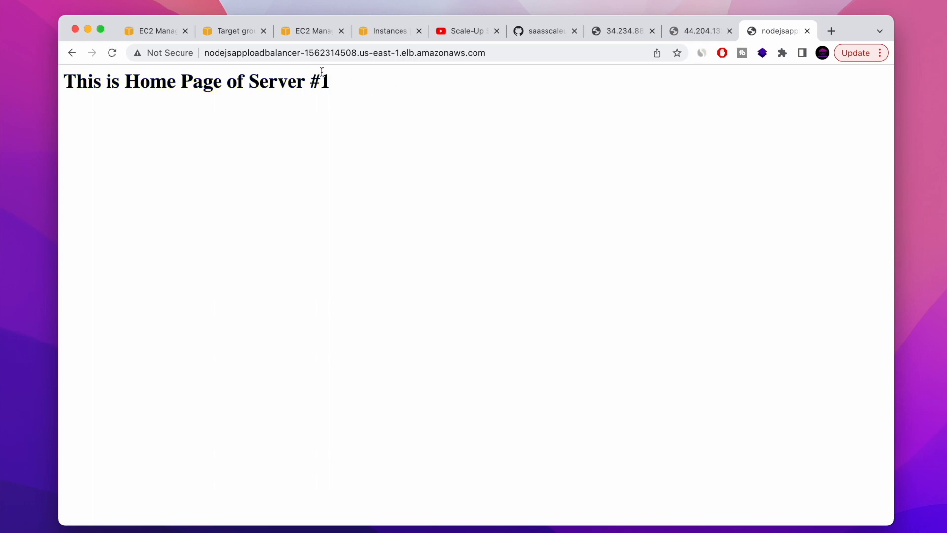